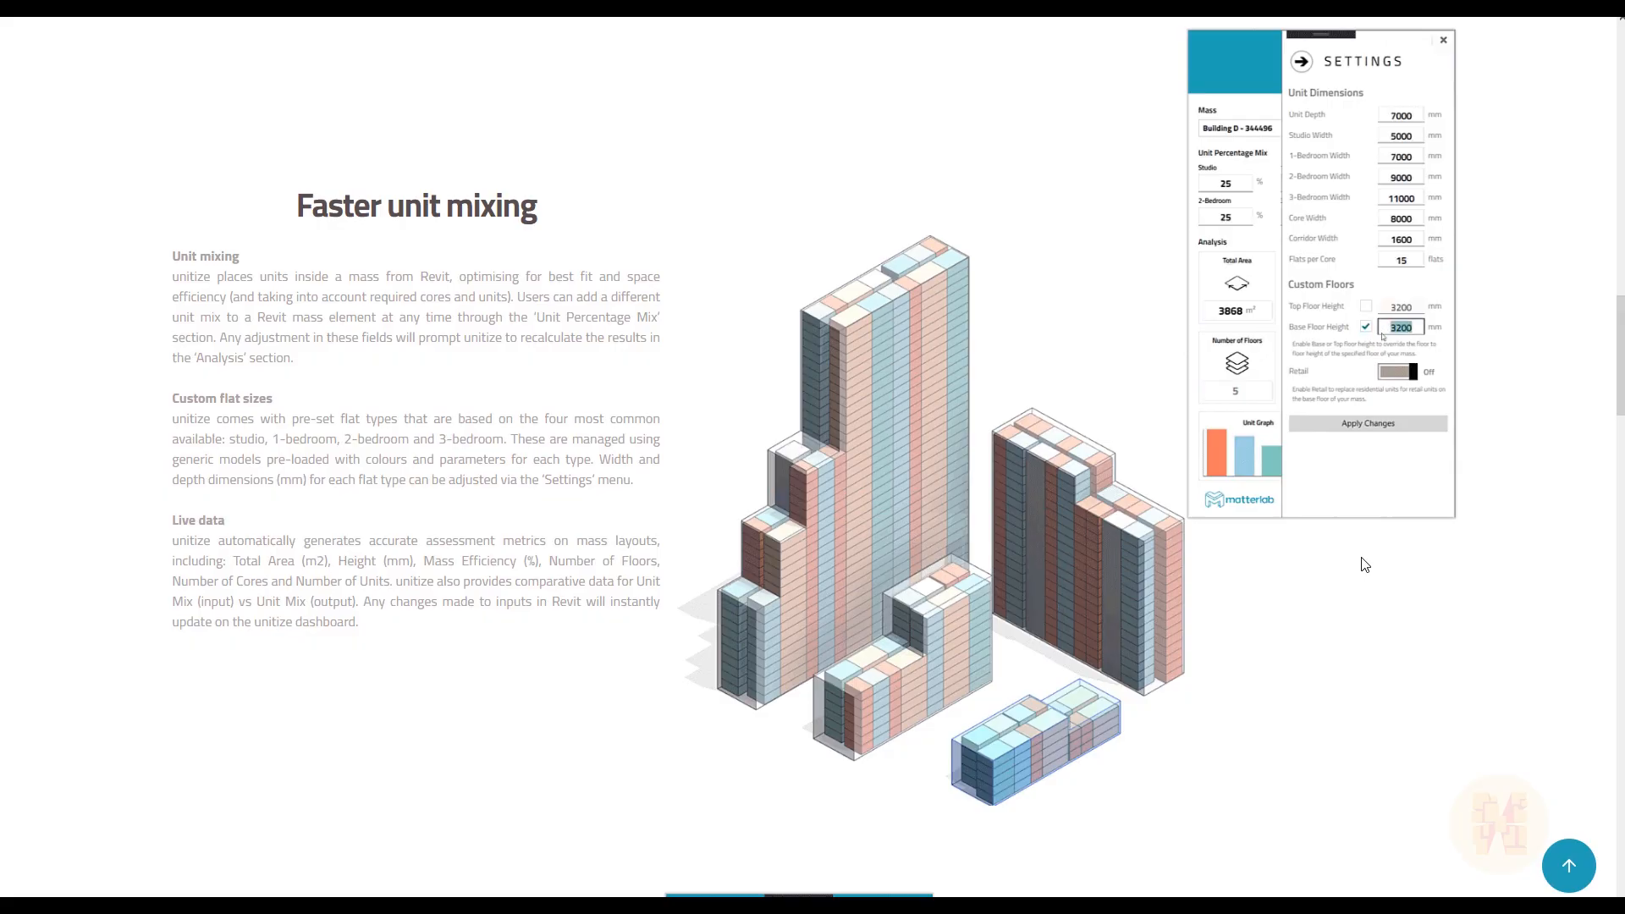
Bring up the Add-Ins ribbon where the unitize plug-in is listed.
{"action": "left_click", "coordinate": [1399, 371]}
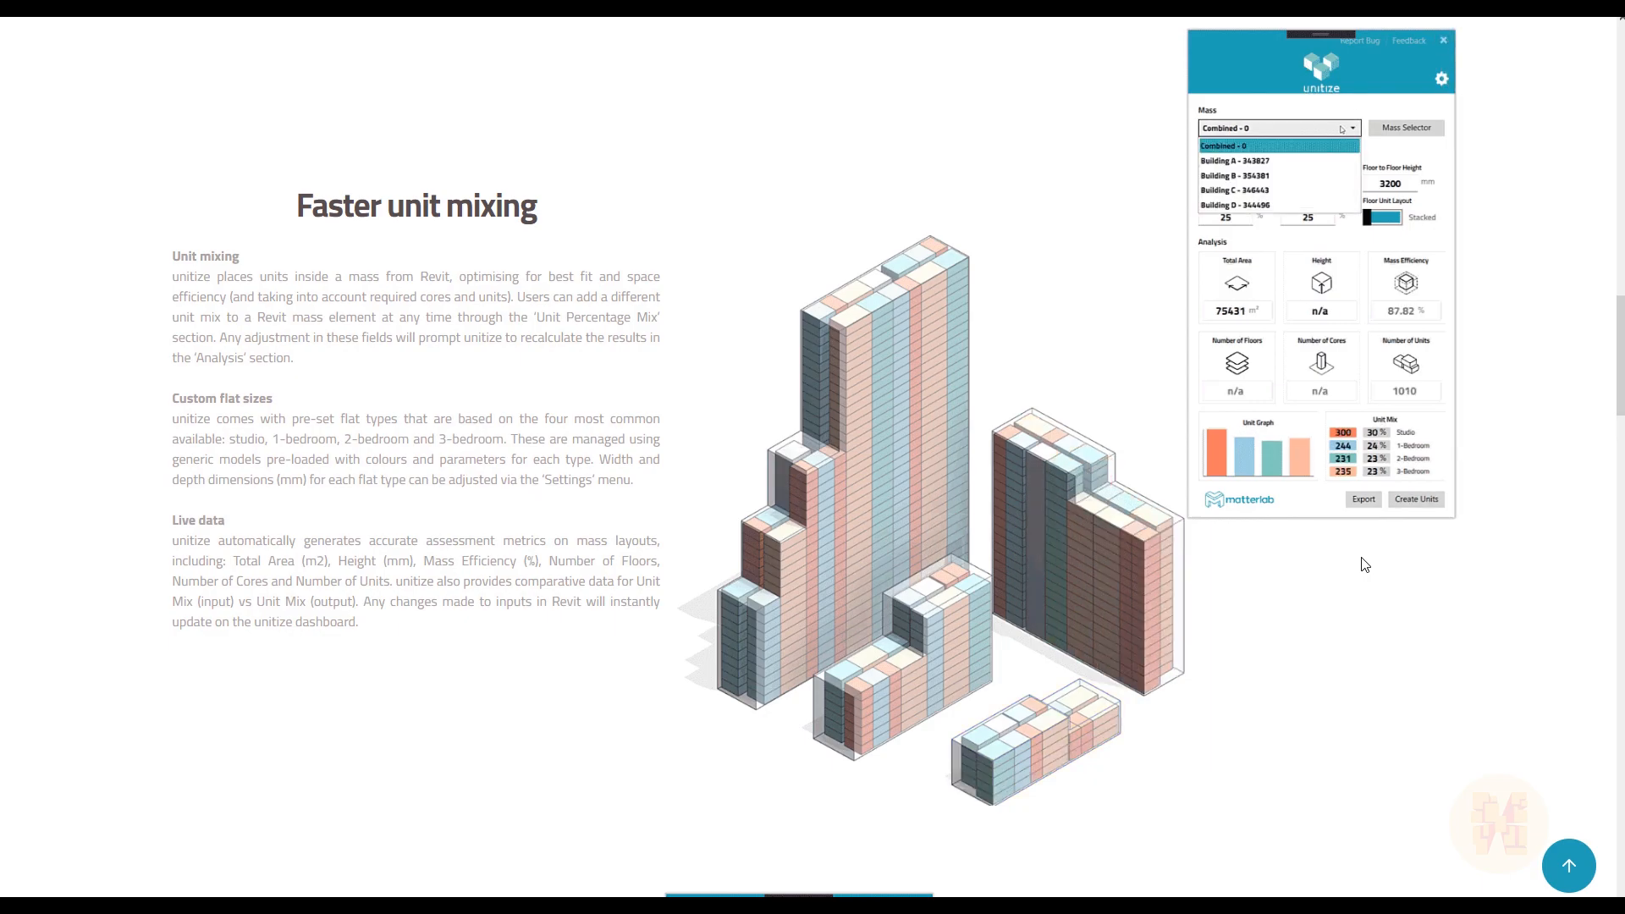
{"action": "left_click", "coordinate": [1234, 175]}
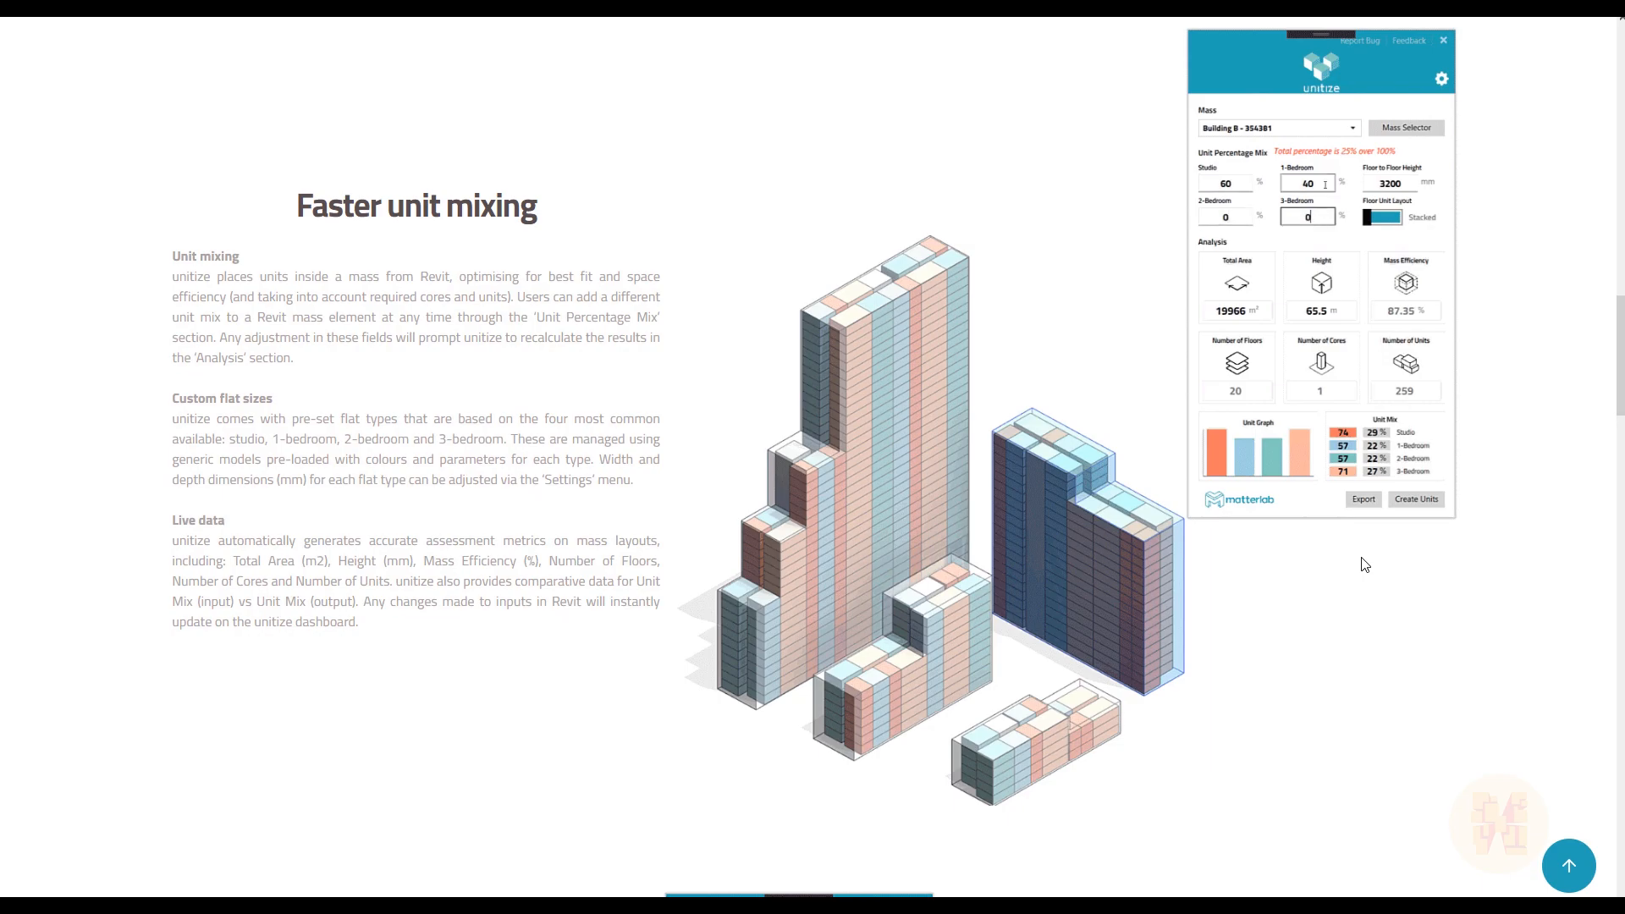
{"action": "left_click", "coordinate": [1415, 497]}
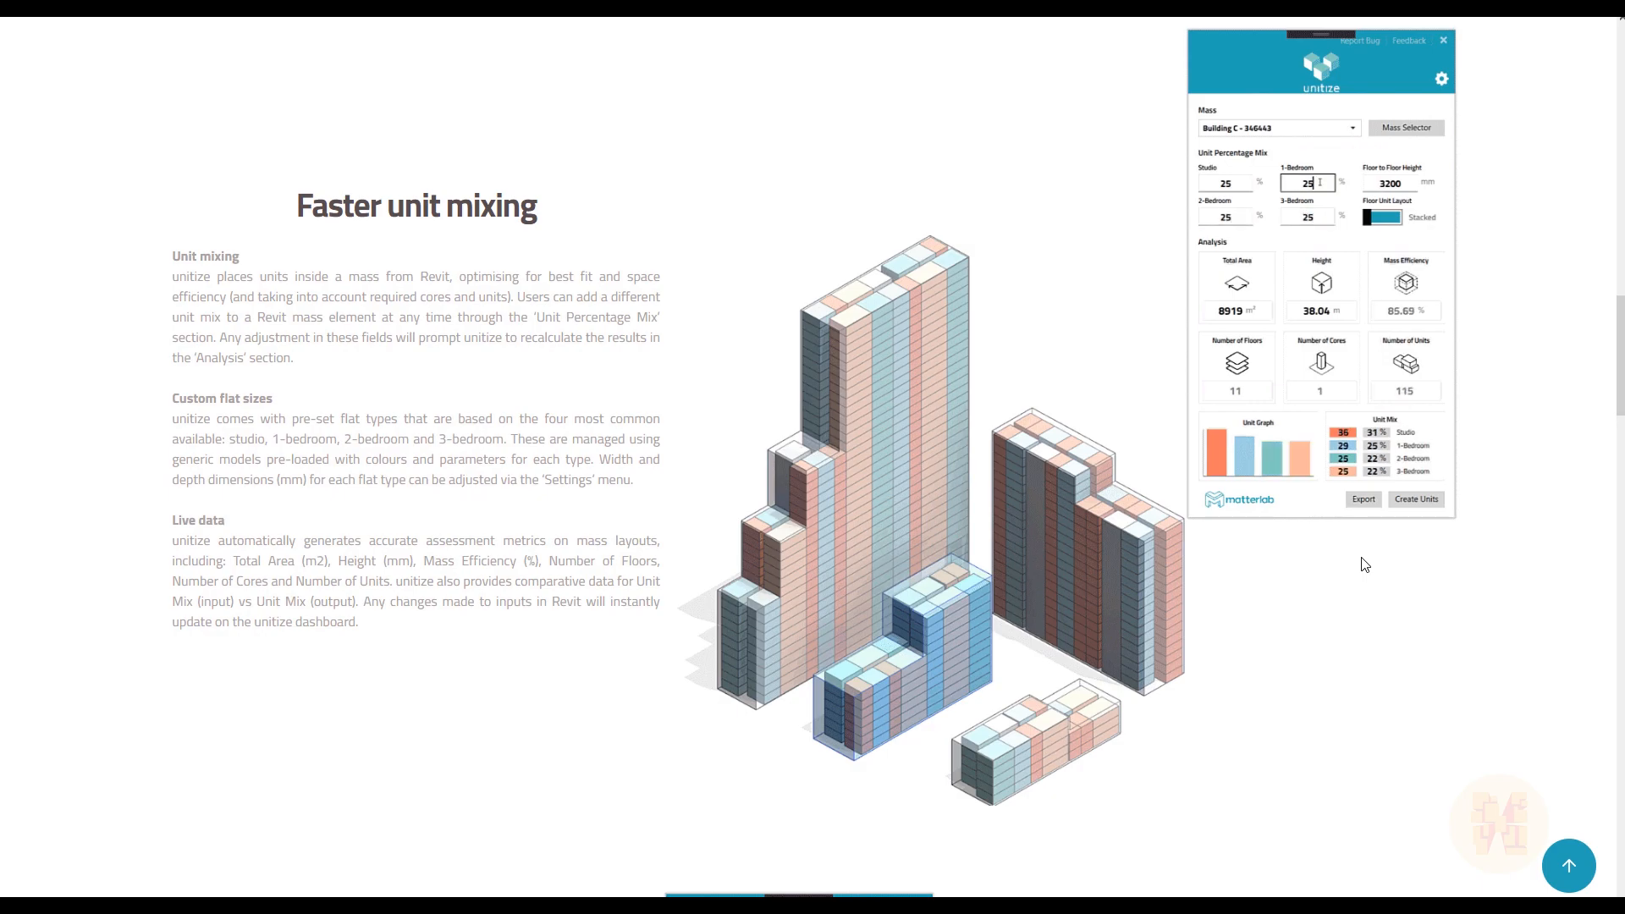
{"action": "left_click", "coordinate": [1403, 217]}
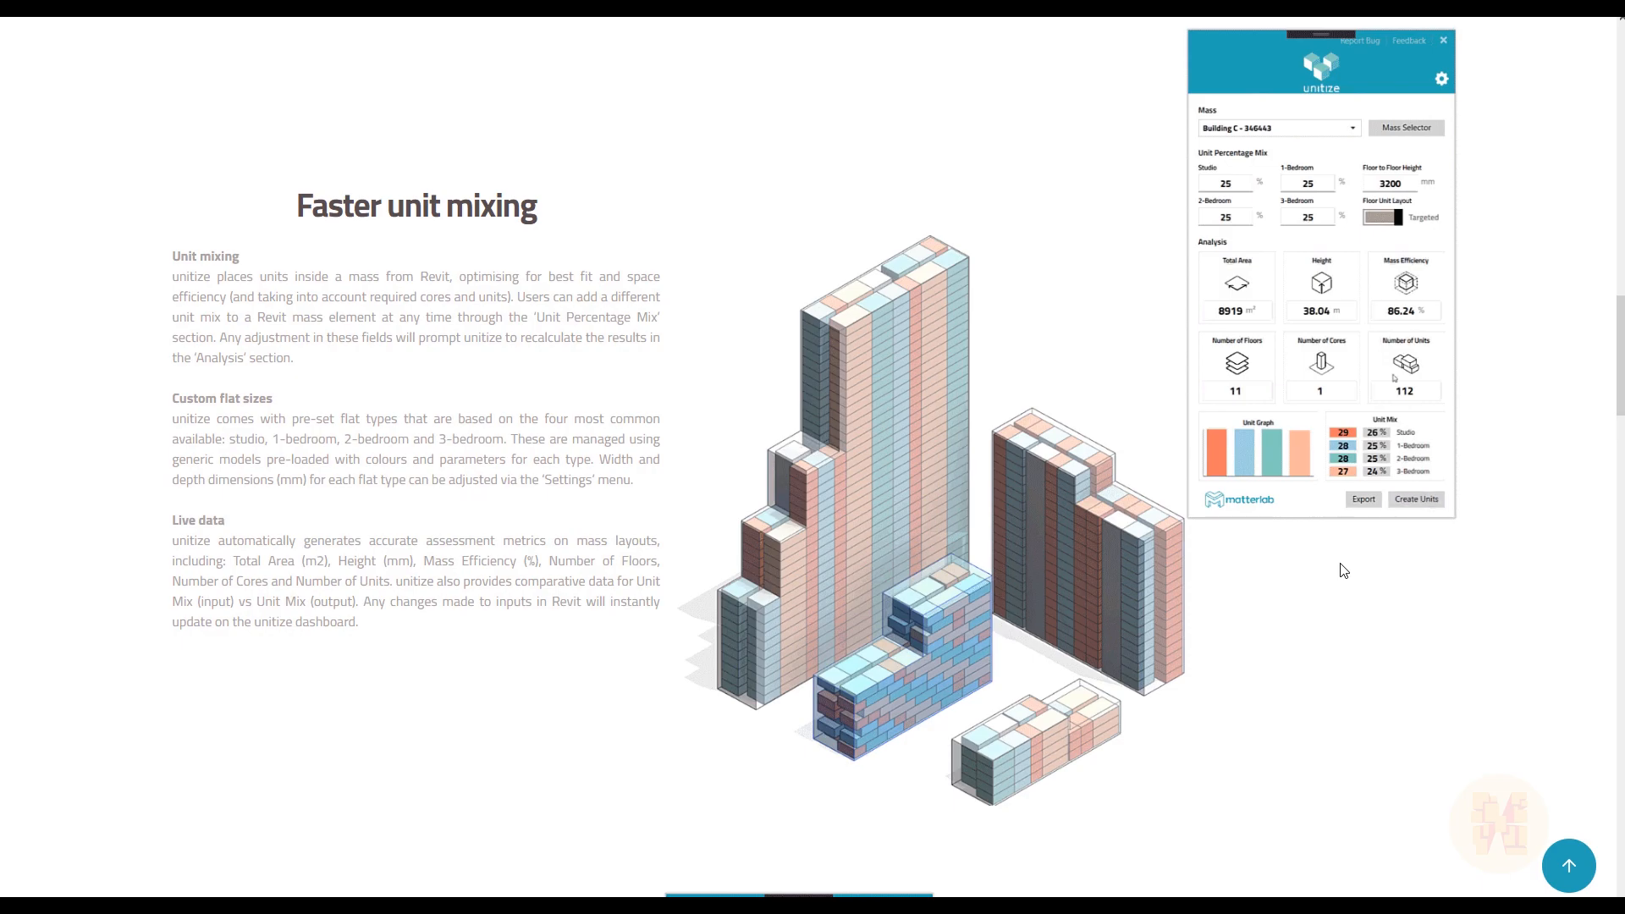
{"action": "left_click", "coordinate": [1359, 216]}
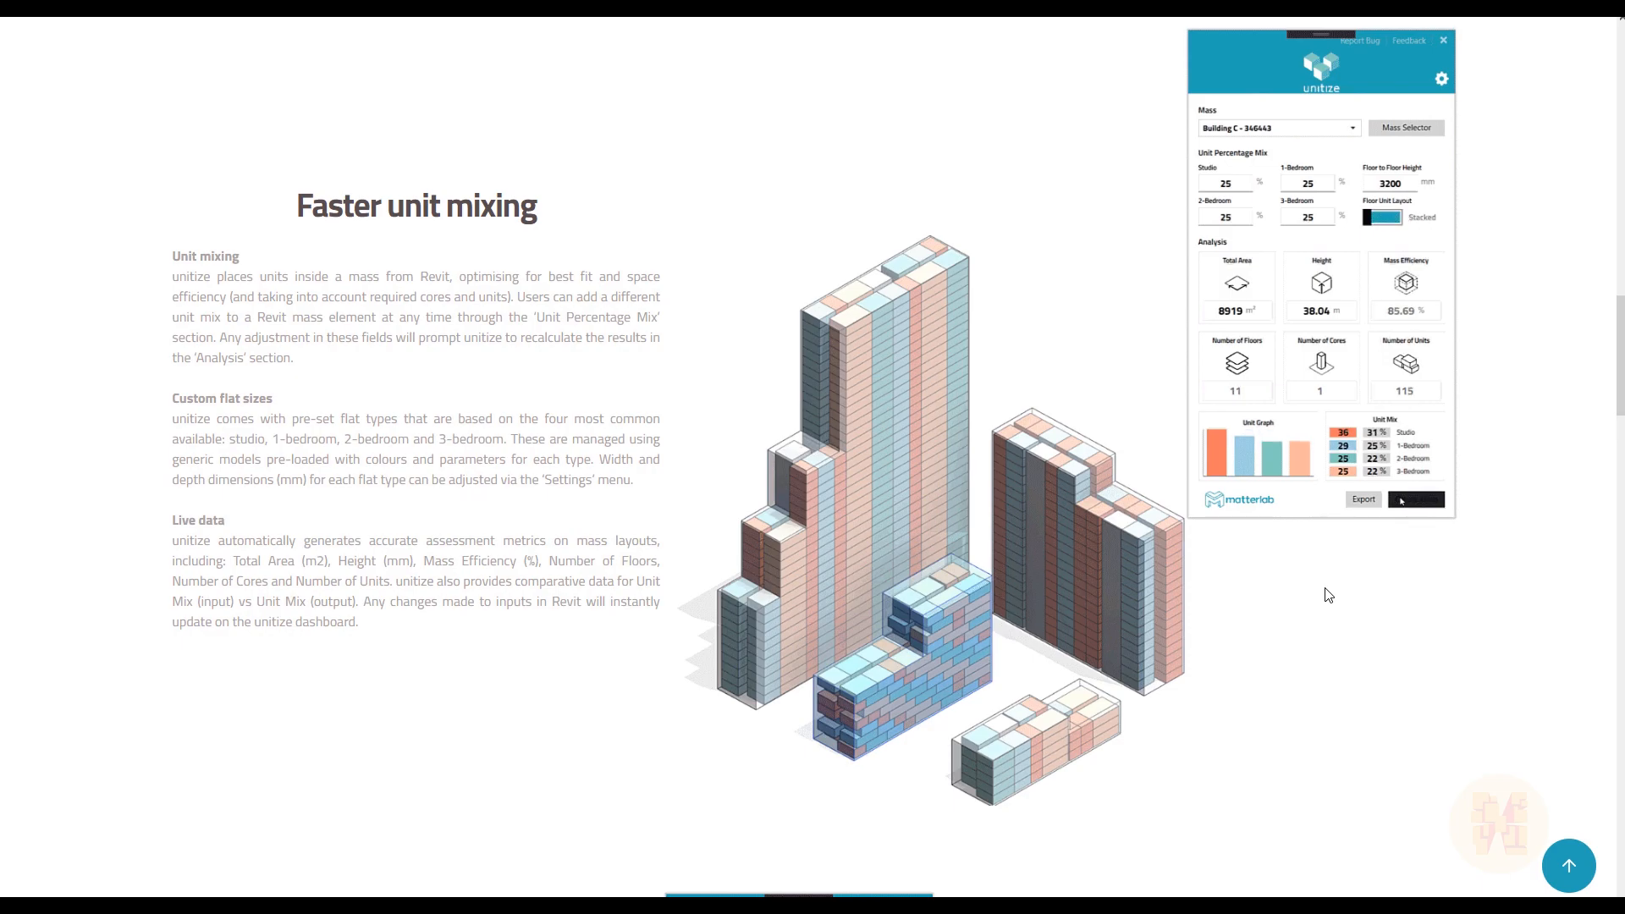
{"action": "left_click", "coordinate": [1276, 127]}
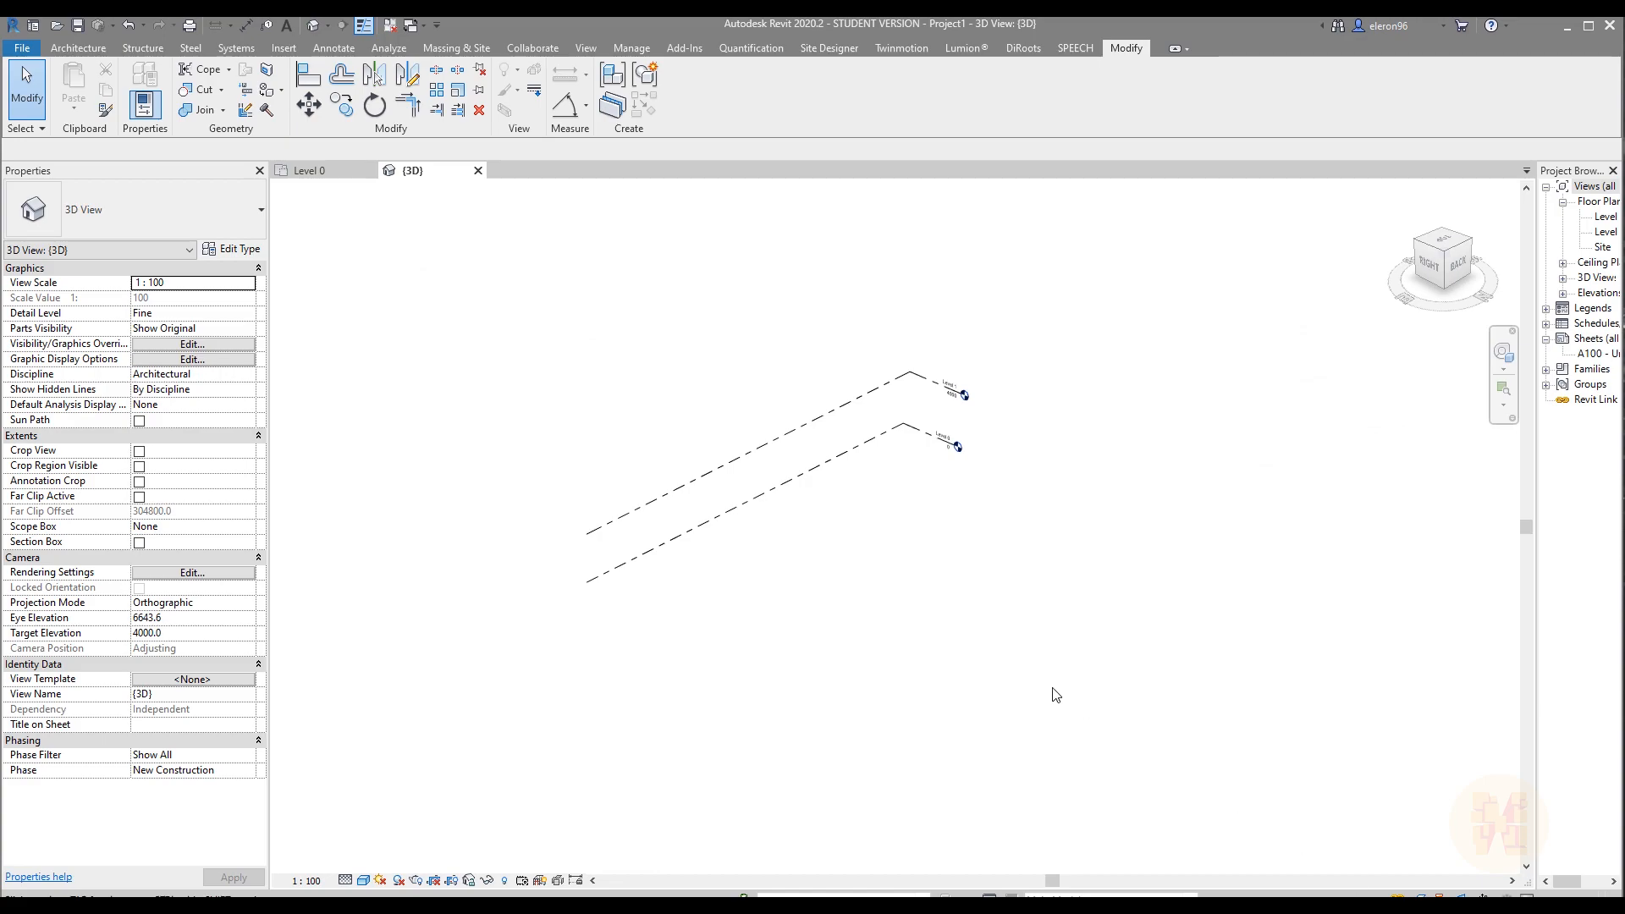
{"action": "mouse_move", "coordinate": [614, 505]}
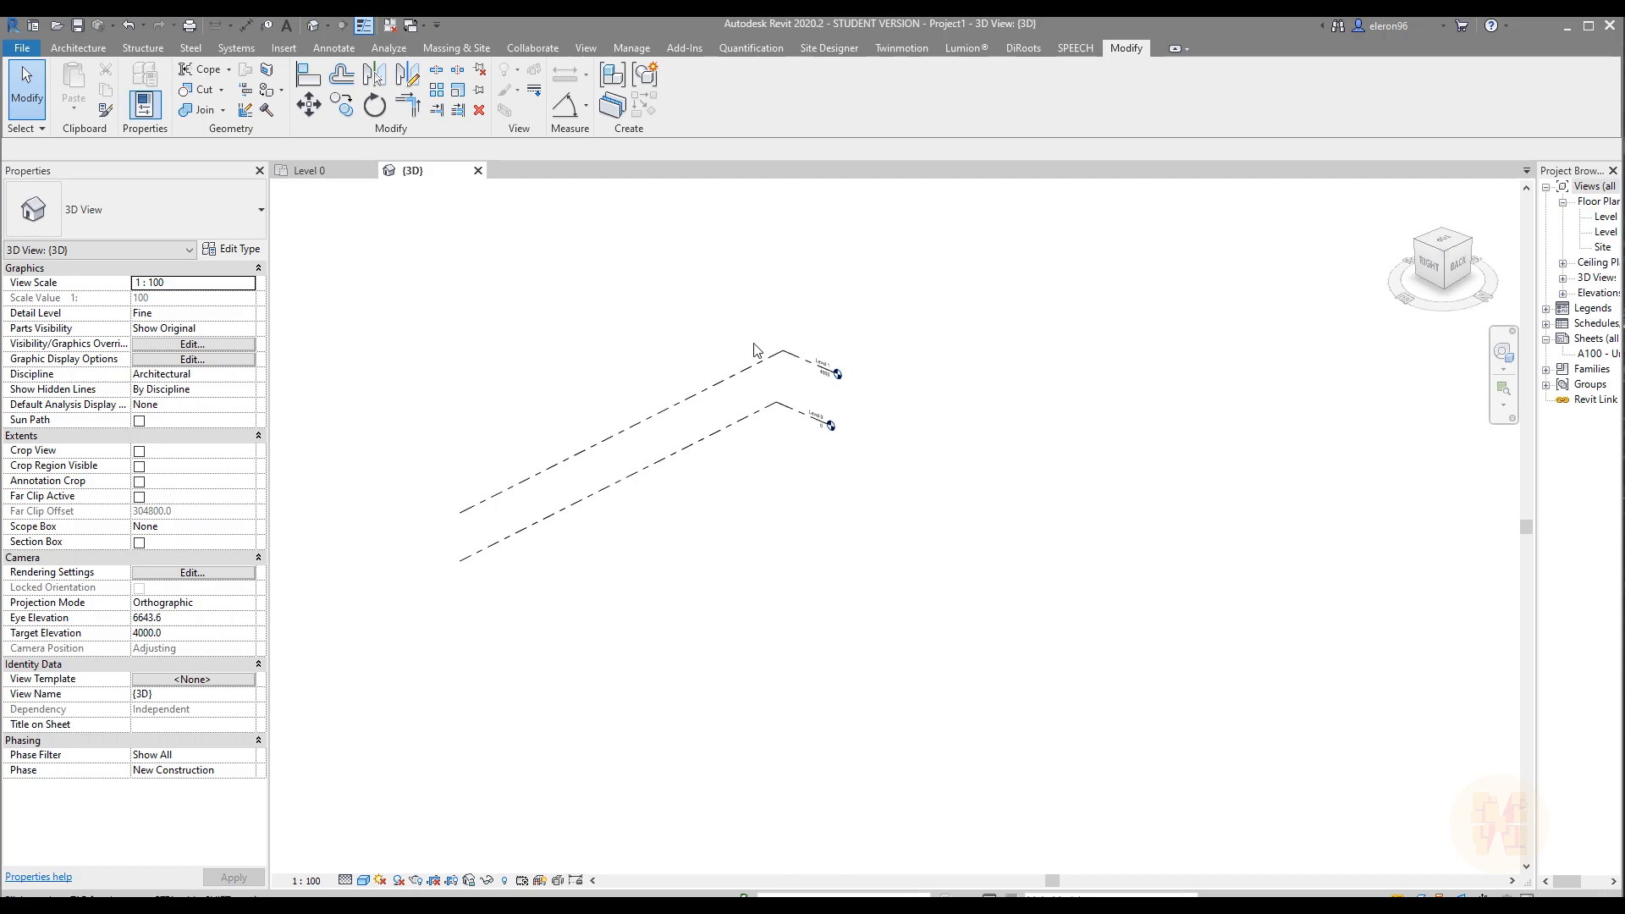
{"action": "left_click", "coordinate": [684, 48]}
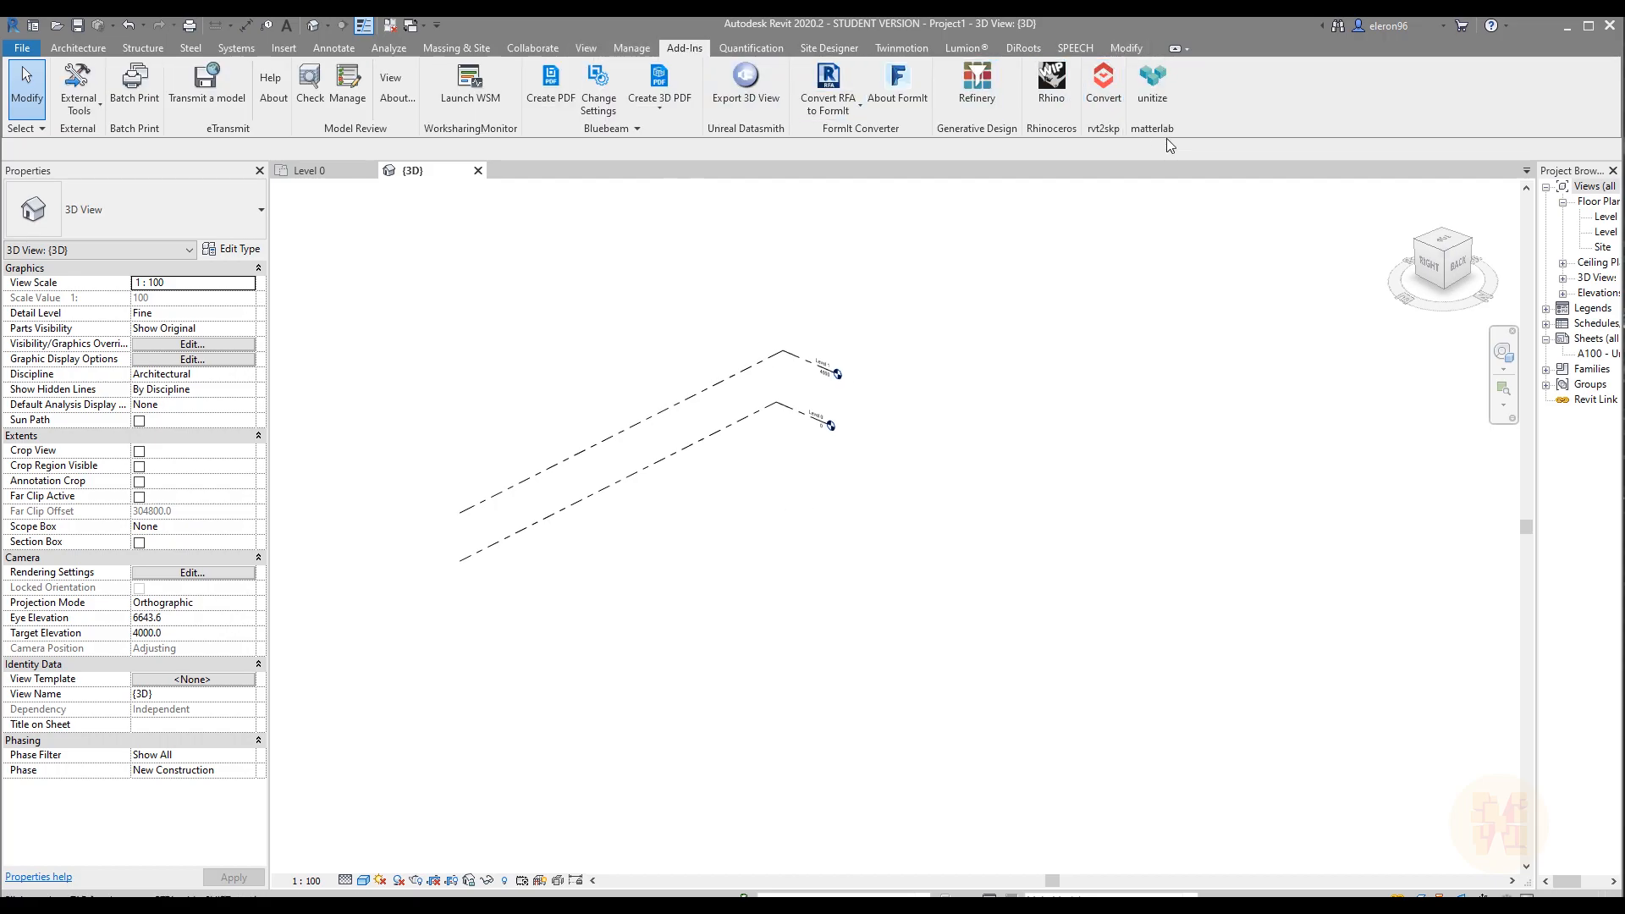
{"action": "mouse_move", "coordinate": [1182, 95]}
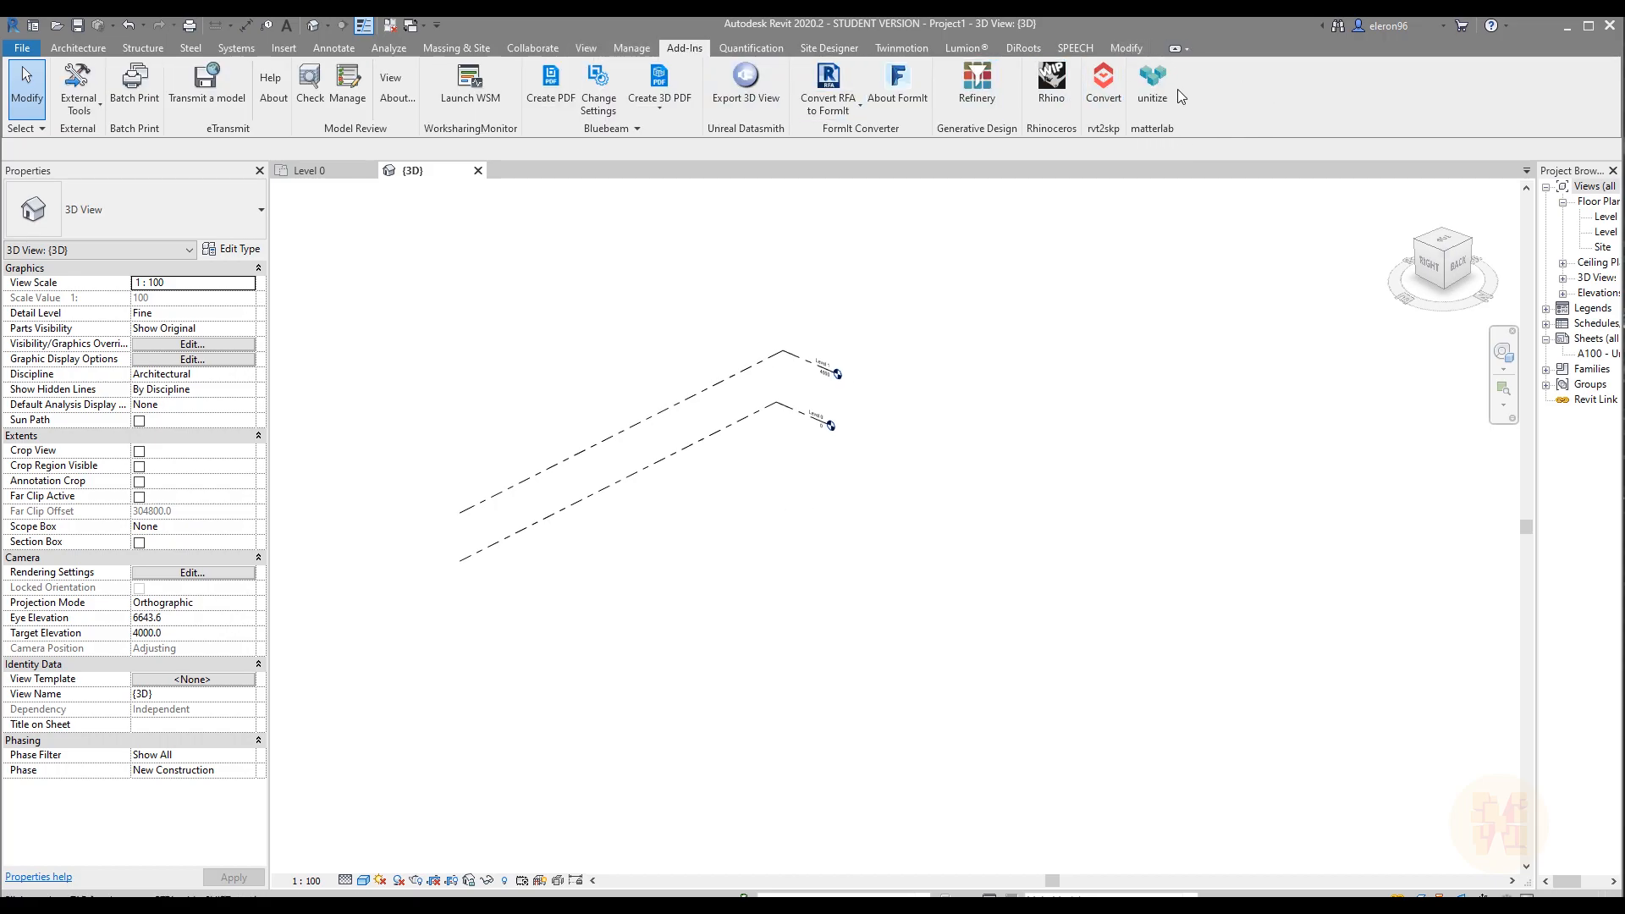
{"action": "mouse_move", "coordinate": [1087, 485]}
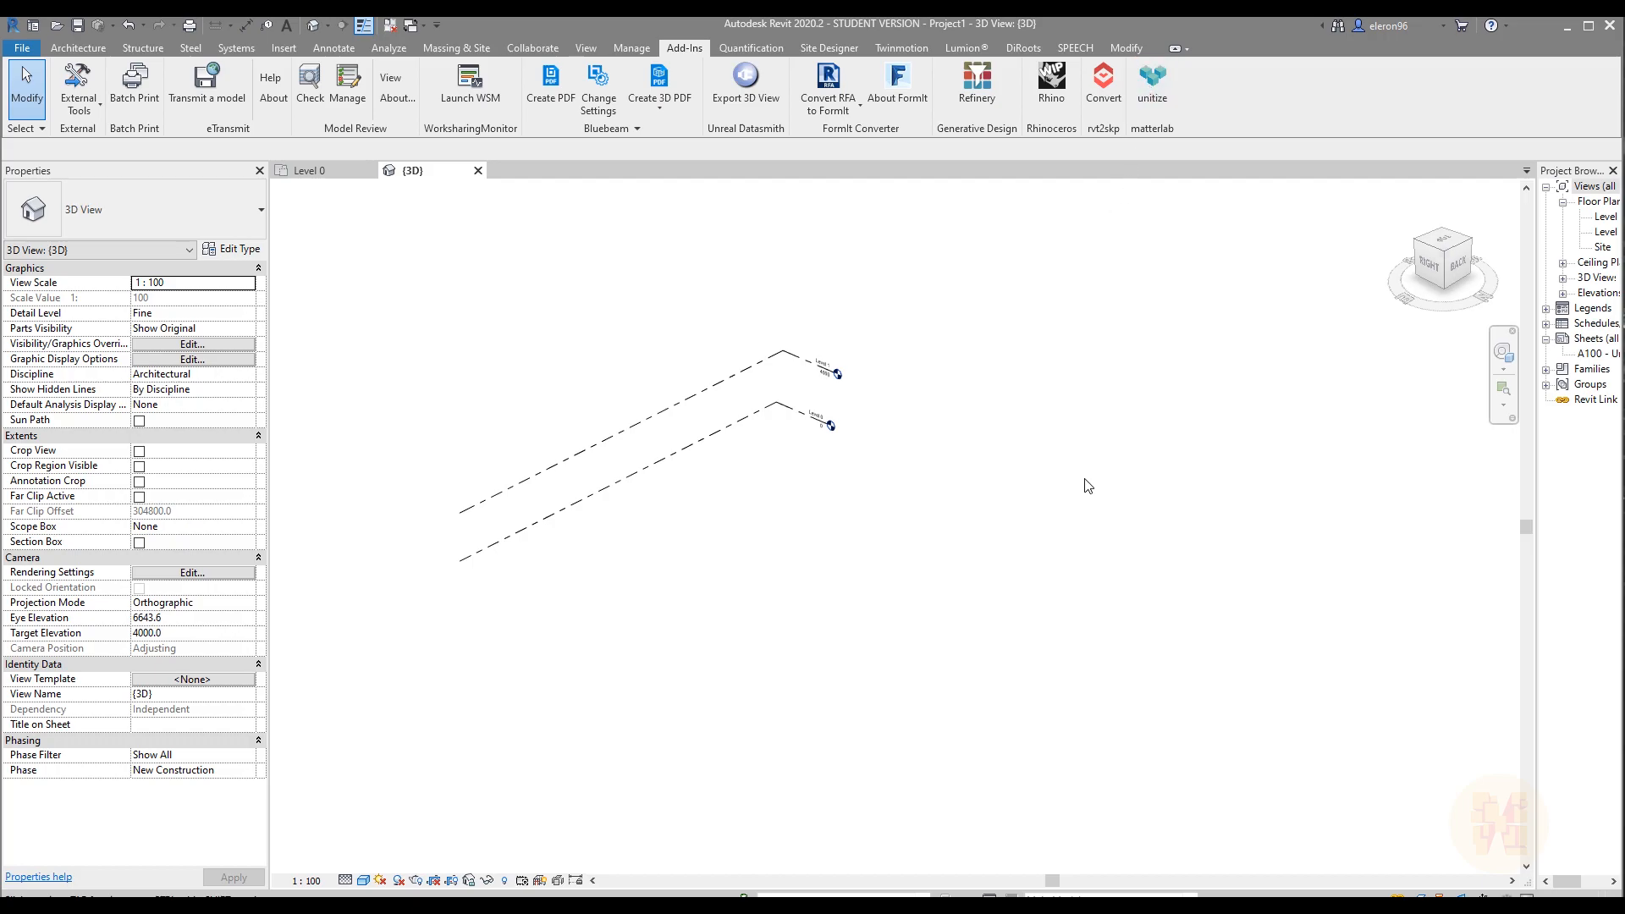
Create an in-place mass named 'Block 1' as a rectangular box and finish it.
{"action": "left_click", "coordinate": [456, 48]}
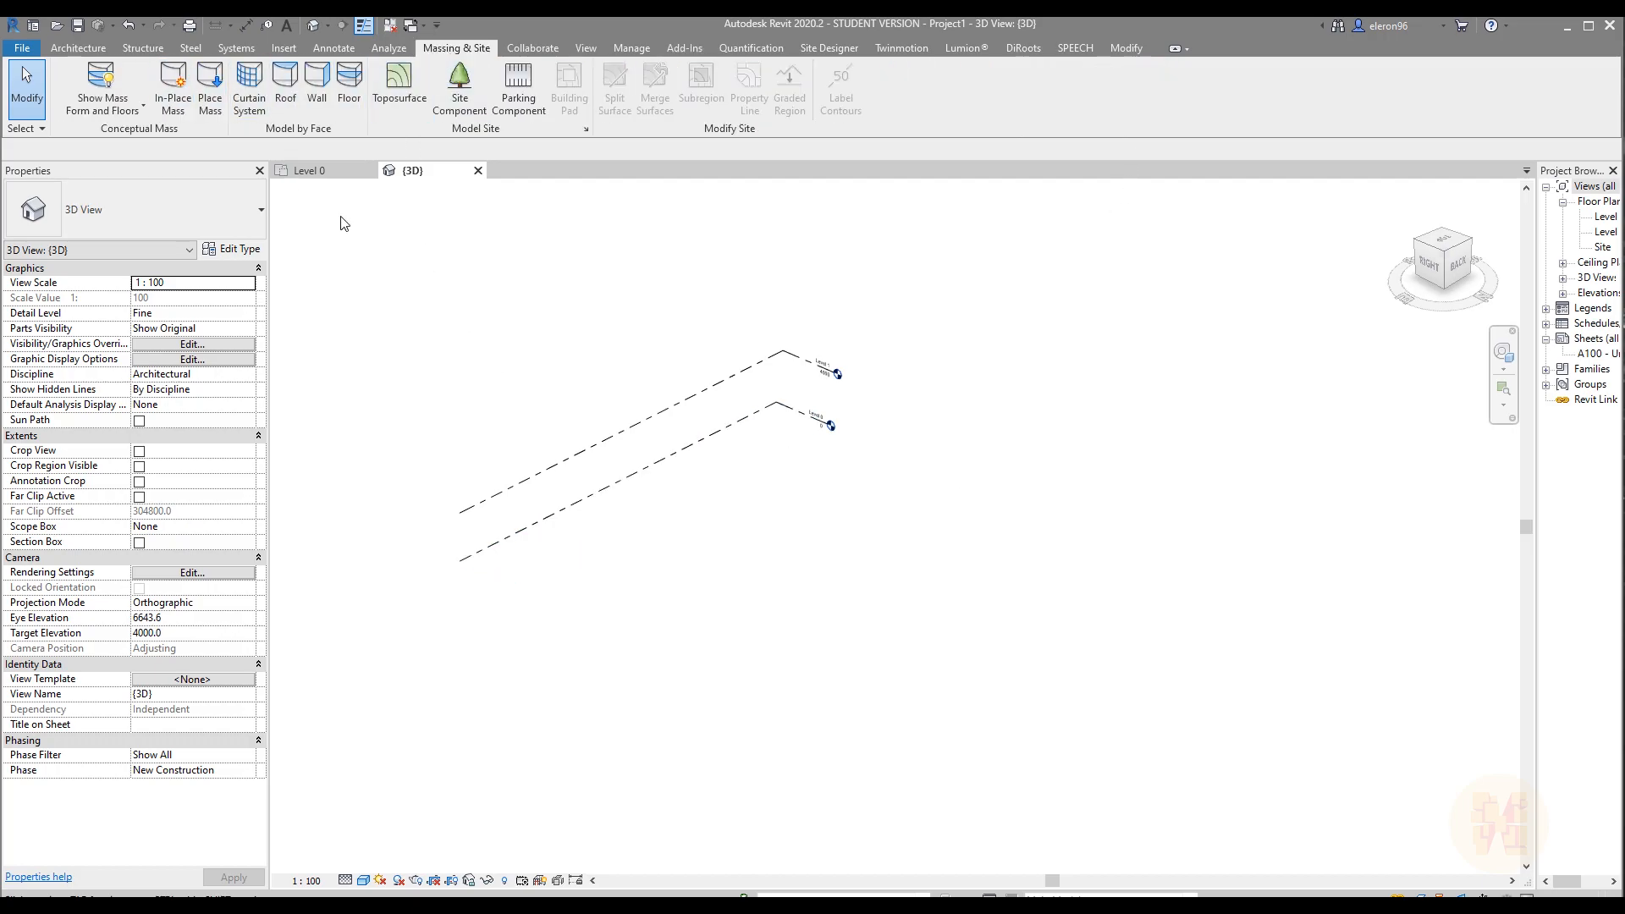
{"action": "mouse_move", "coordinate": [772, 541]}
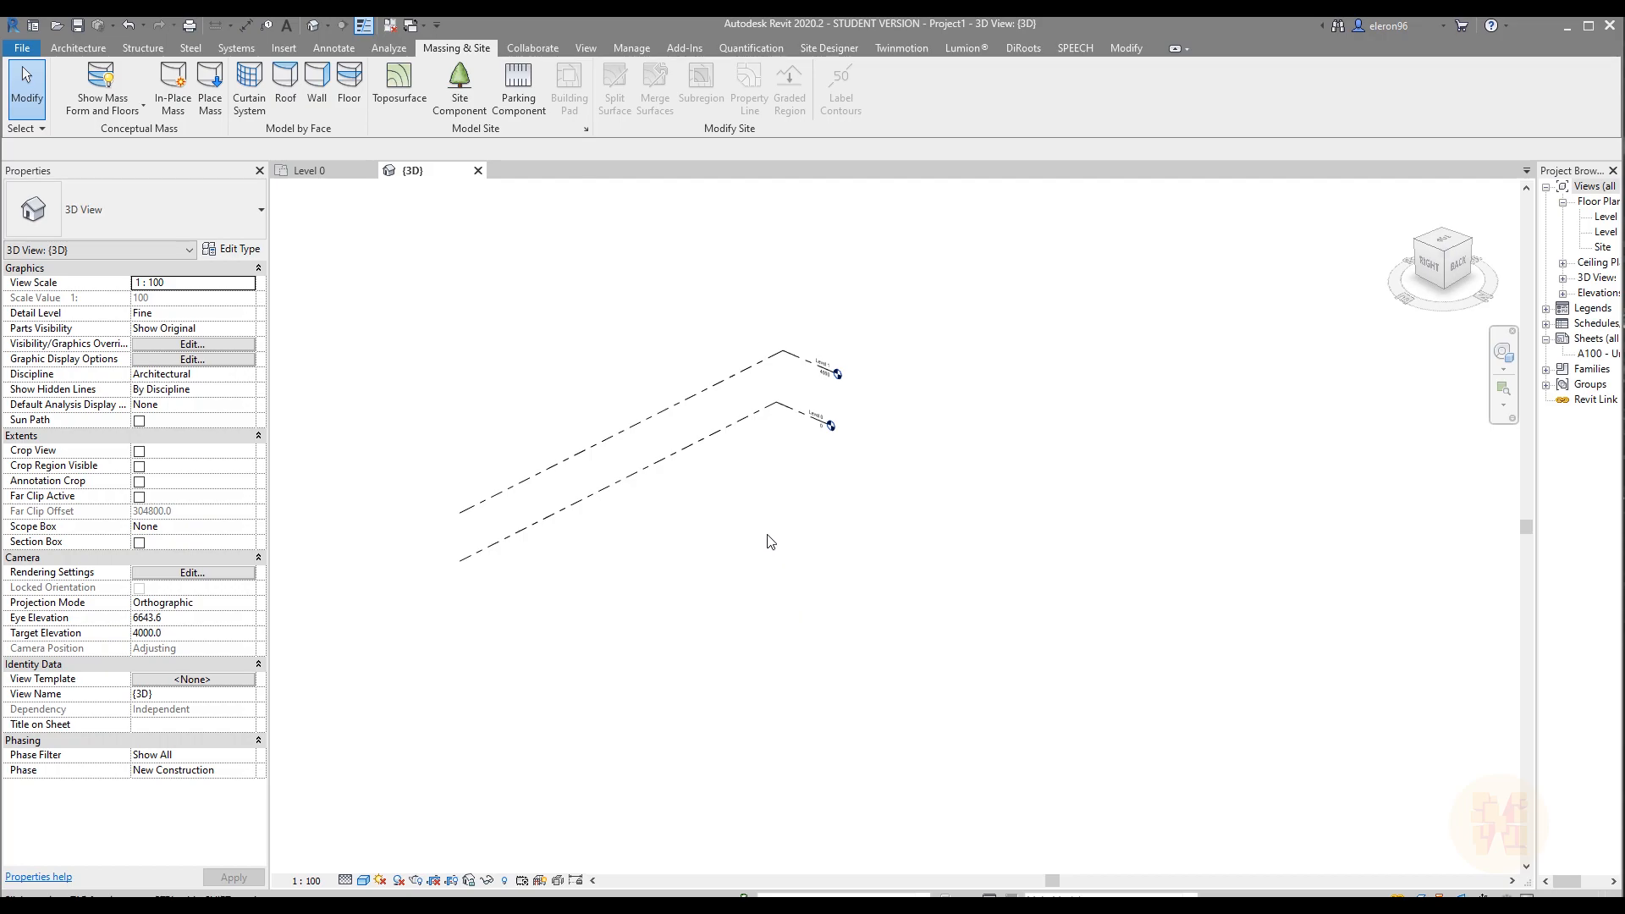
{"action": "mouse_move", "coordinate": [247, 84]}
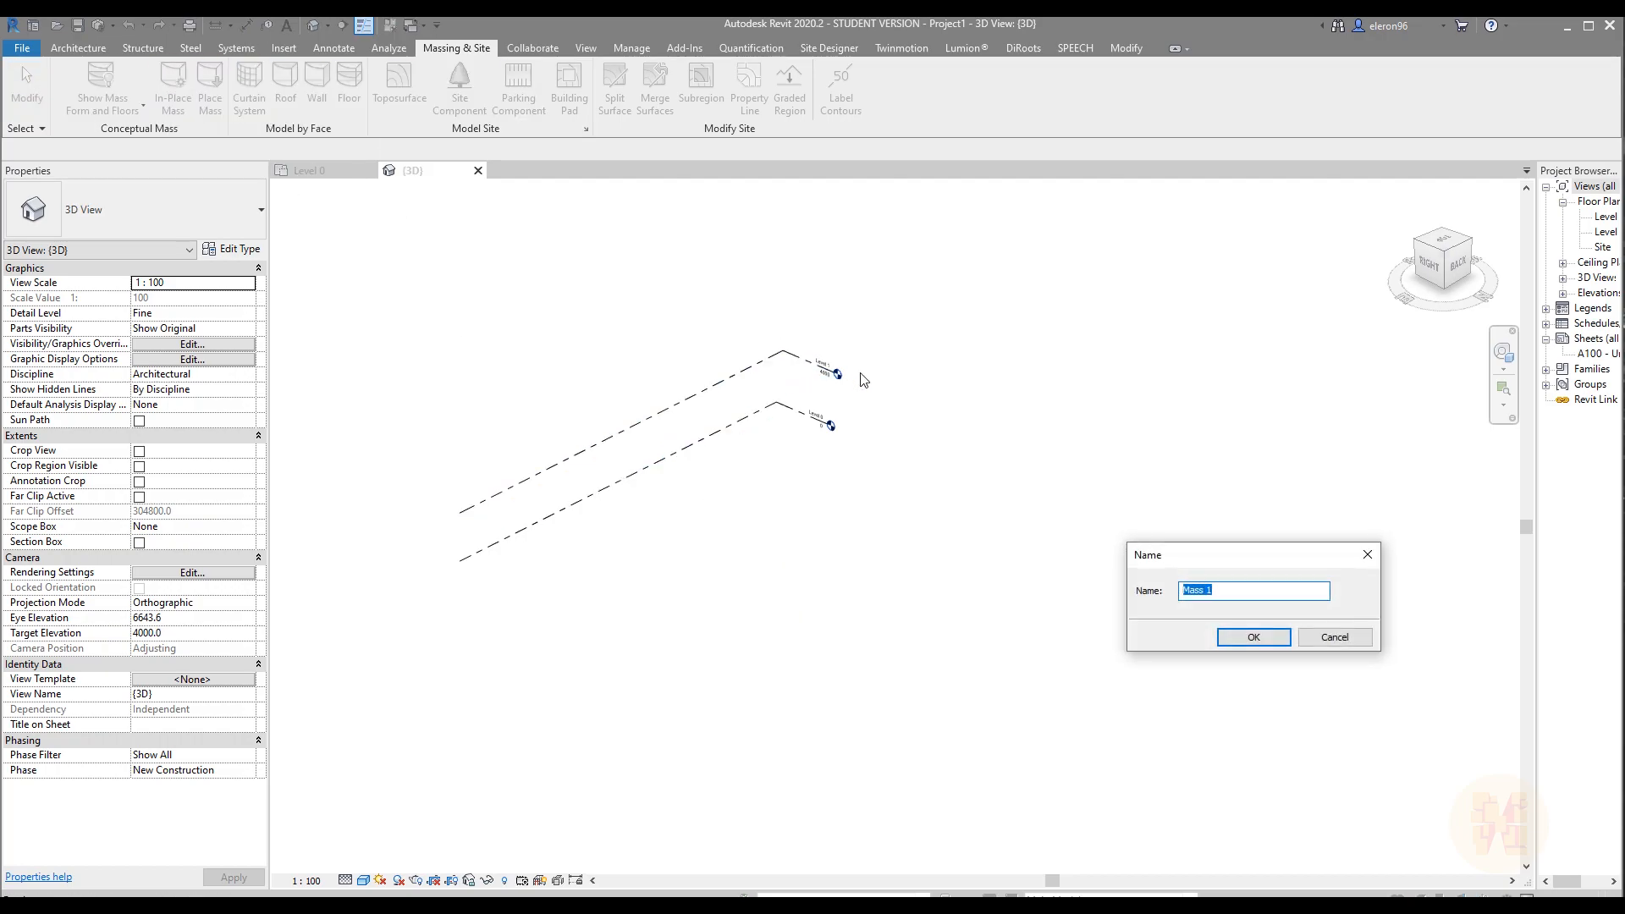
{"action": "type", "text": "Block 1"}
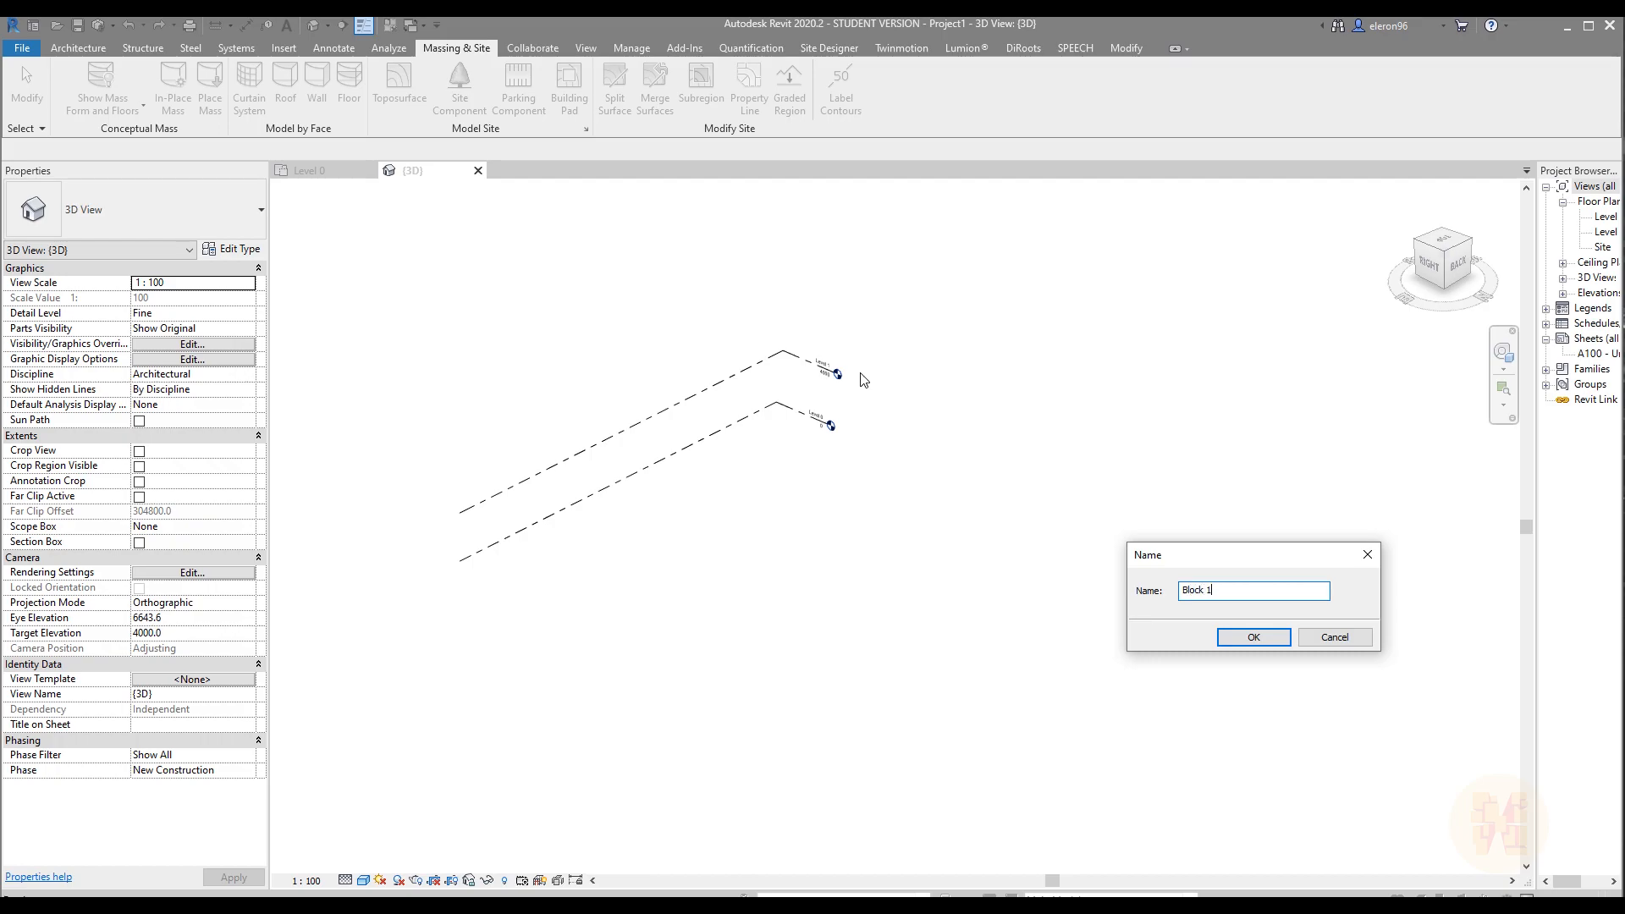
{"action": "left_click", "coordinate": [1252, 636]}
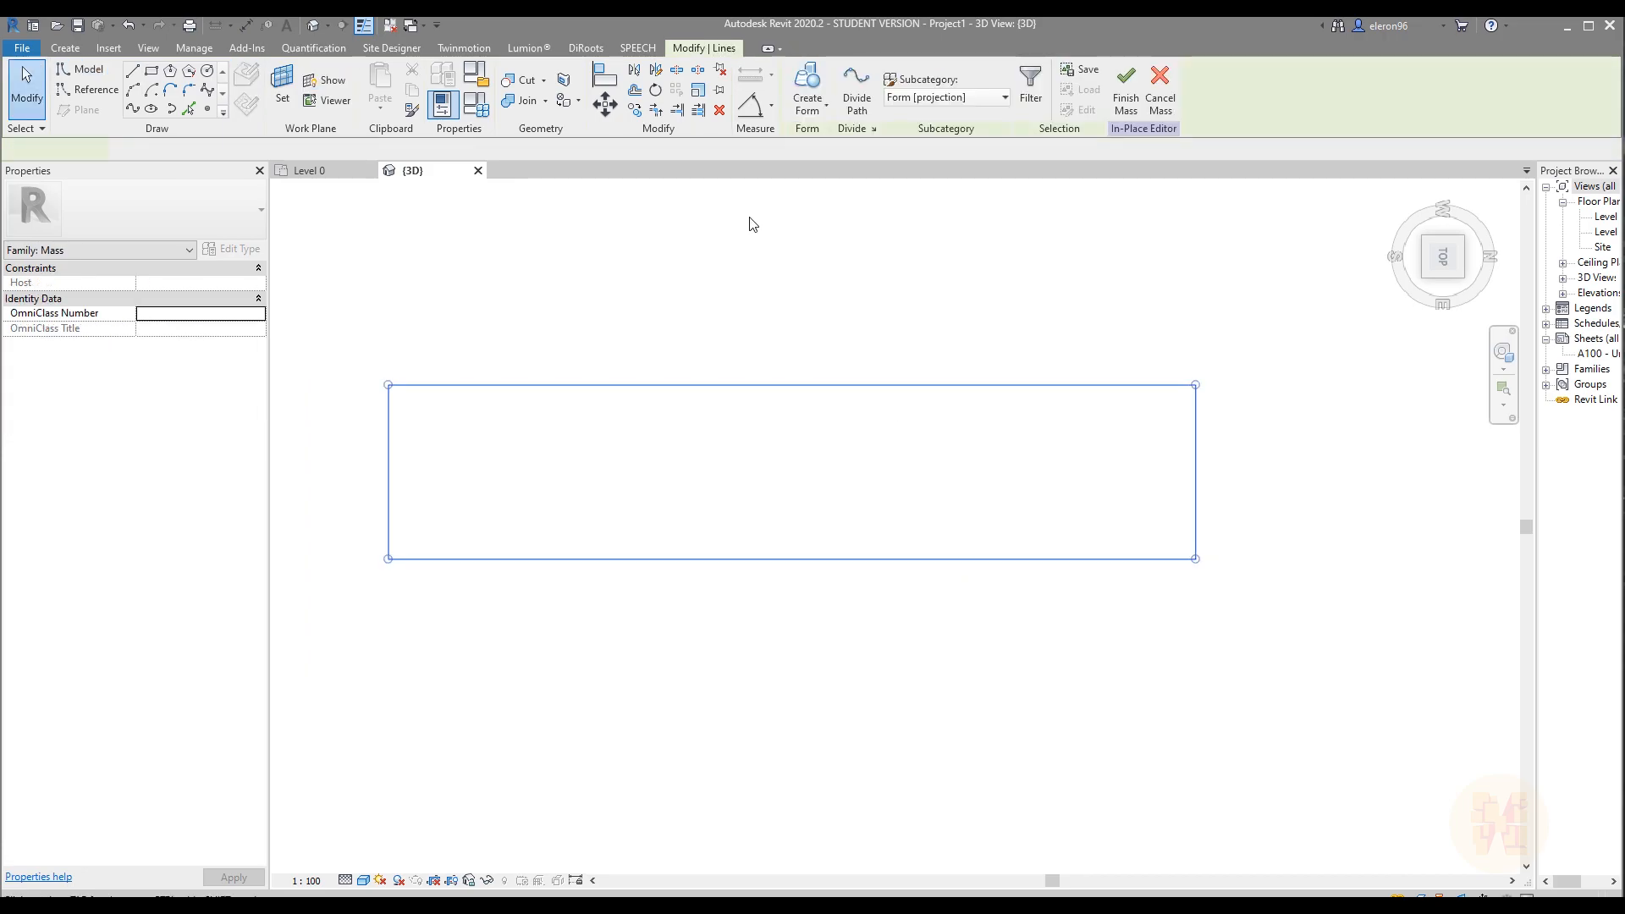
{"action": "left_click", "coordinate": [808, 89]}
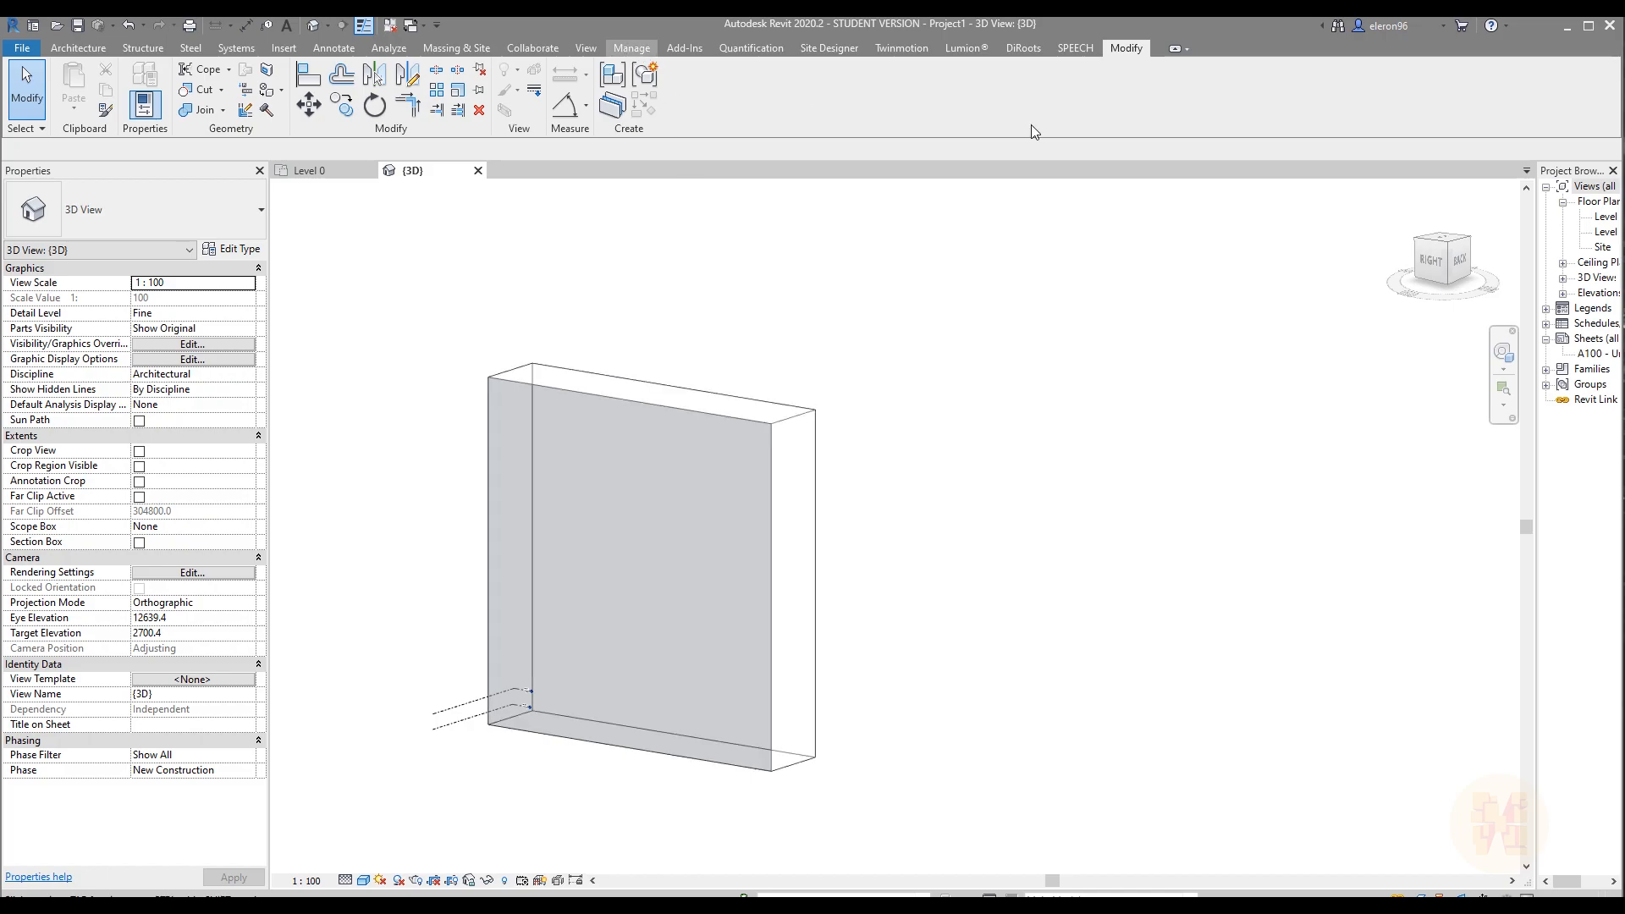
Launch the unitize dashboard and add the Block 1 mass for analysis.
{"action": "left_click", "coordinate": [683, 47]}
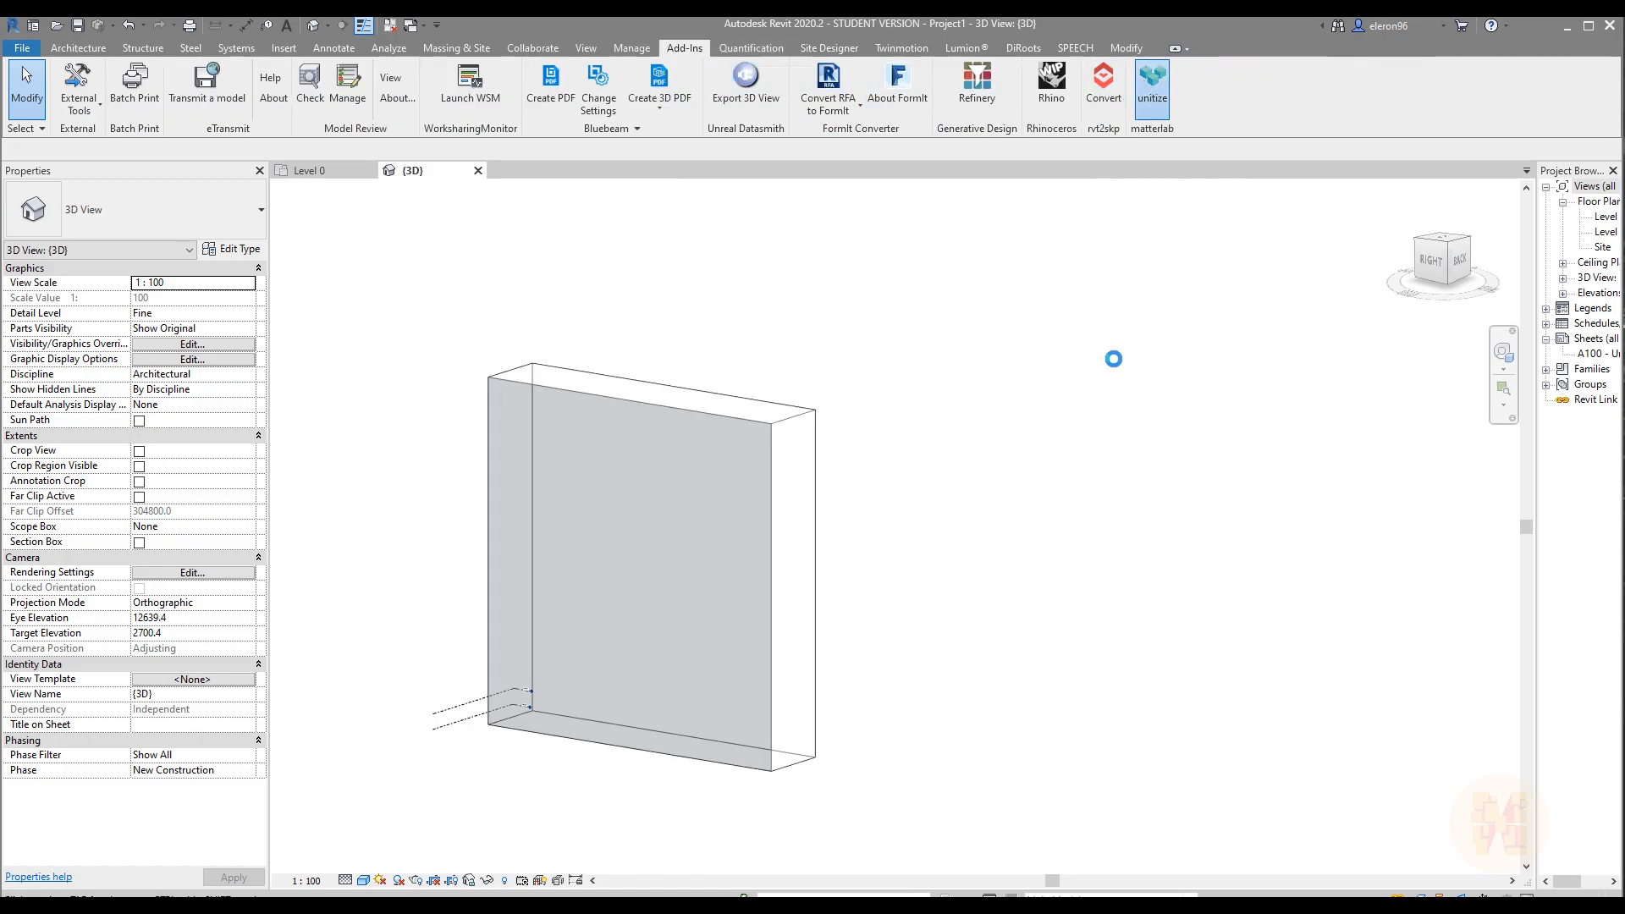
{"action": "left_click", "coordinate": [1151, 85]}
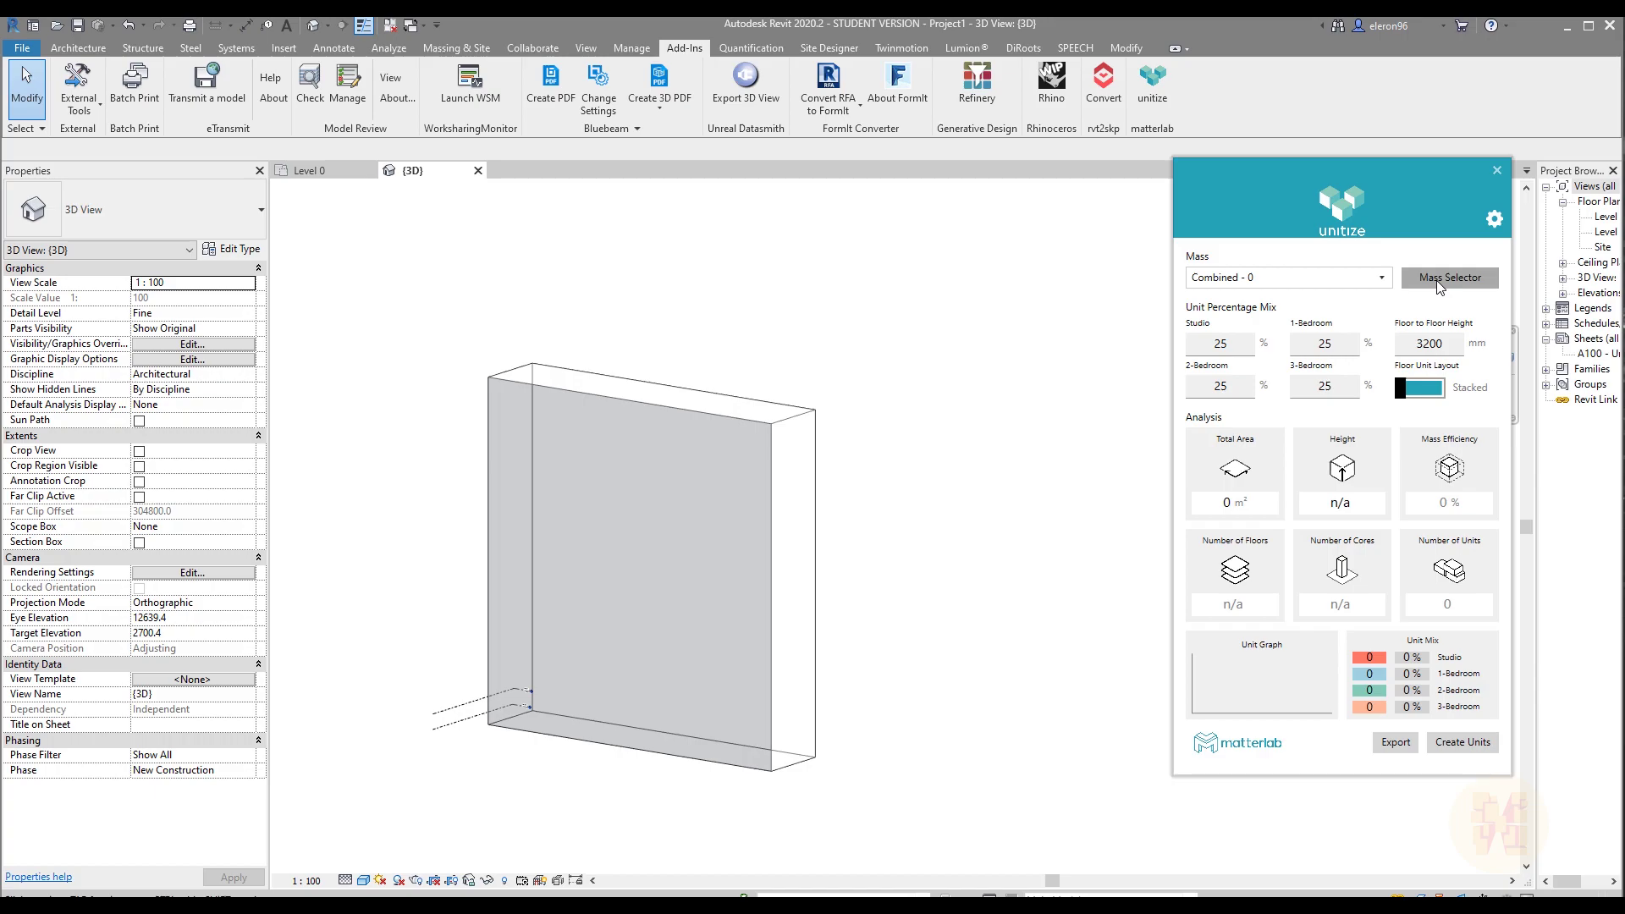
{"action": "left_click", "coordinate": [1449, 276]}
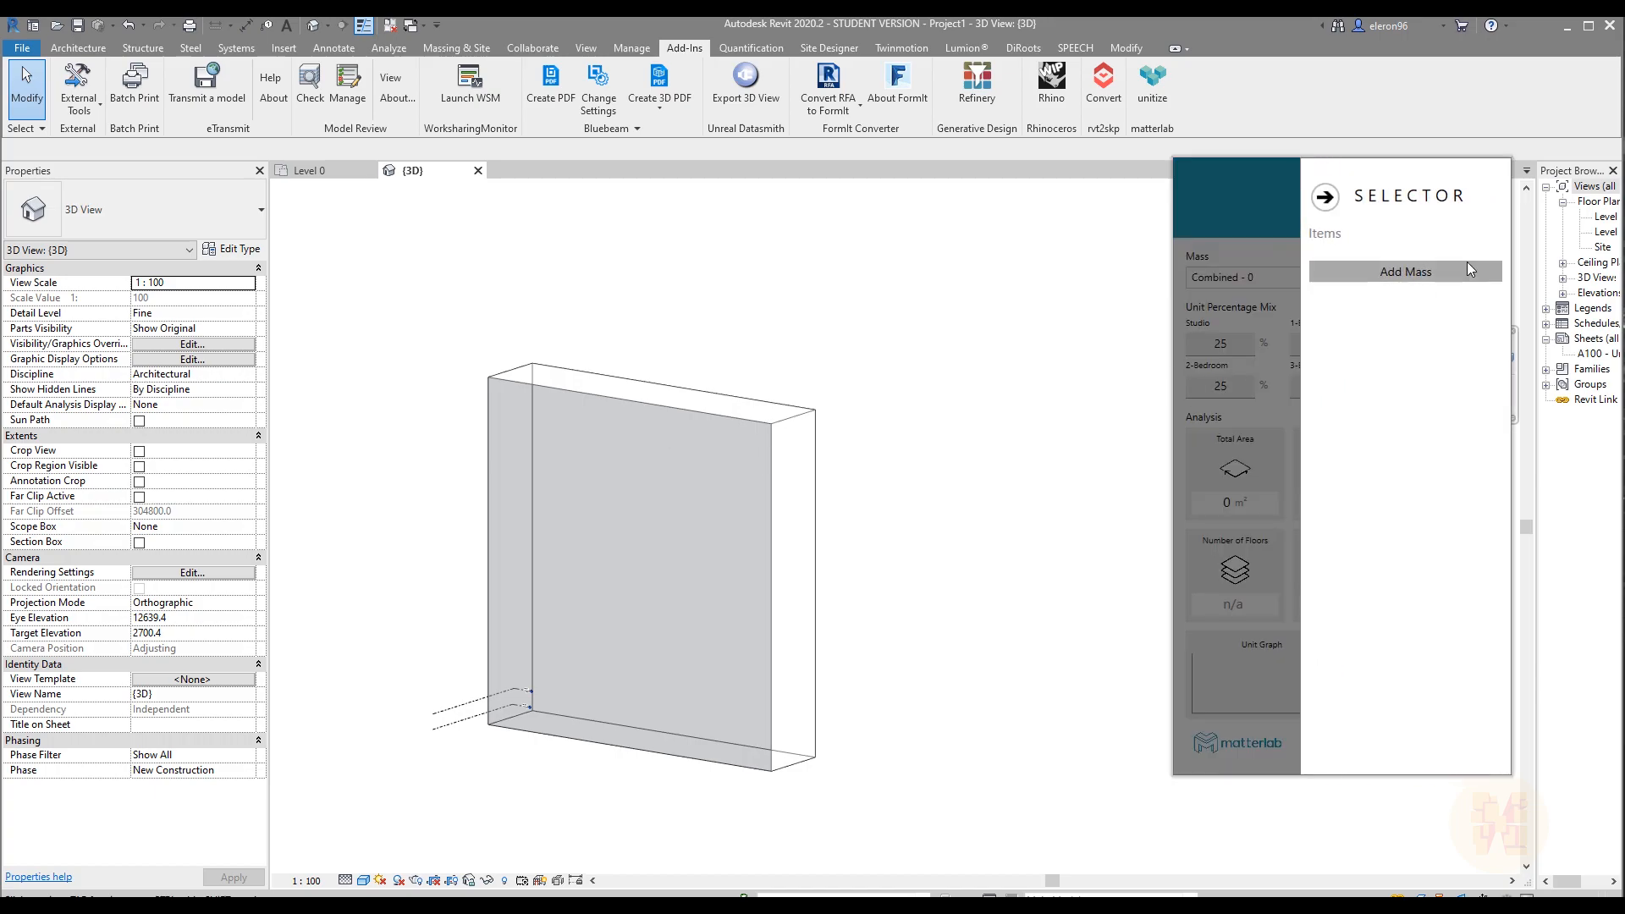
{"action": "left_click", "coordinate": [1404, 271]}
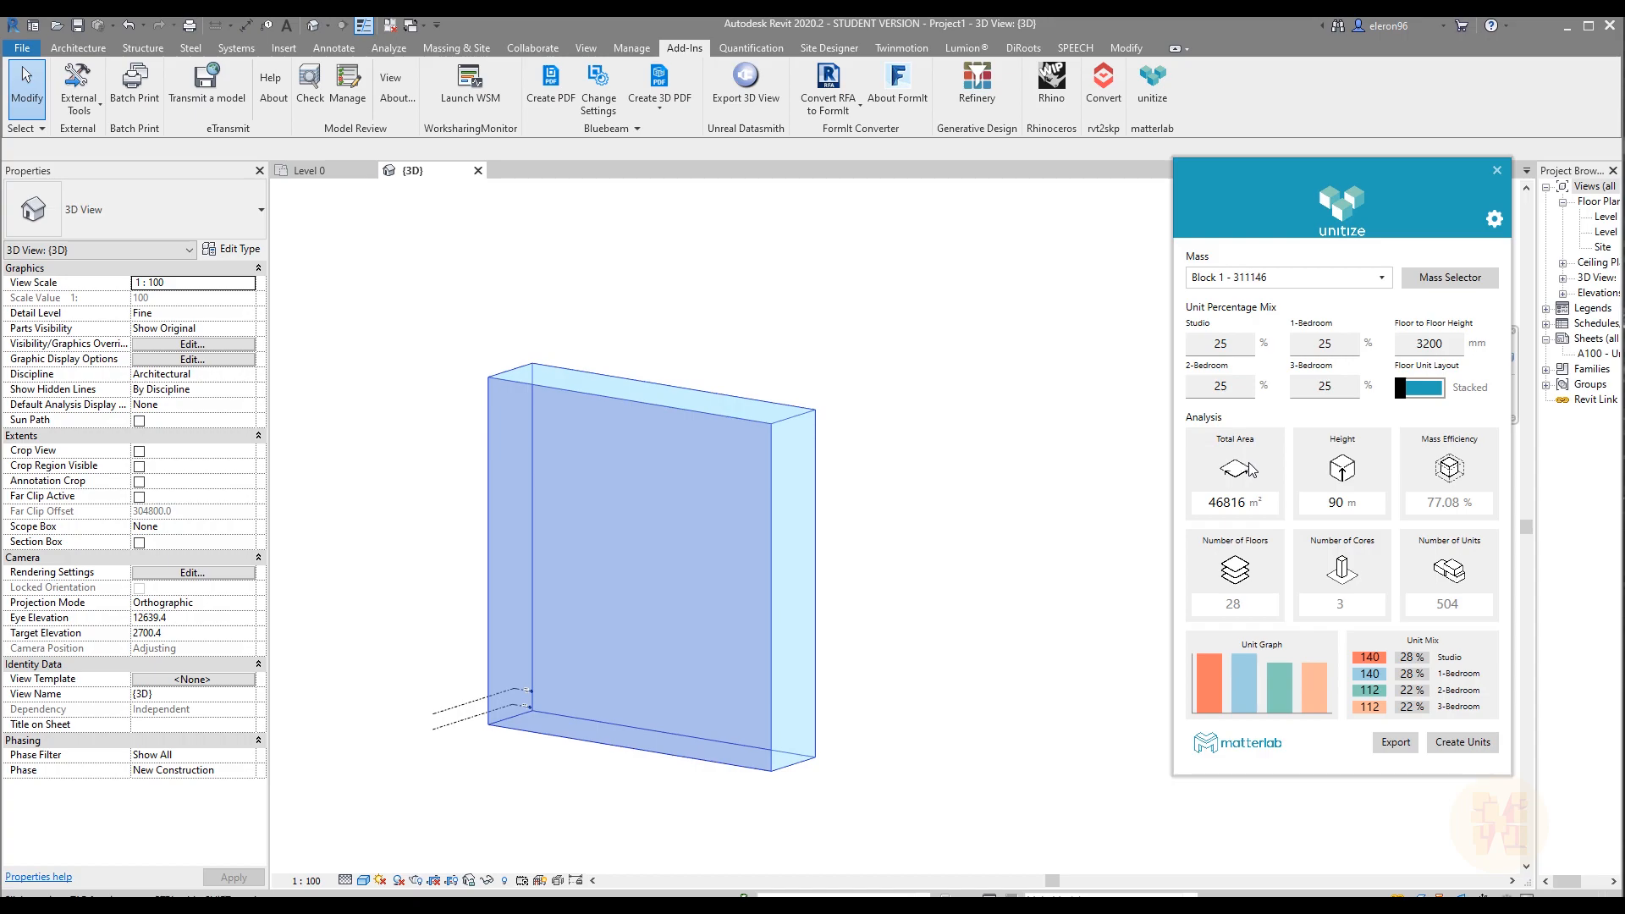
{"action": "mouse_move", "coordinate": [1366, 469]}
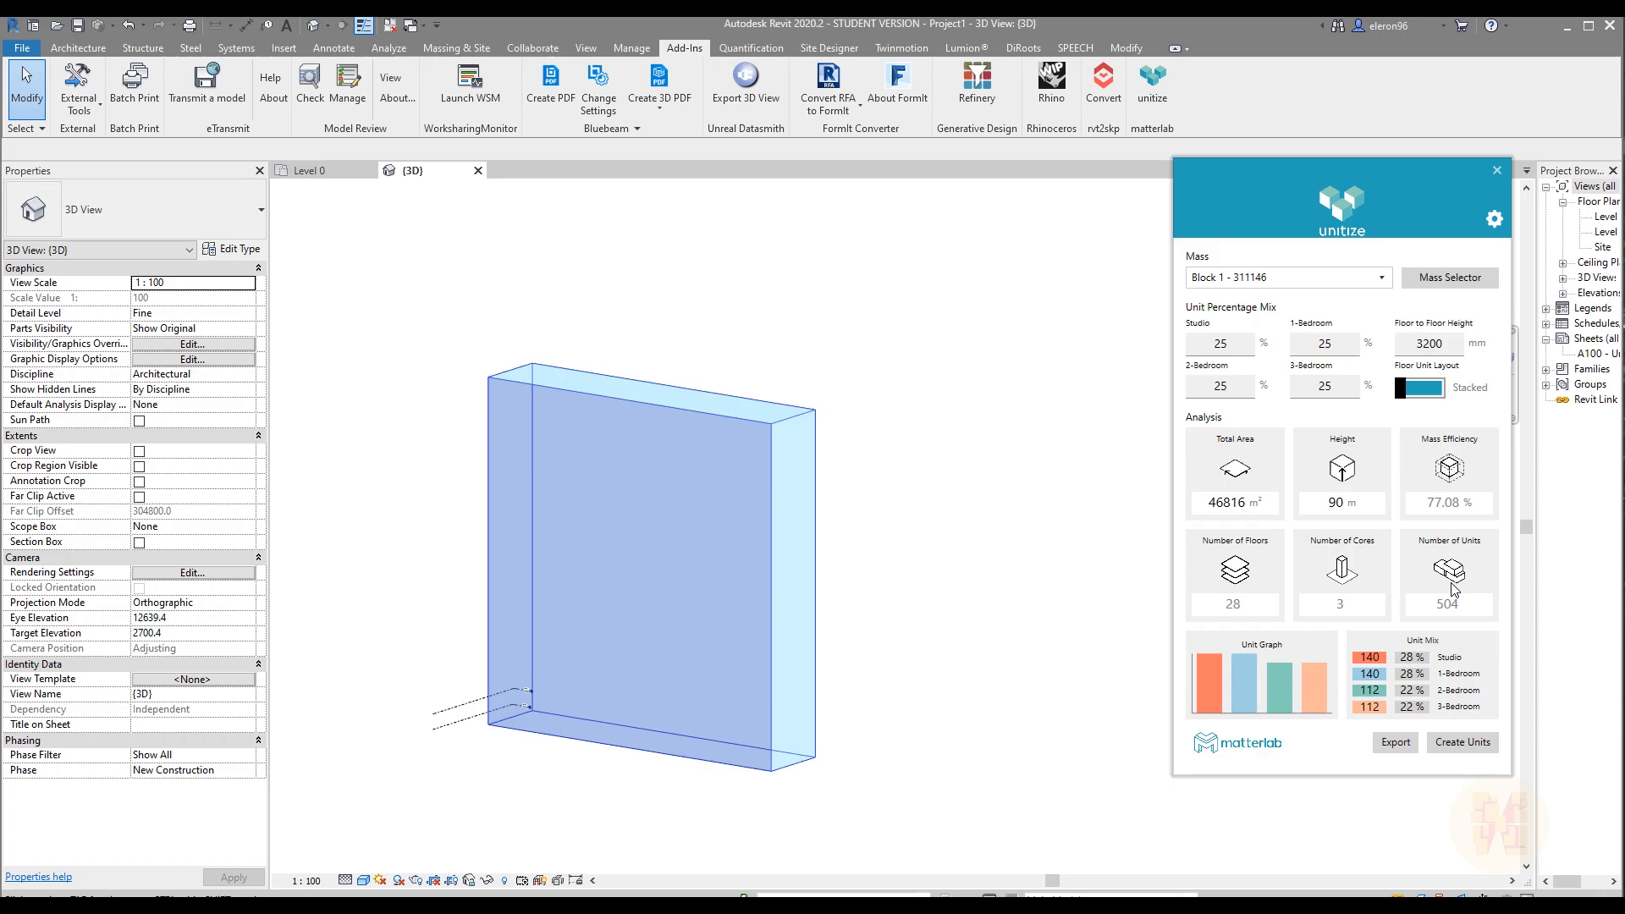
{"action": "mouse_move", "coordinate": [1405, 521]}
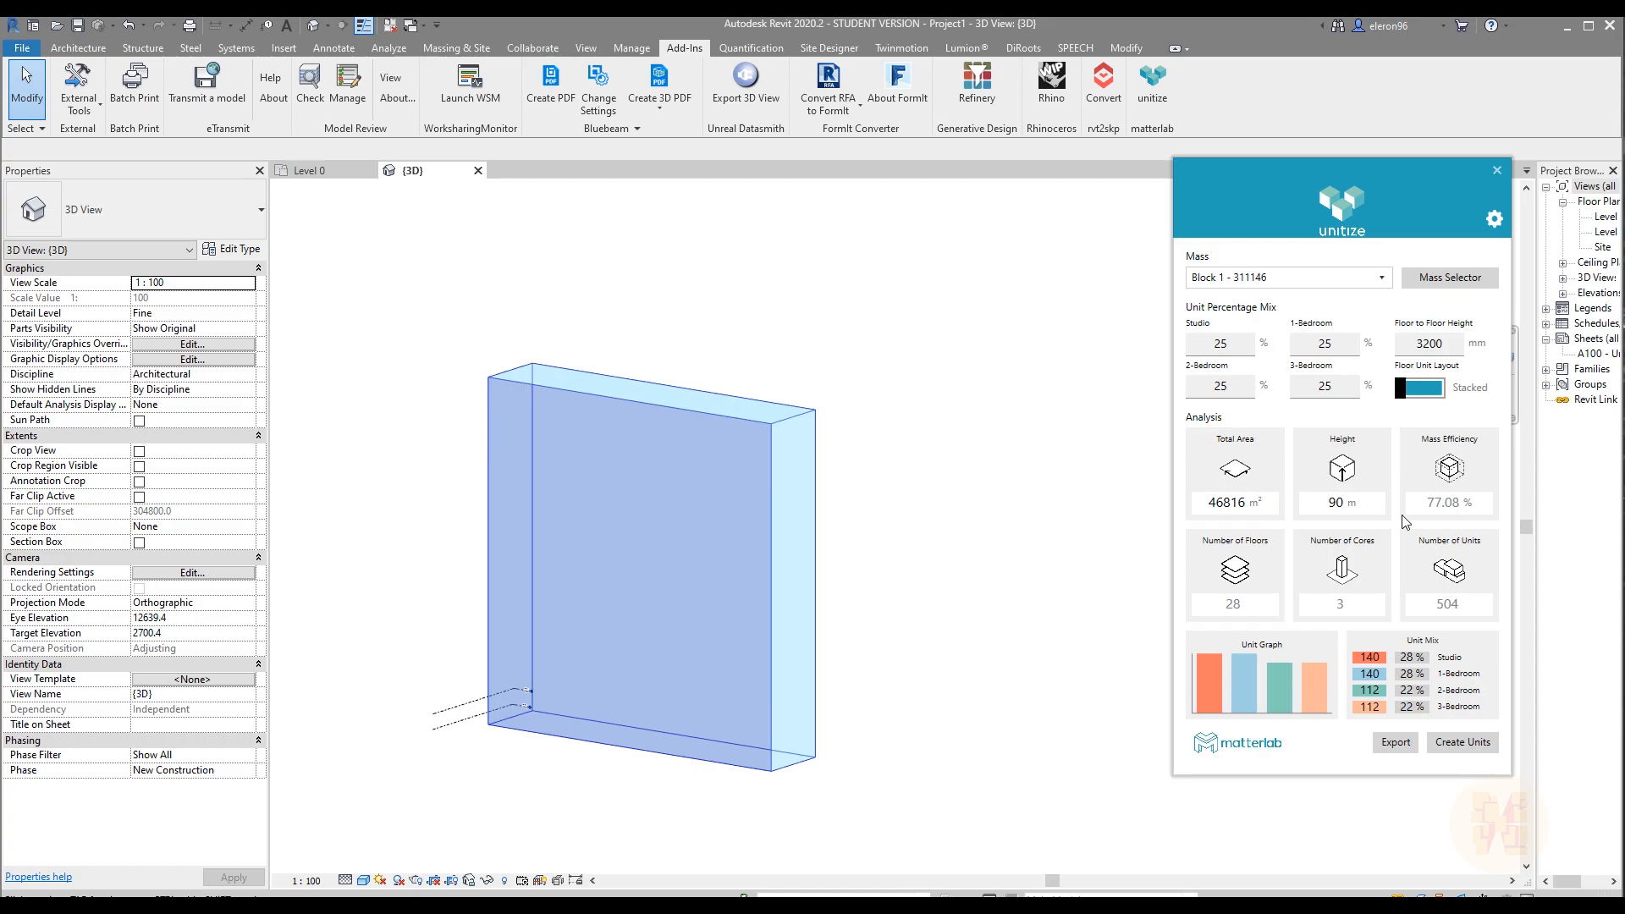
{"action": "mouse_move", "coordinate": [1462, 742]}
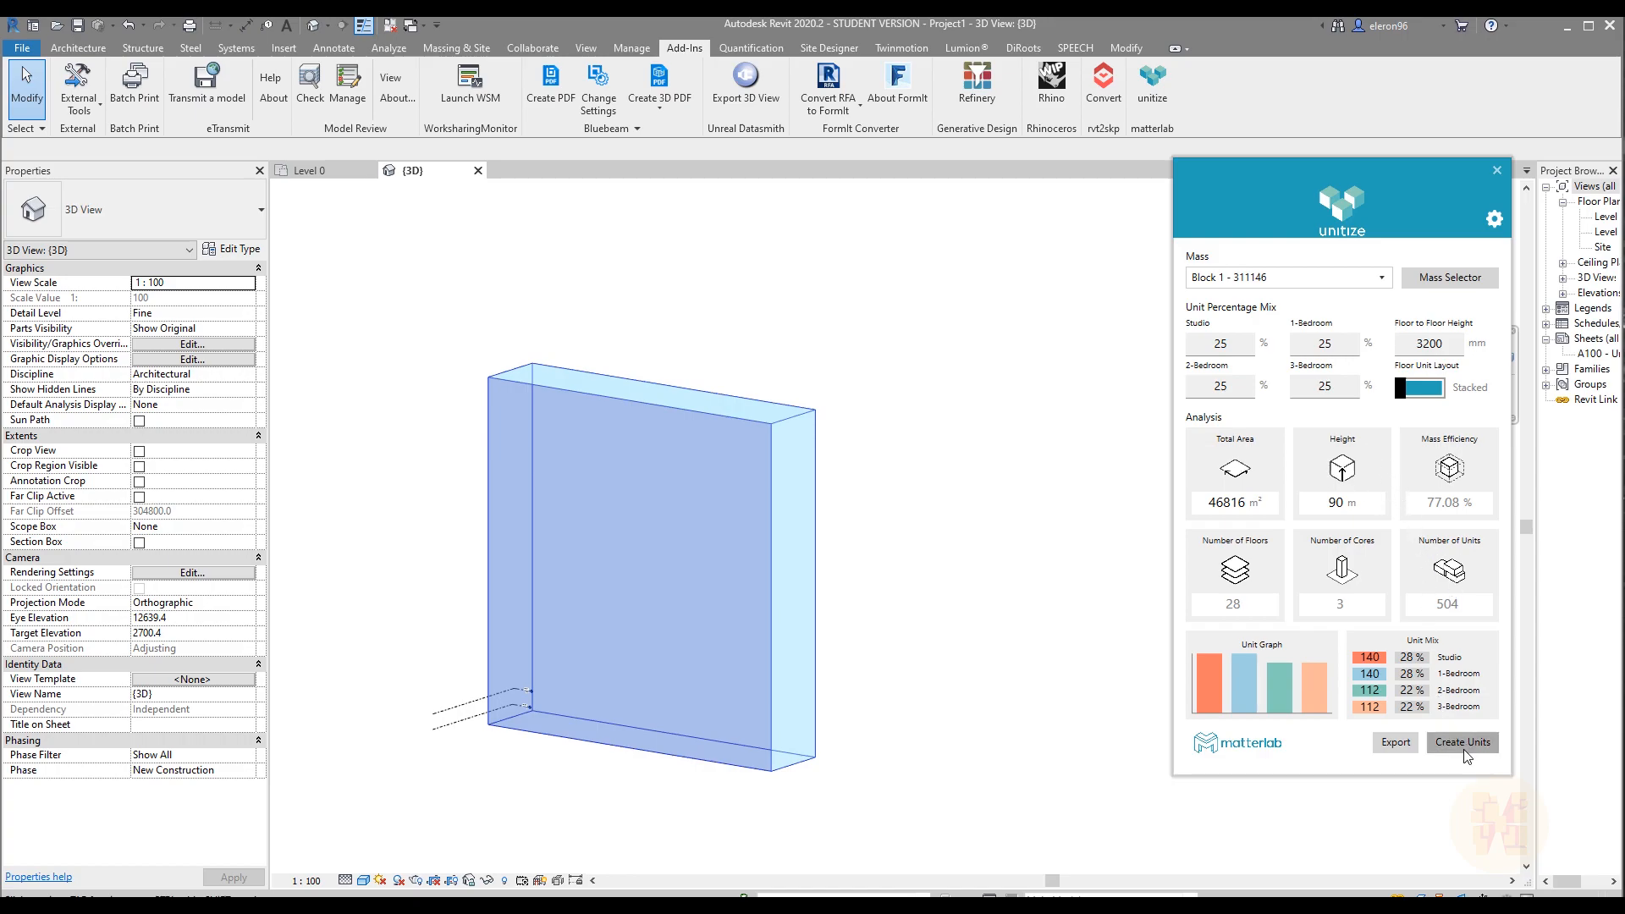
{"action": "mouse_move", "coordinate": [999, 827]}
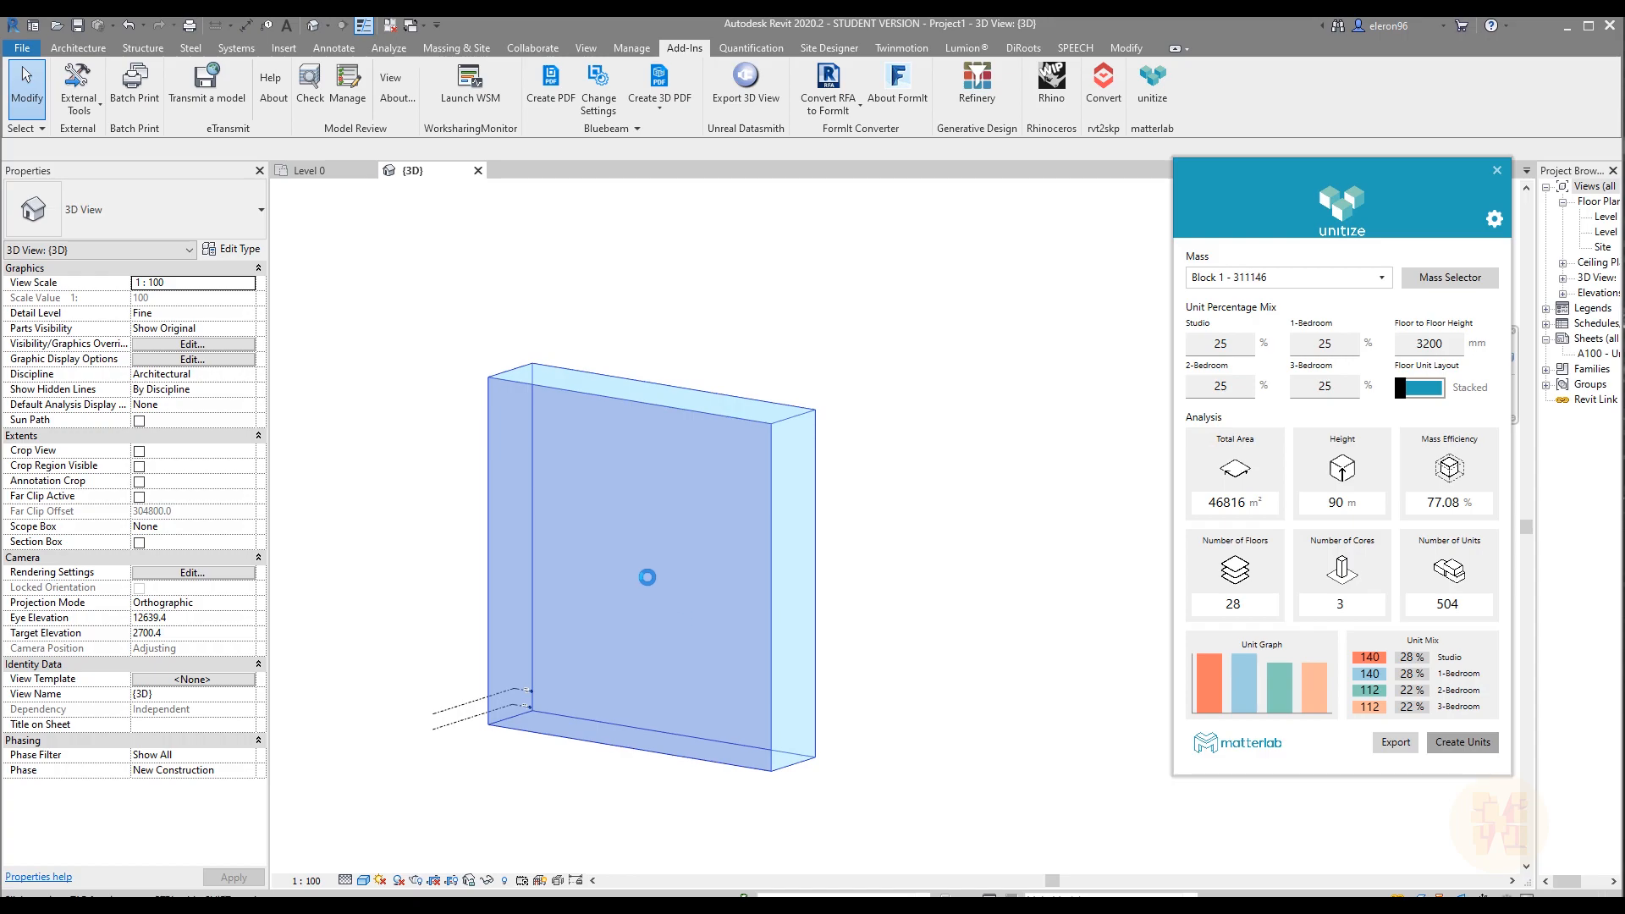
Generate stacked apartment units inside Block 1 with Create Units.
{"action": "left_click", "coordinate": [1463, 742]}
{"action": "type", "text": "10"}
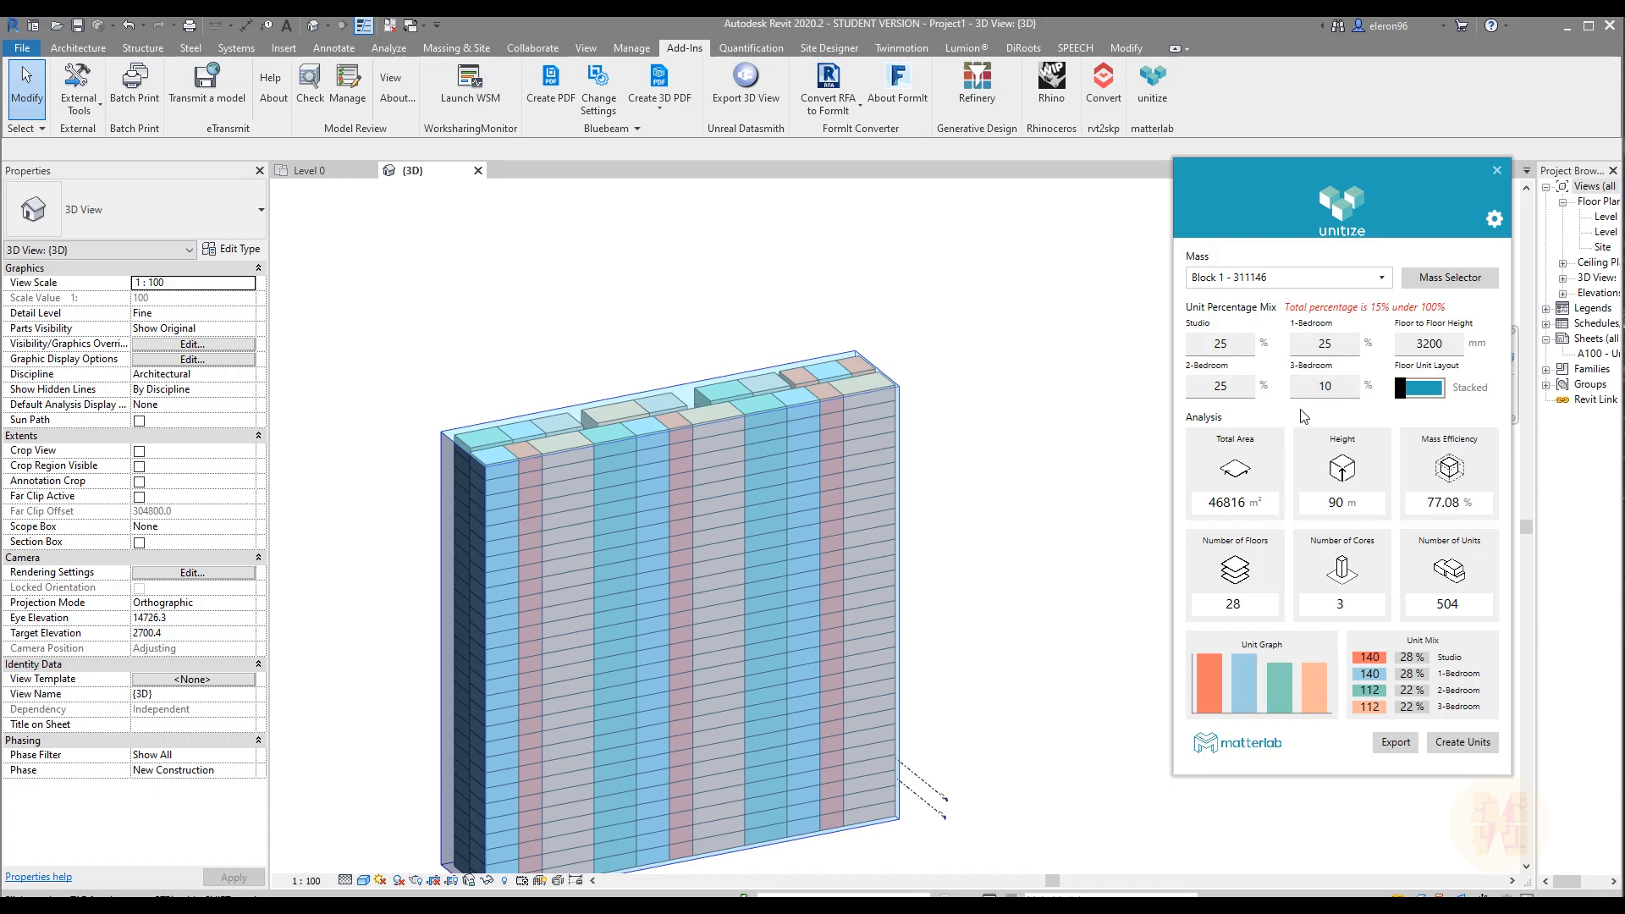
{"action": "mouse_move", "coordinate": [1401, 330]}
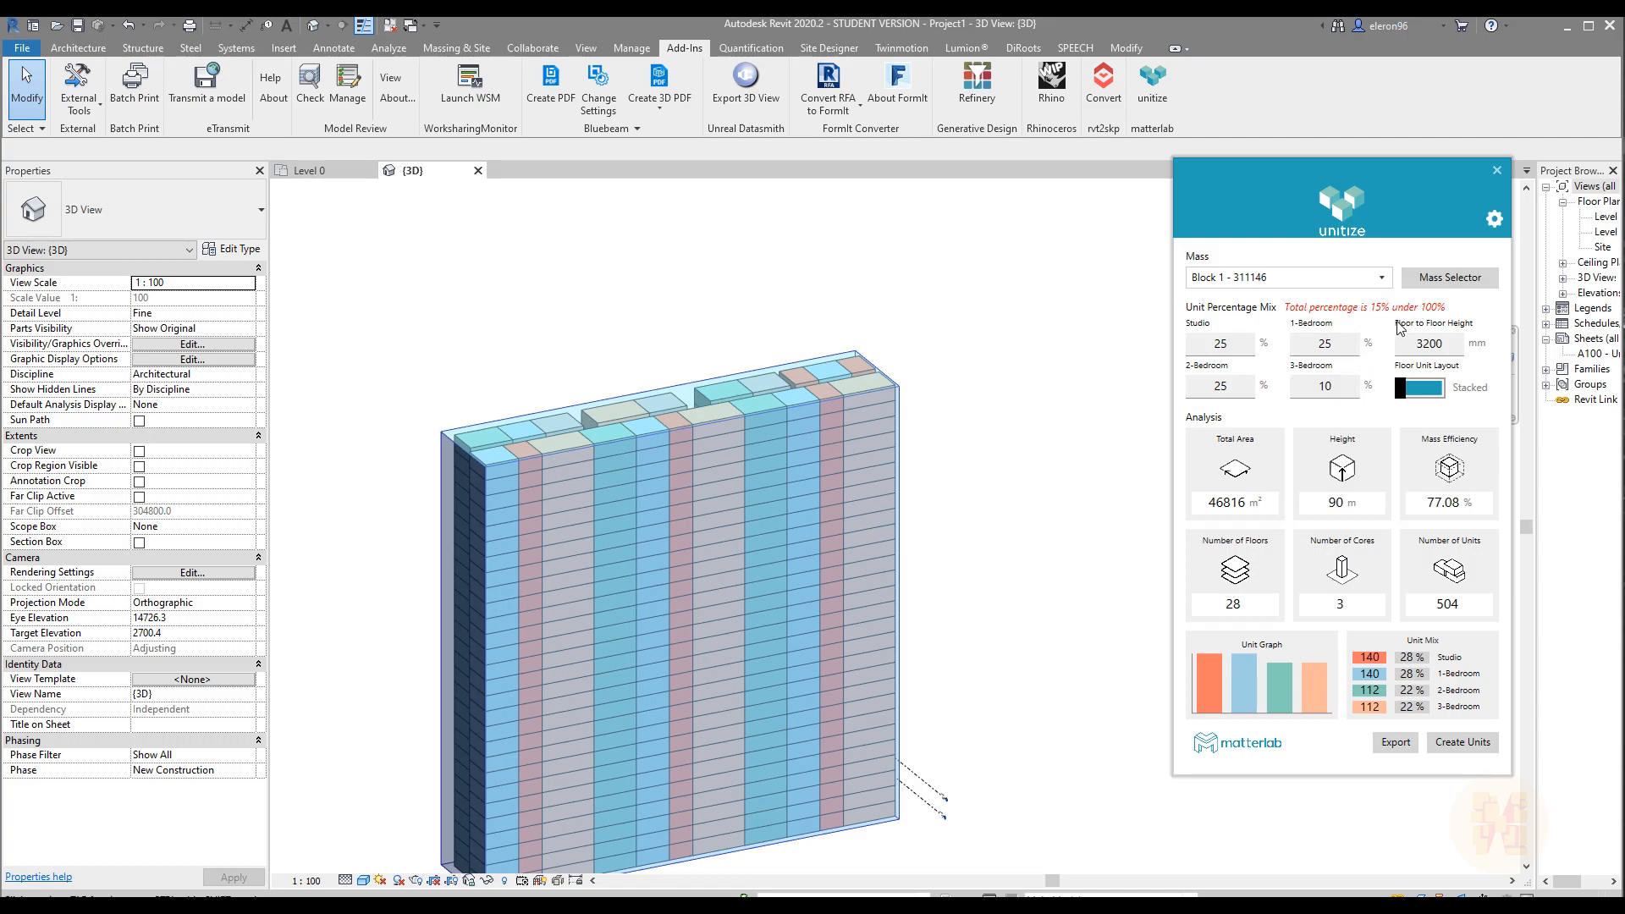
Enter the unit mix Studio 40, 1-Bedroom 25, 2-Bedroom 25, 3-Bedroom 10.
{"action": "left_click", "coordinate": [1323, 385]}
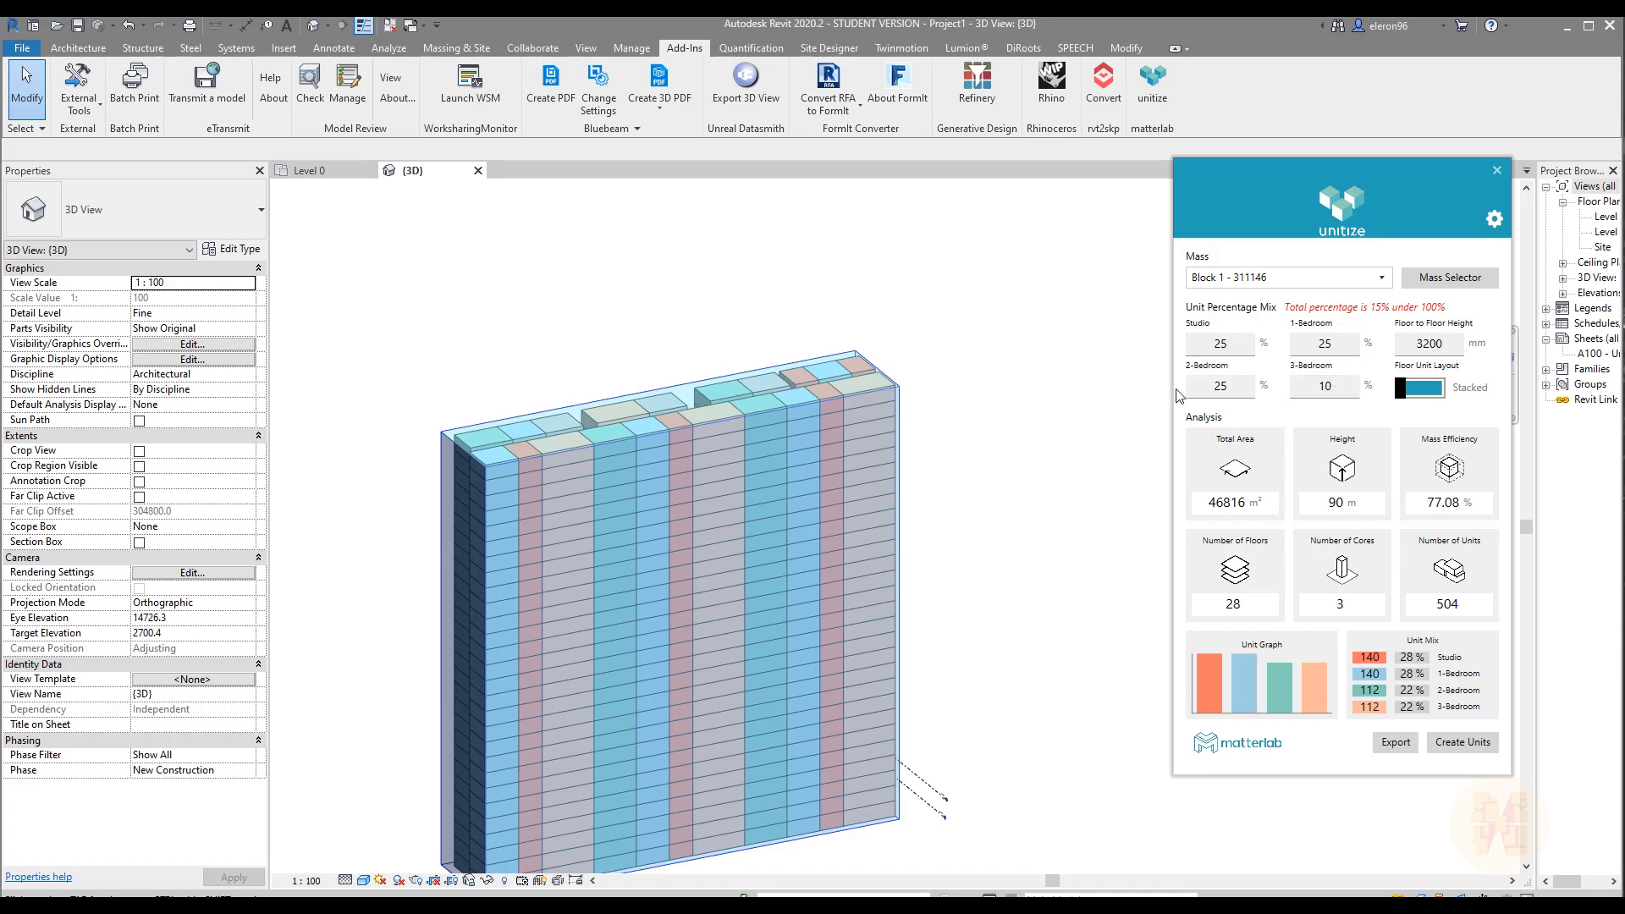
{"action": "left_click", "coordinate": [1220, 343]}
{"action": "type", "text": "40"}
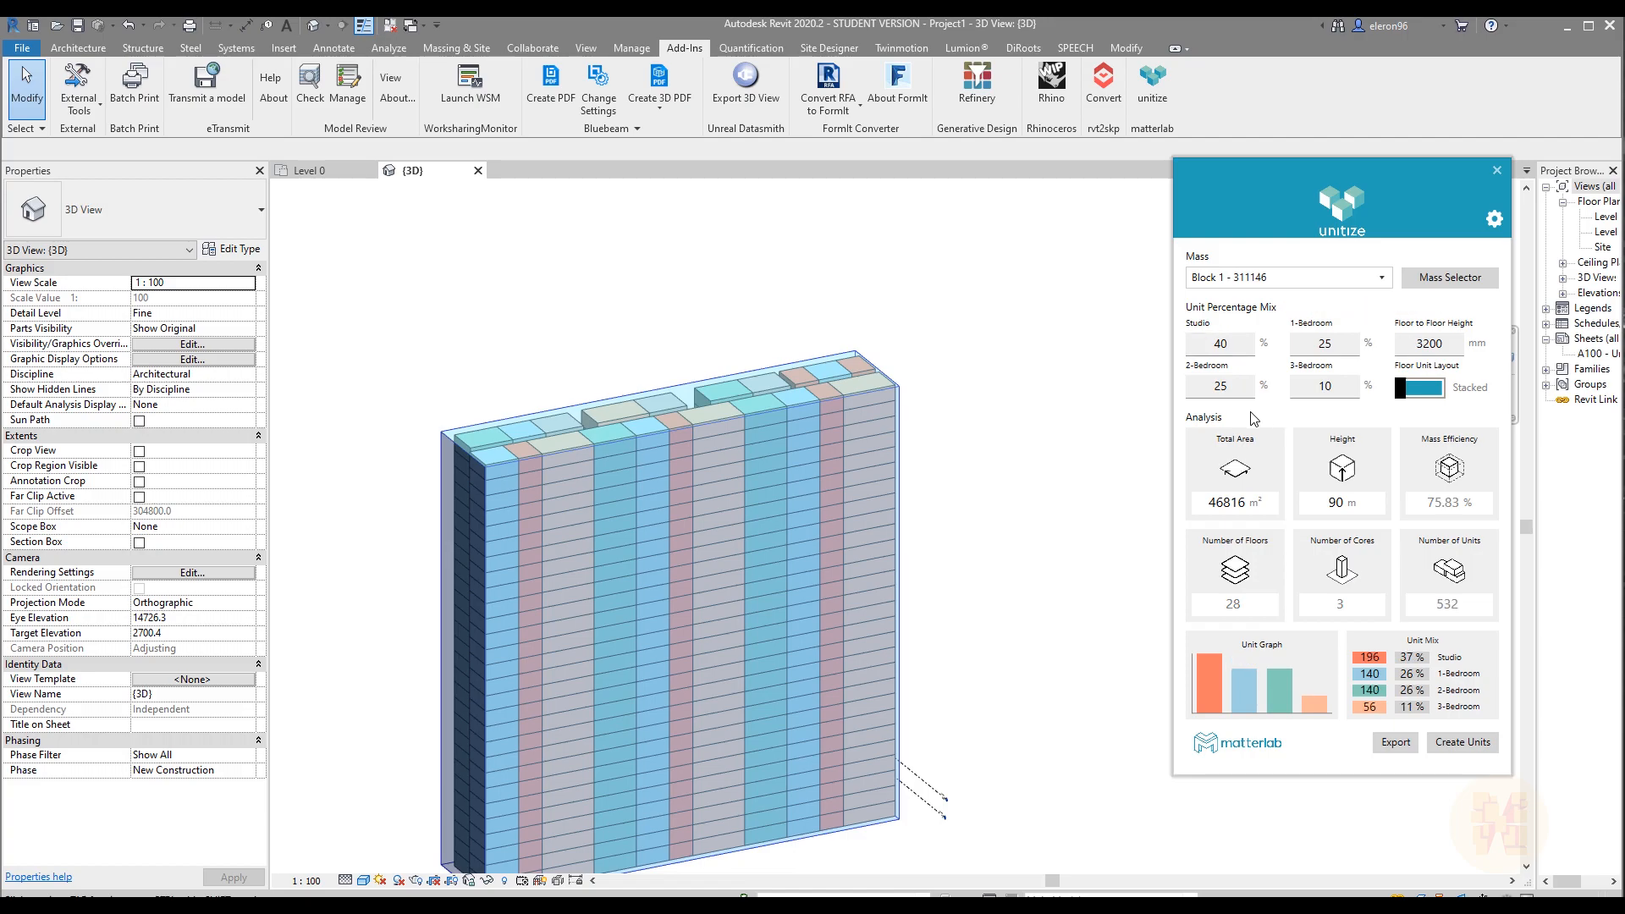
{"action": "mouse_move", "coordinate": [1420, 667]}
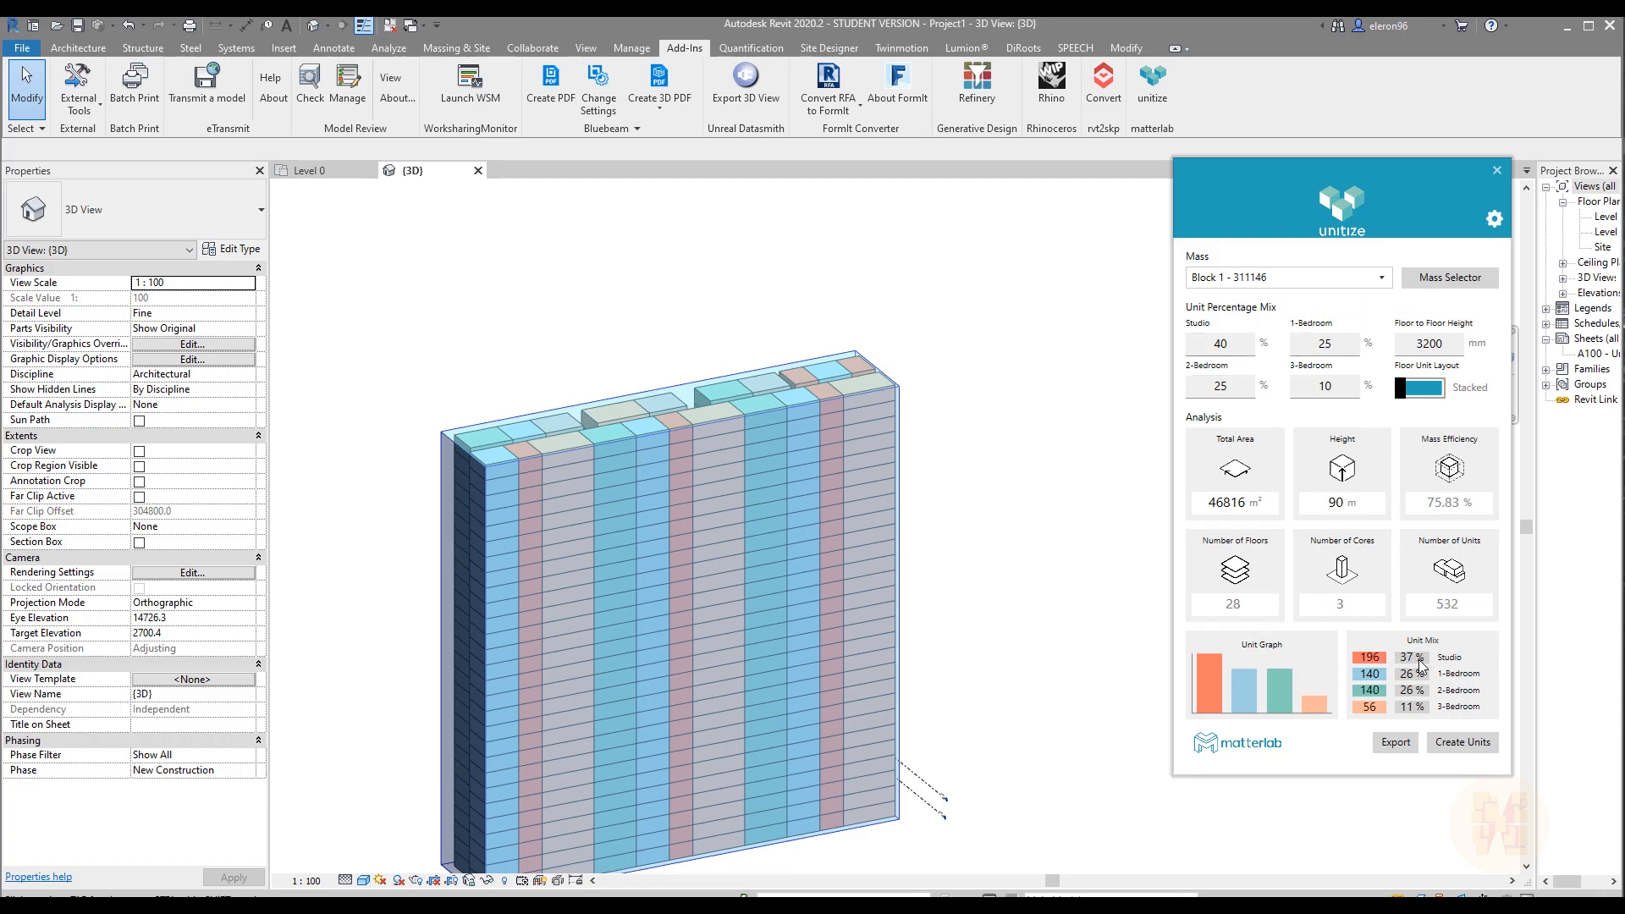
{"action": "mouse_move", "coordinate": [1407, 693]}
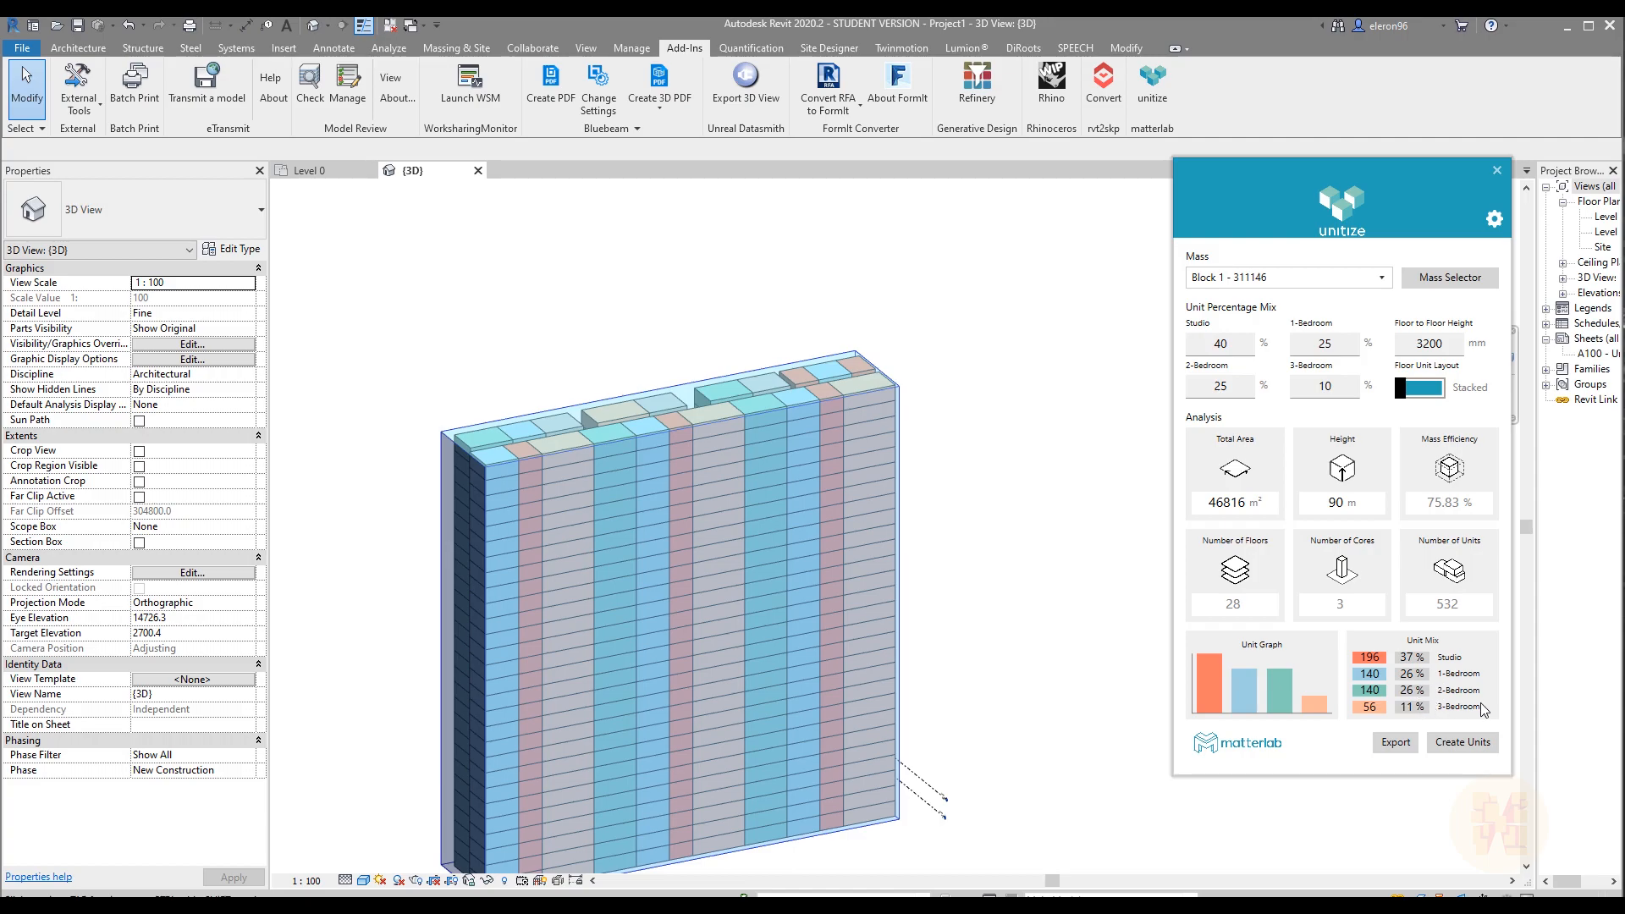
{"action": "mouse_move", "coordinate": [1421, 718]}
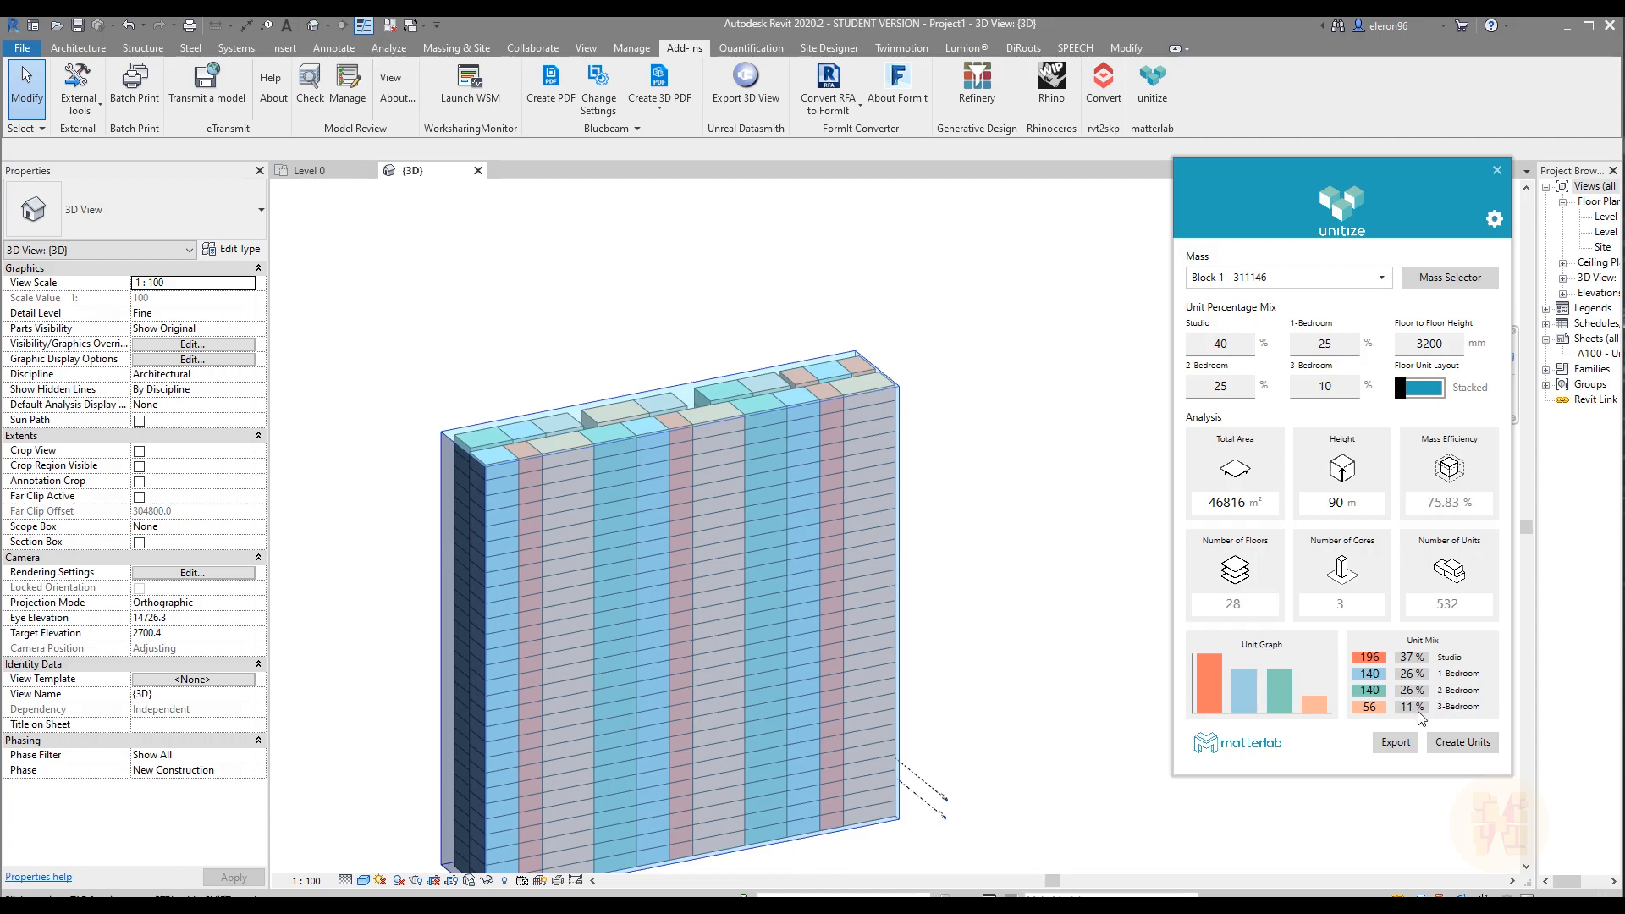
{"action": "mouse_move", "coordinate": [1463, 738]}
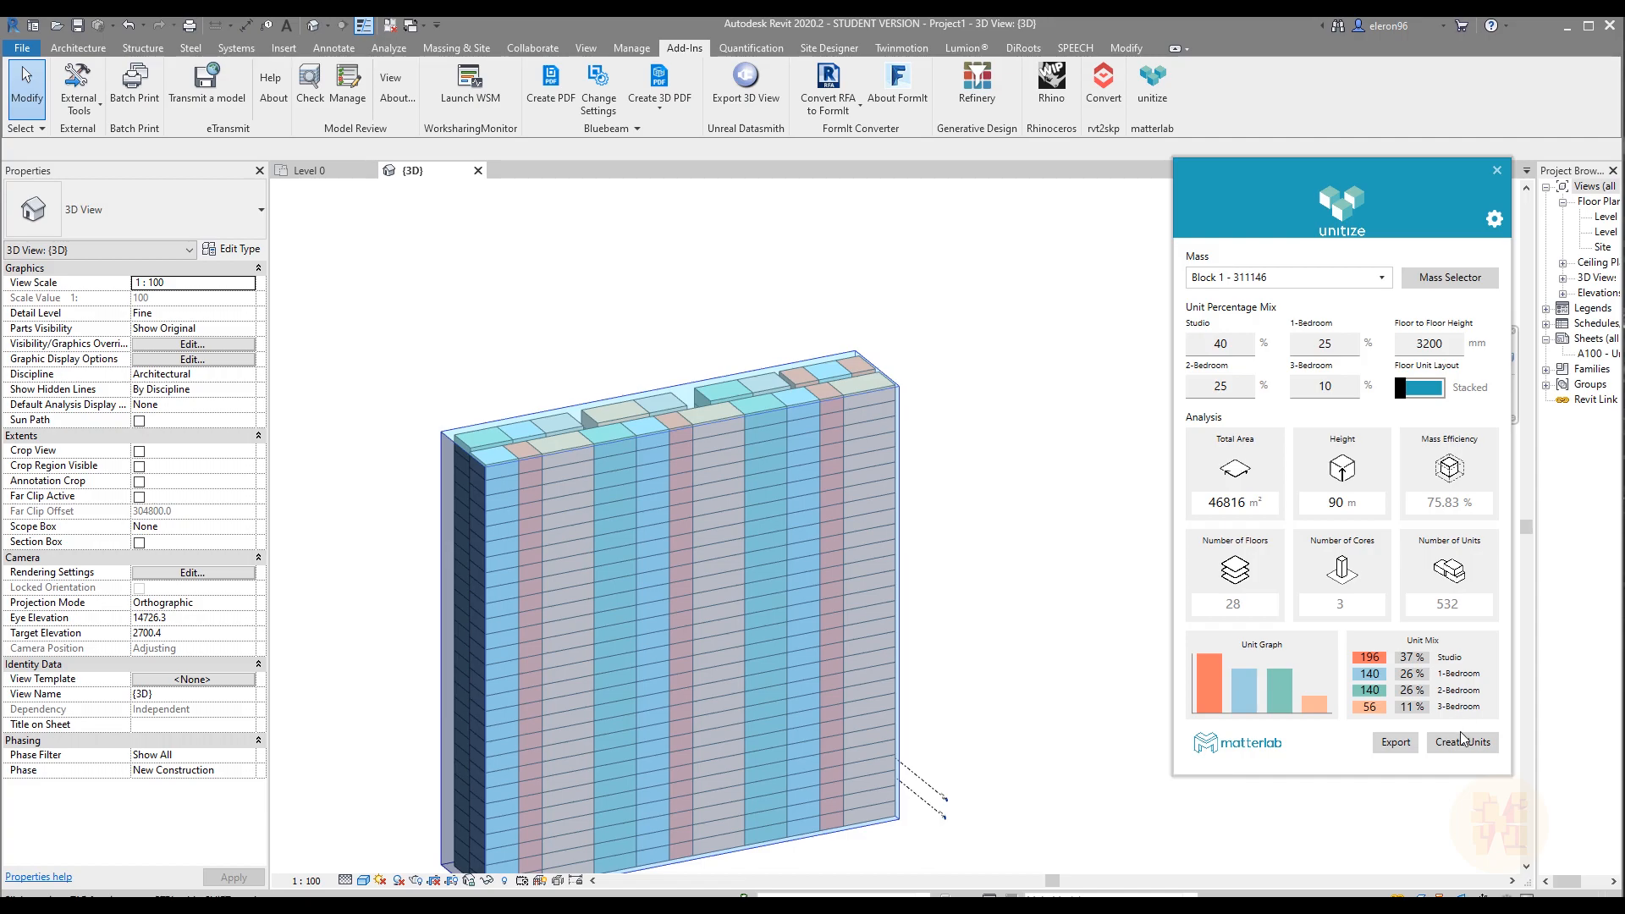
{"action": "mouse_move", "coordinate": [993, 701]}
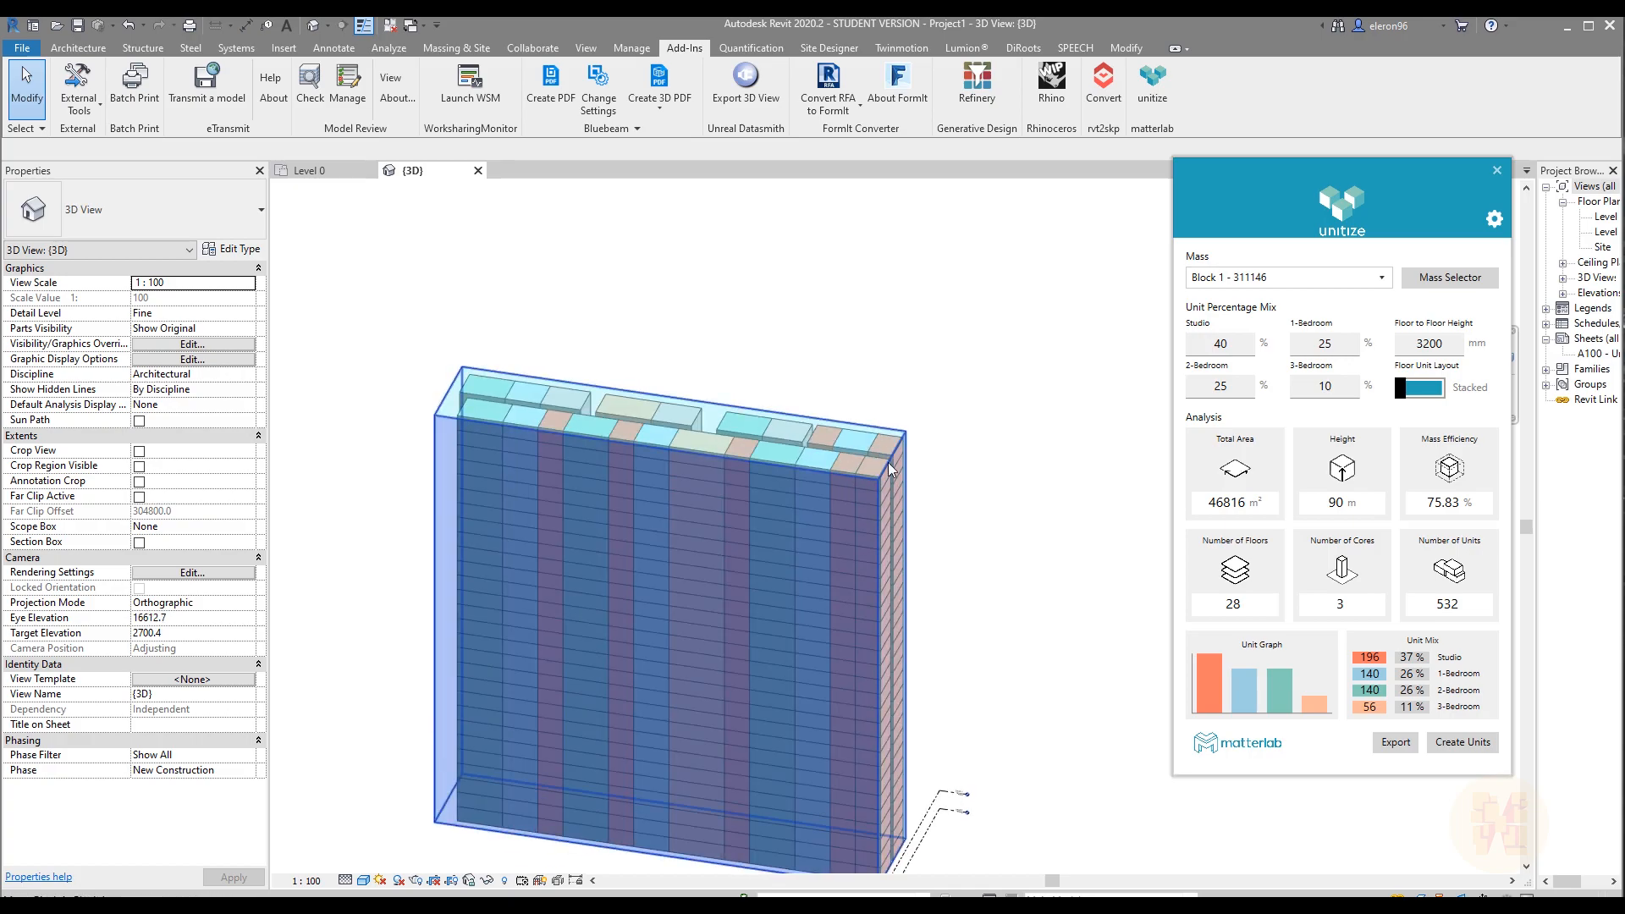
{"action": "mouse_move", "coordinate": [889, 450]}
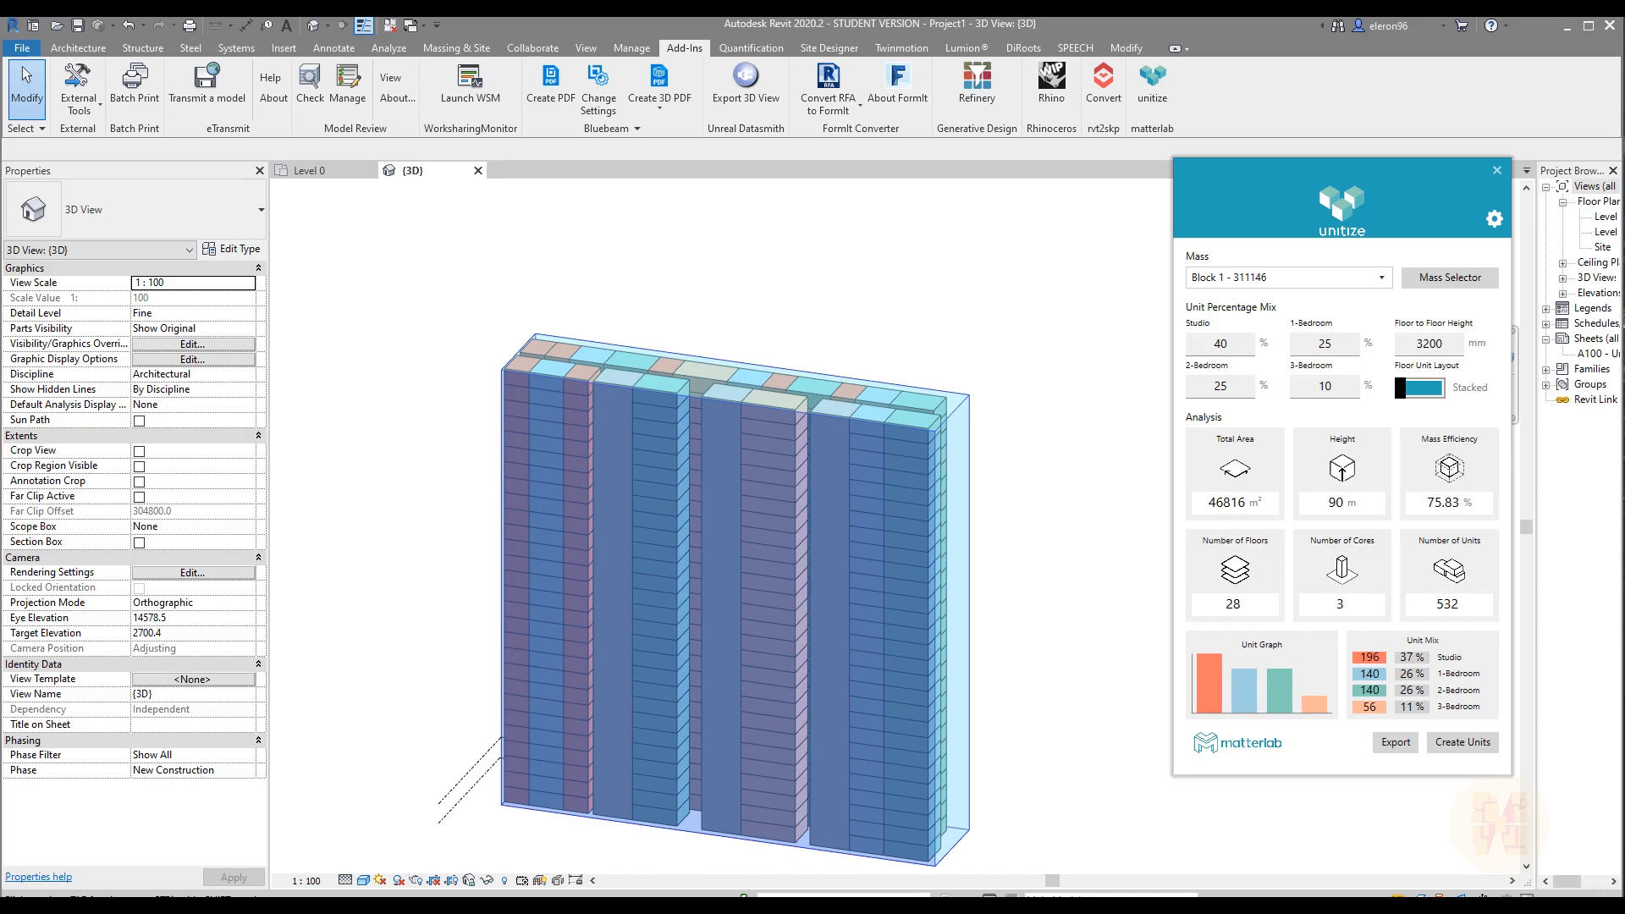
{"action": "mouse_move", "coordinate": [1428, 344]}
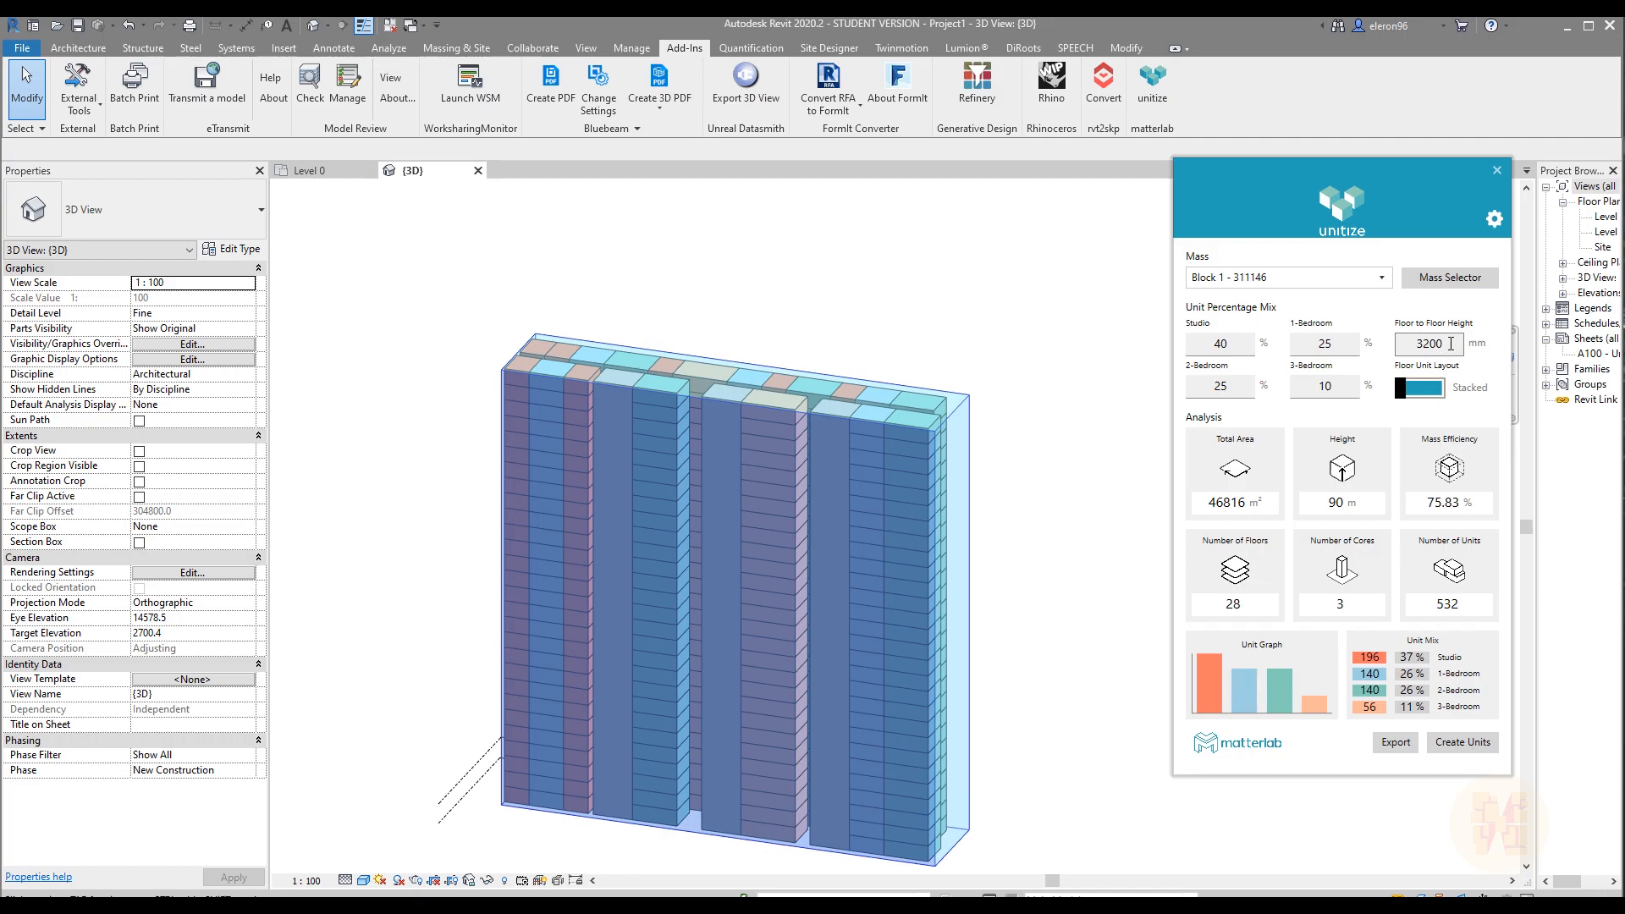
{"action": "mouse_move", "coordinate": [1469, 330]}
{"action": "type", "text": "4000"}
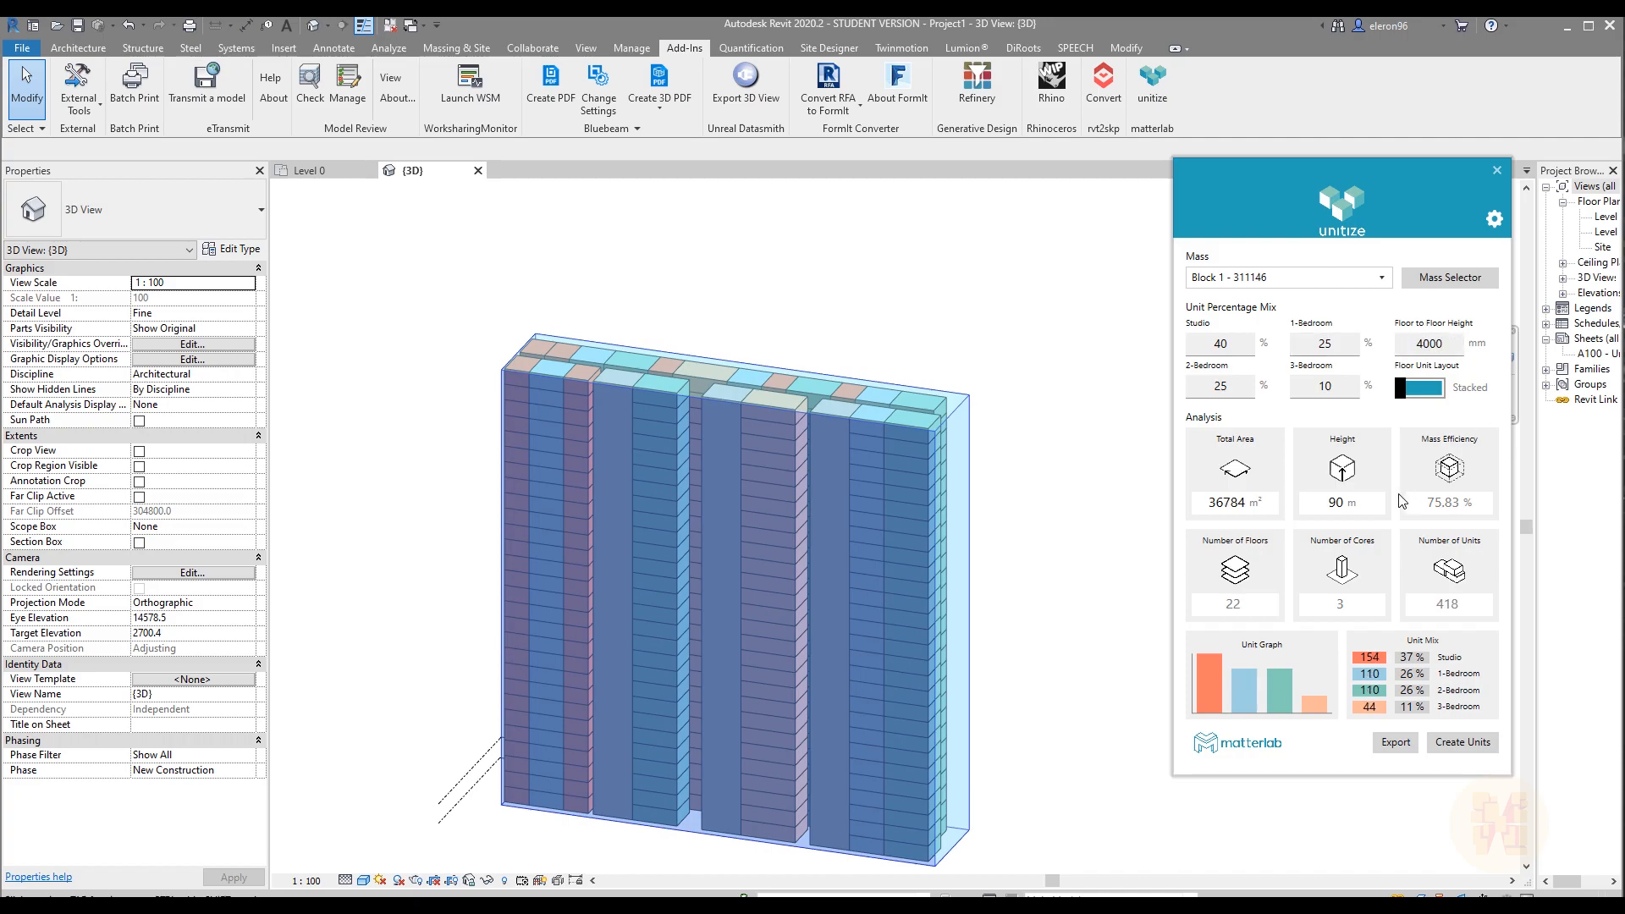
{"action": "mouse_move", "coordinate": [1461, 743]}
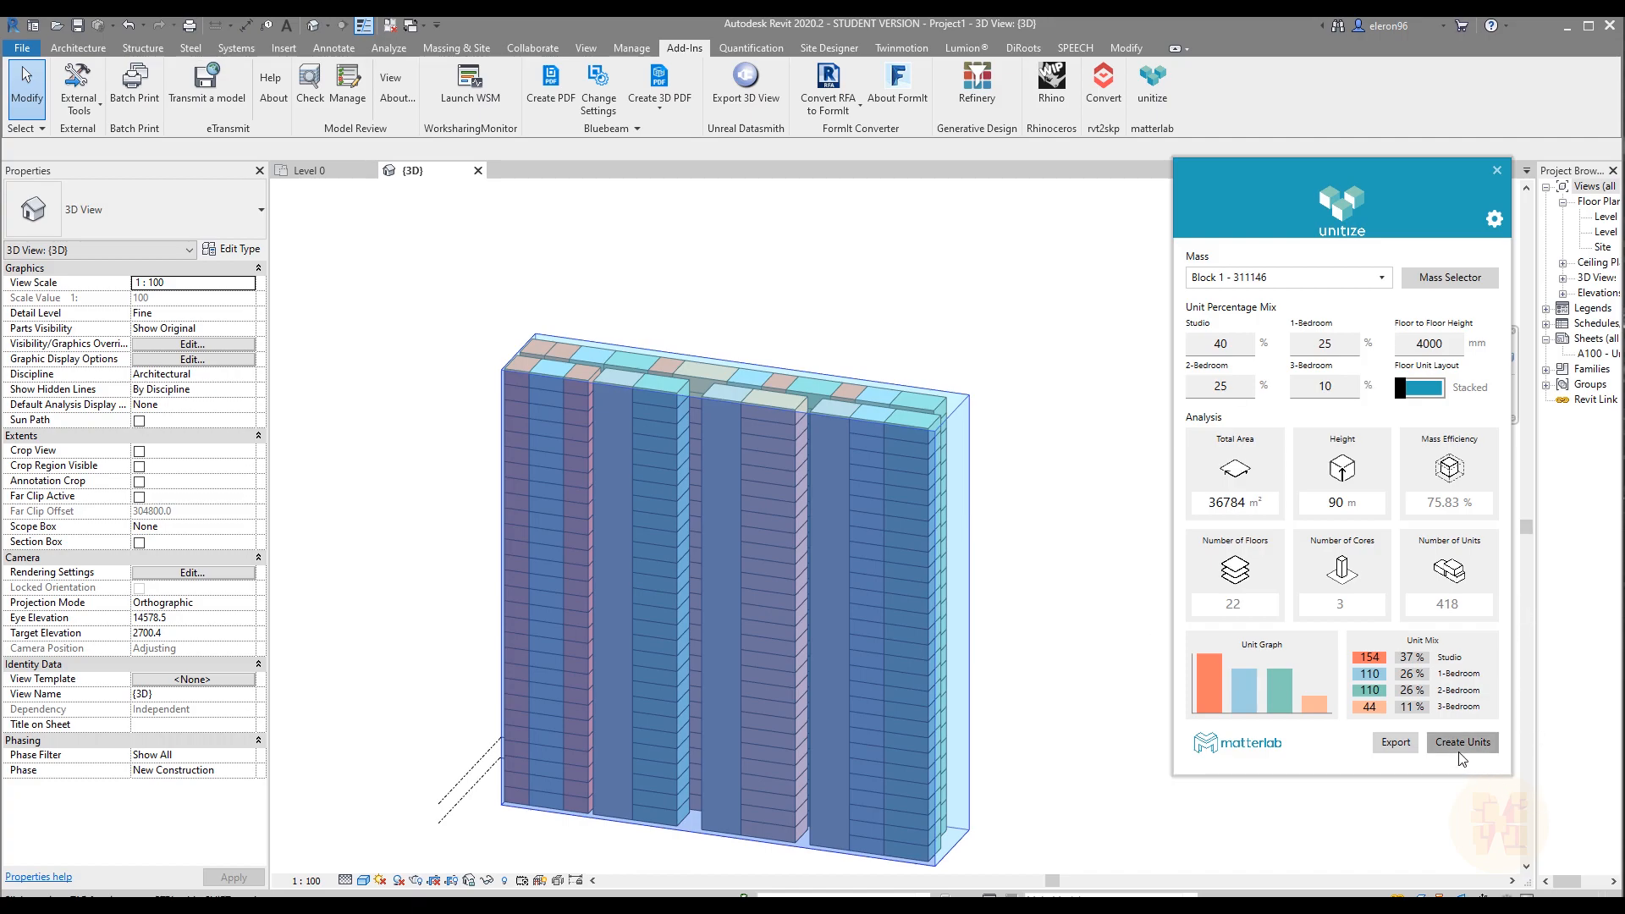
Regenerate the units at the 4000 mm floor-to-floor height.
{"action": "left_click", "coordinate": [1461, 742]}
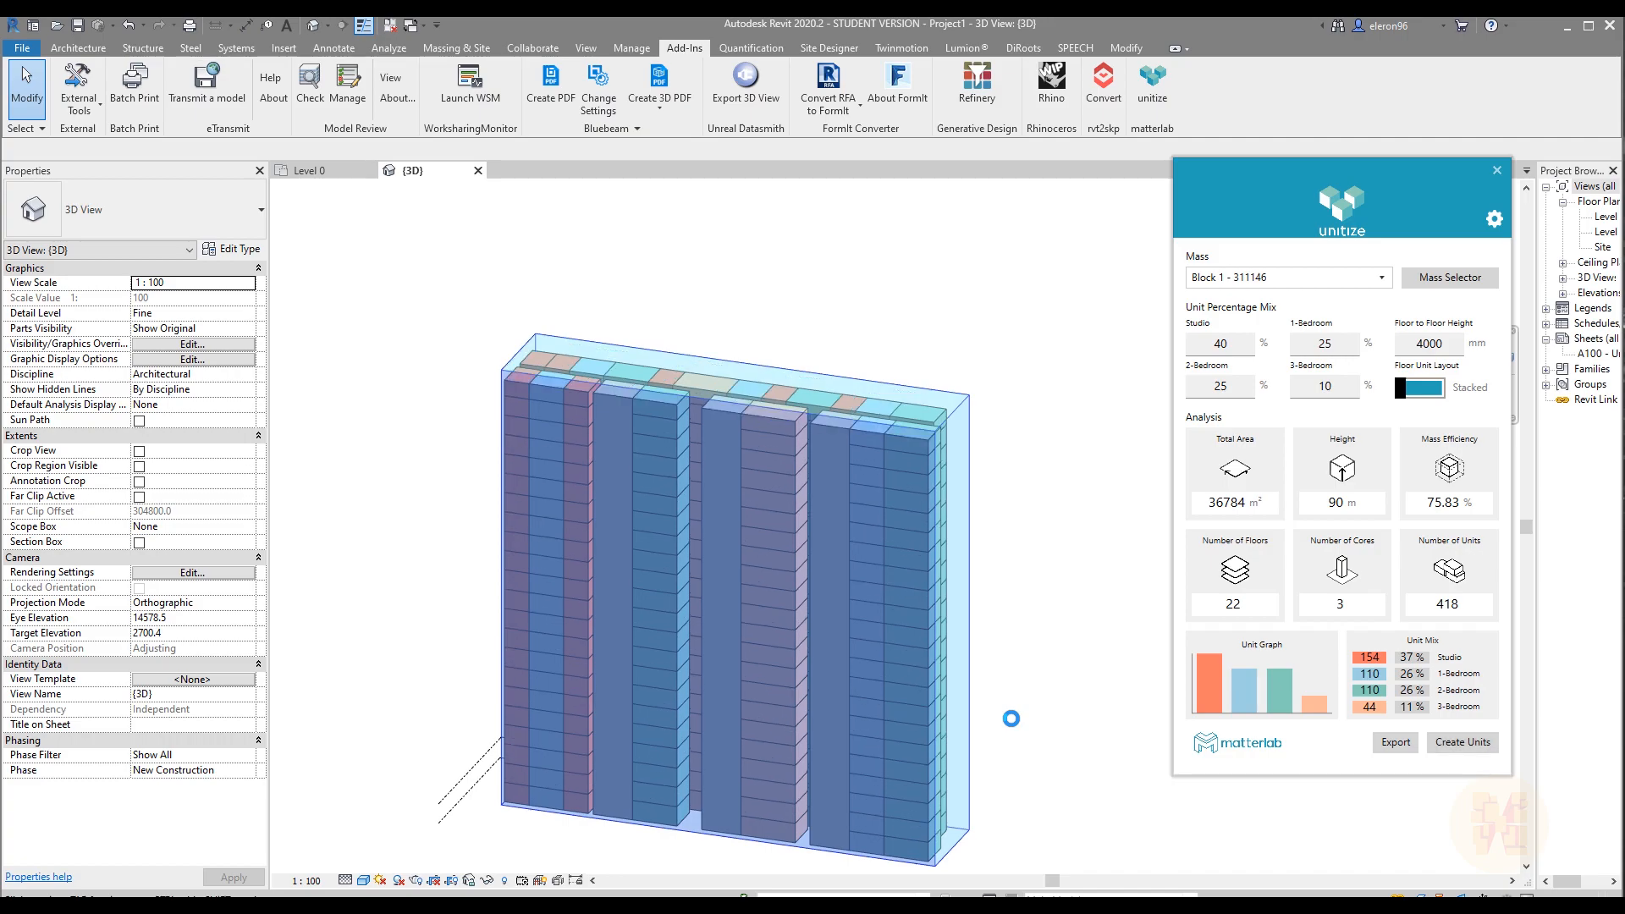
{"action": "mouse_move", "coordinate": [772, 560]}
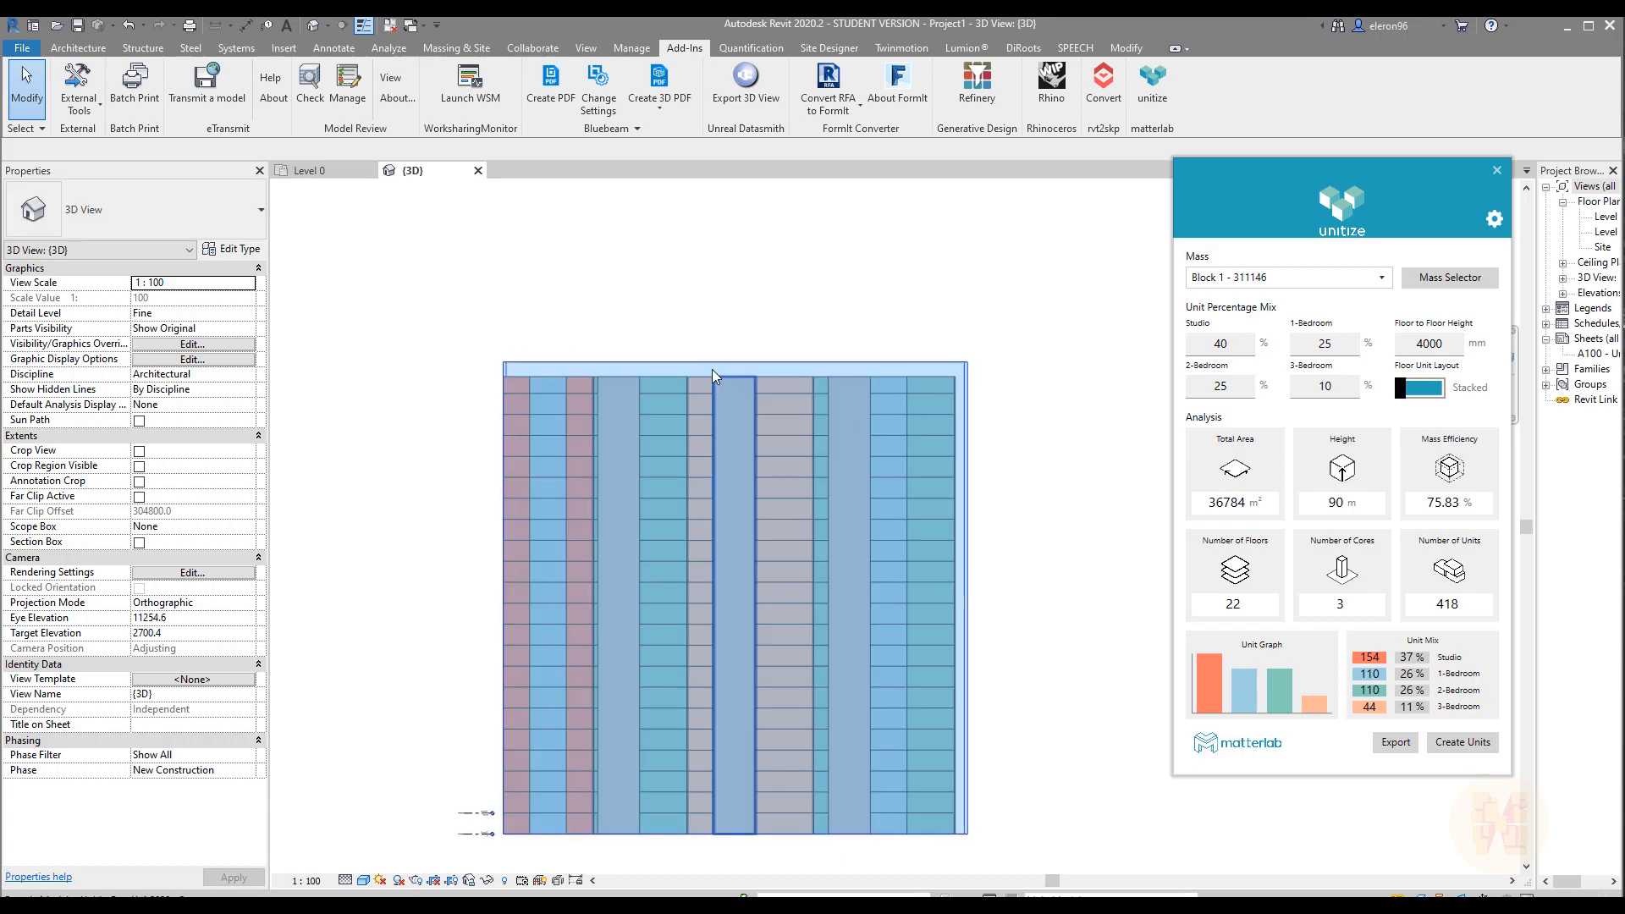
Select the block's mass and set Floor to Floor Height to 3000 mm.
{"action": "left_click", "coordinate": [731, 372]}
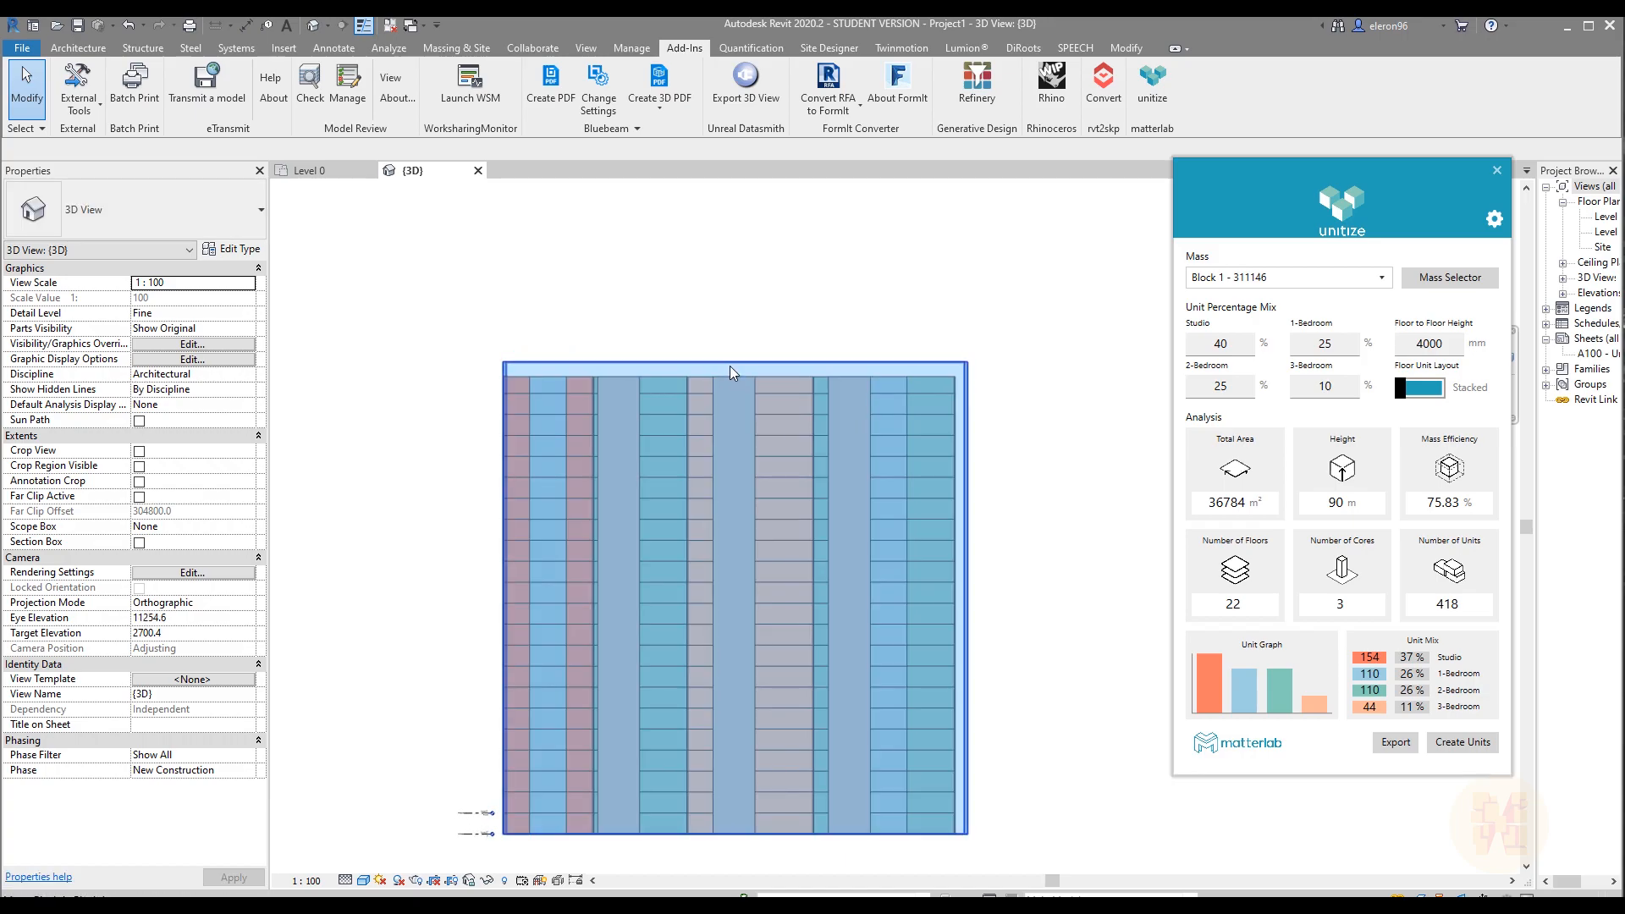
{"action": "left_click", "coordinate": [778, 386]}
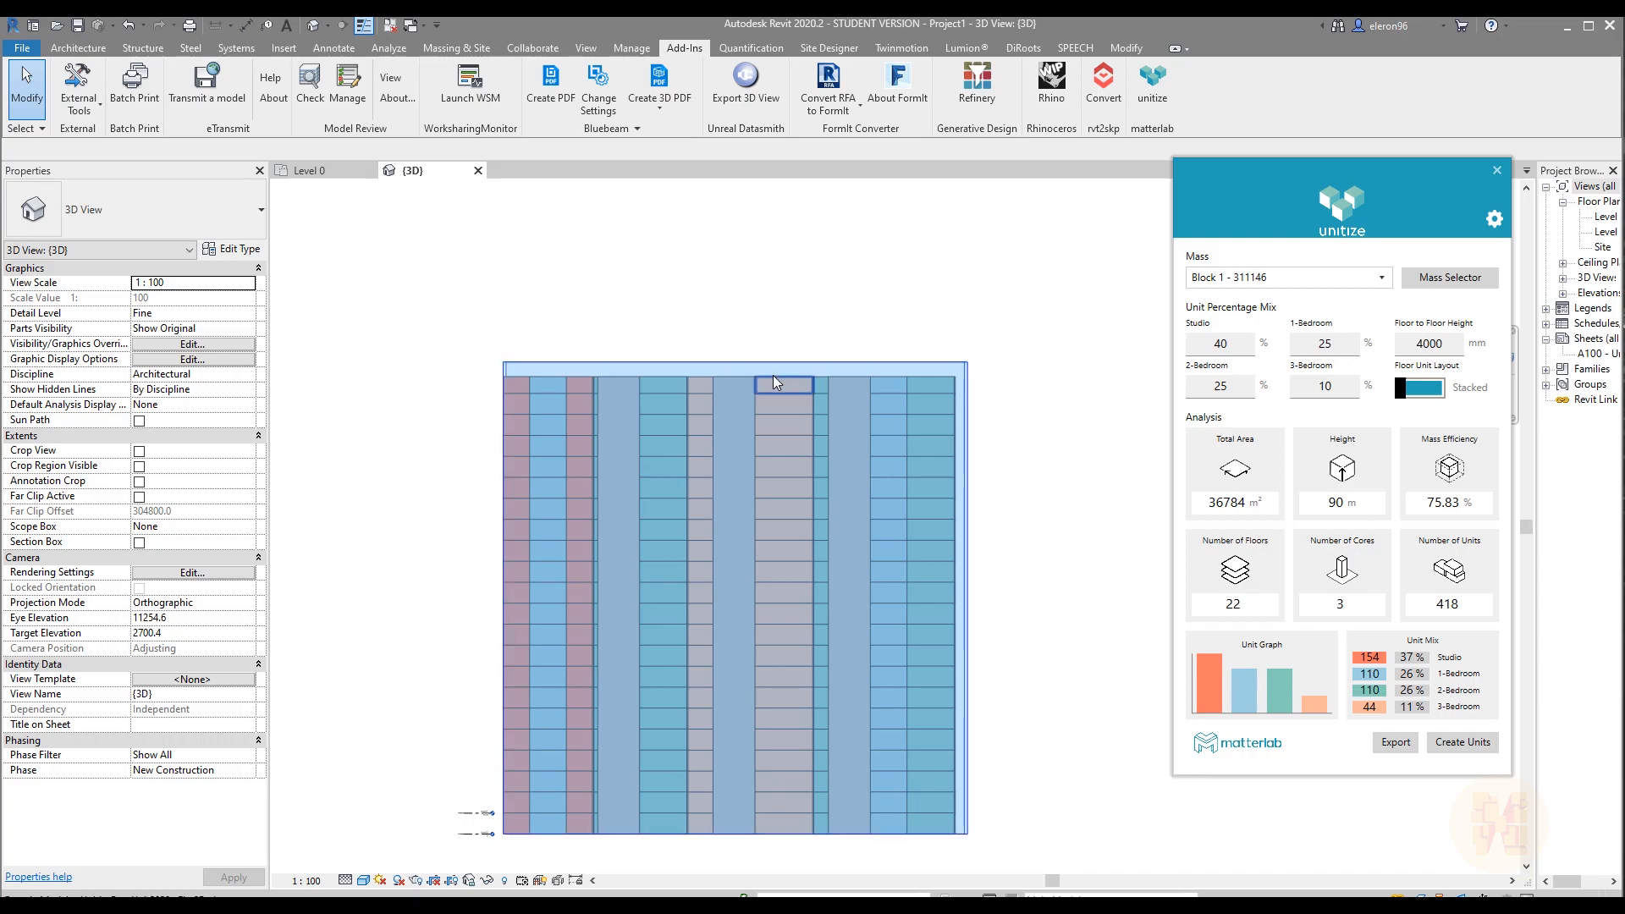
{"action": "left_click", "coordinate": [782, 385]}
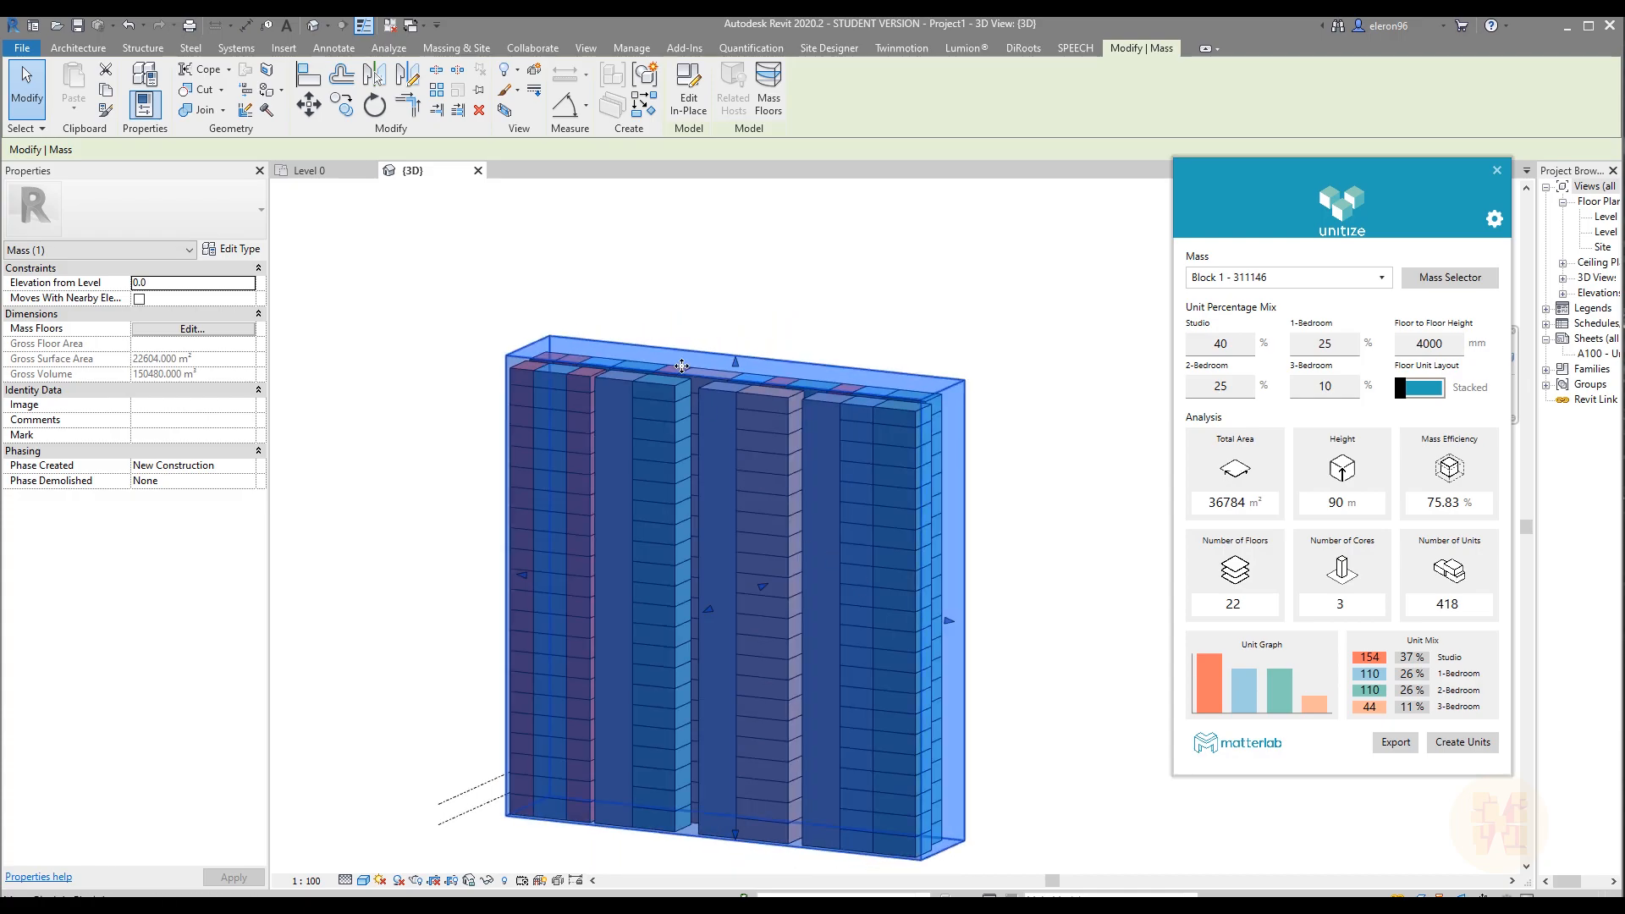
{"action": "mouse_move", "coordinate": [630, 477]}
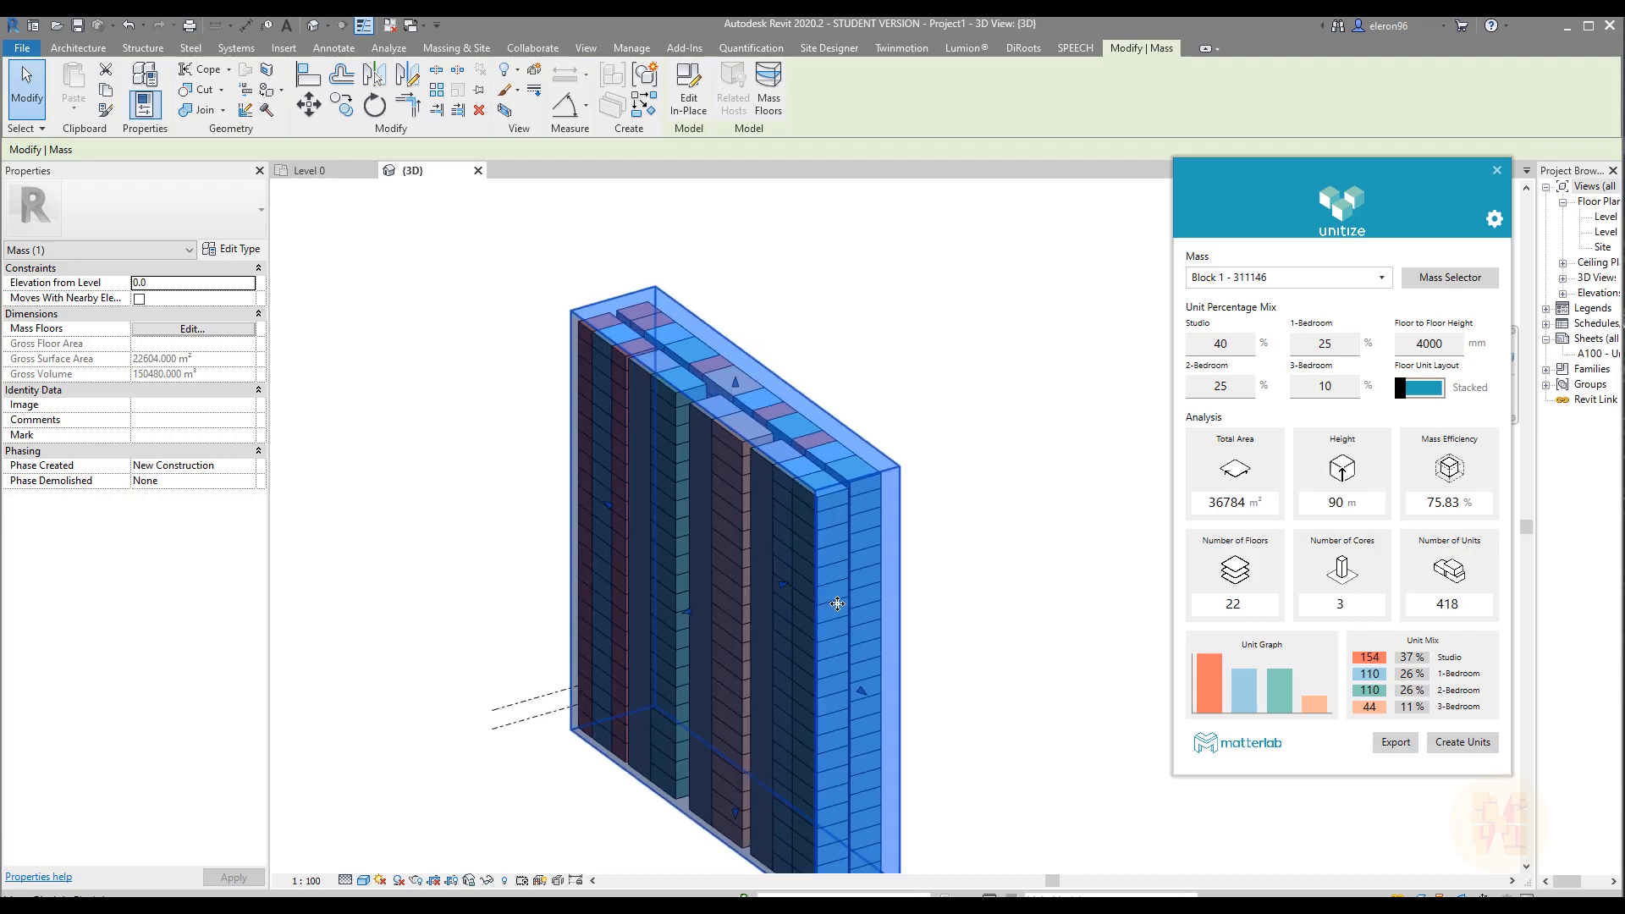
{"action": "left_click", "coordinate": [684, 48]}
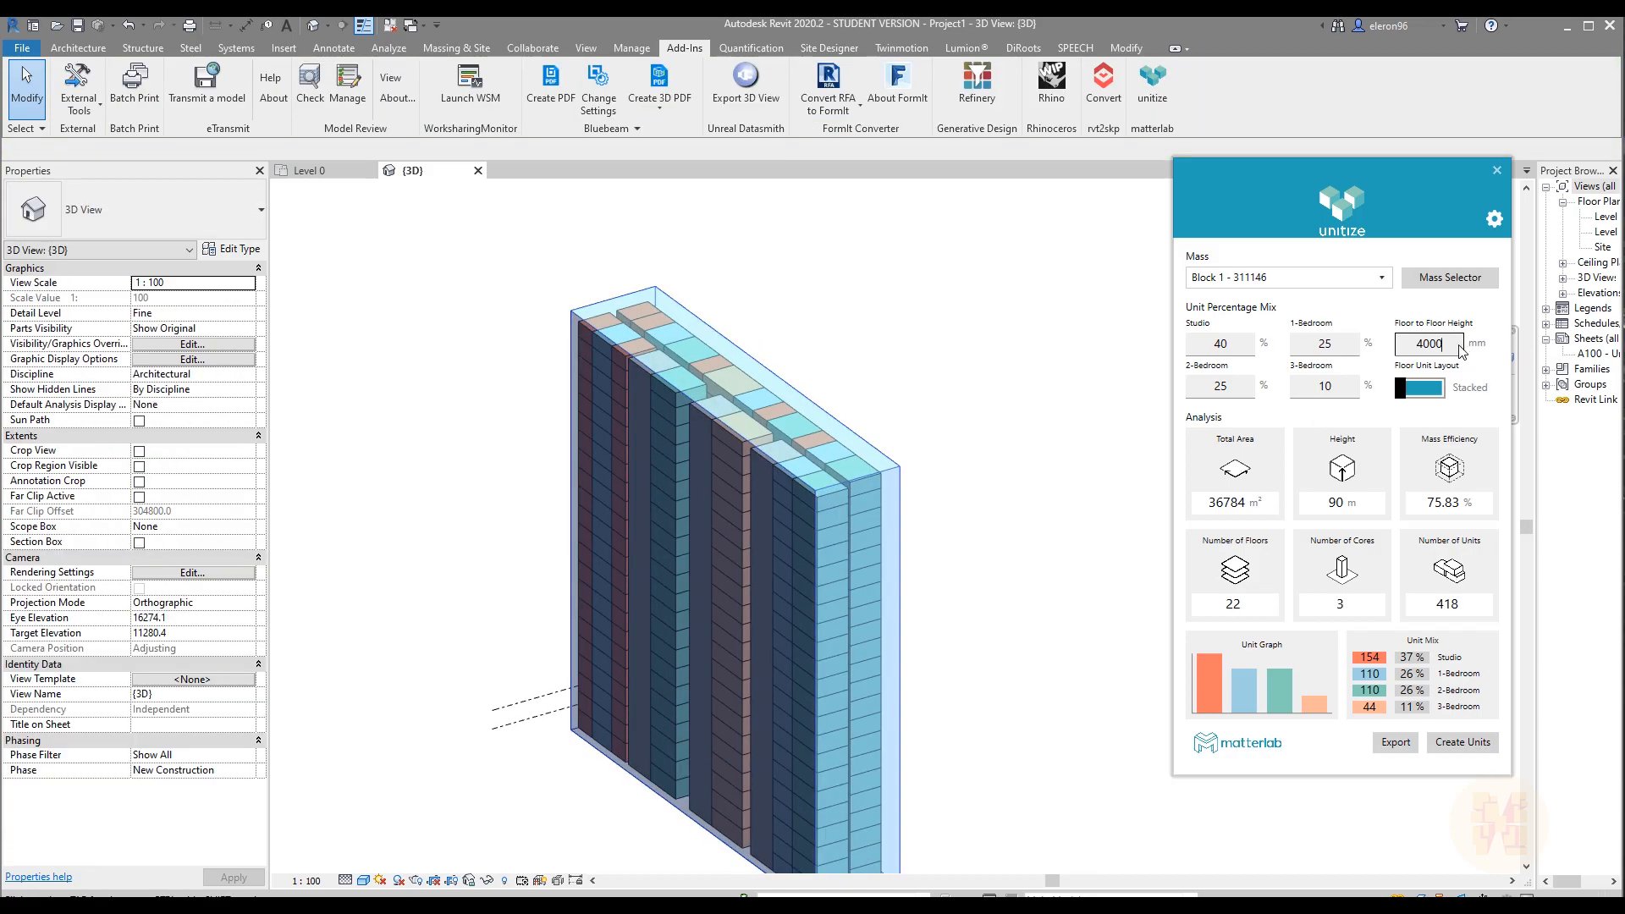
{"action": "type", "text": "3000"}
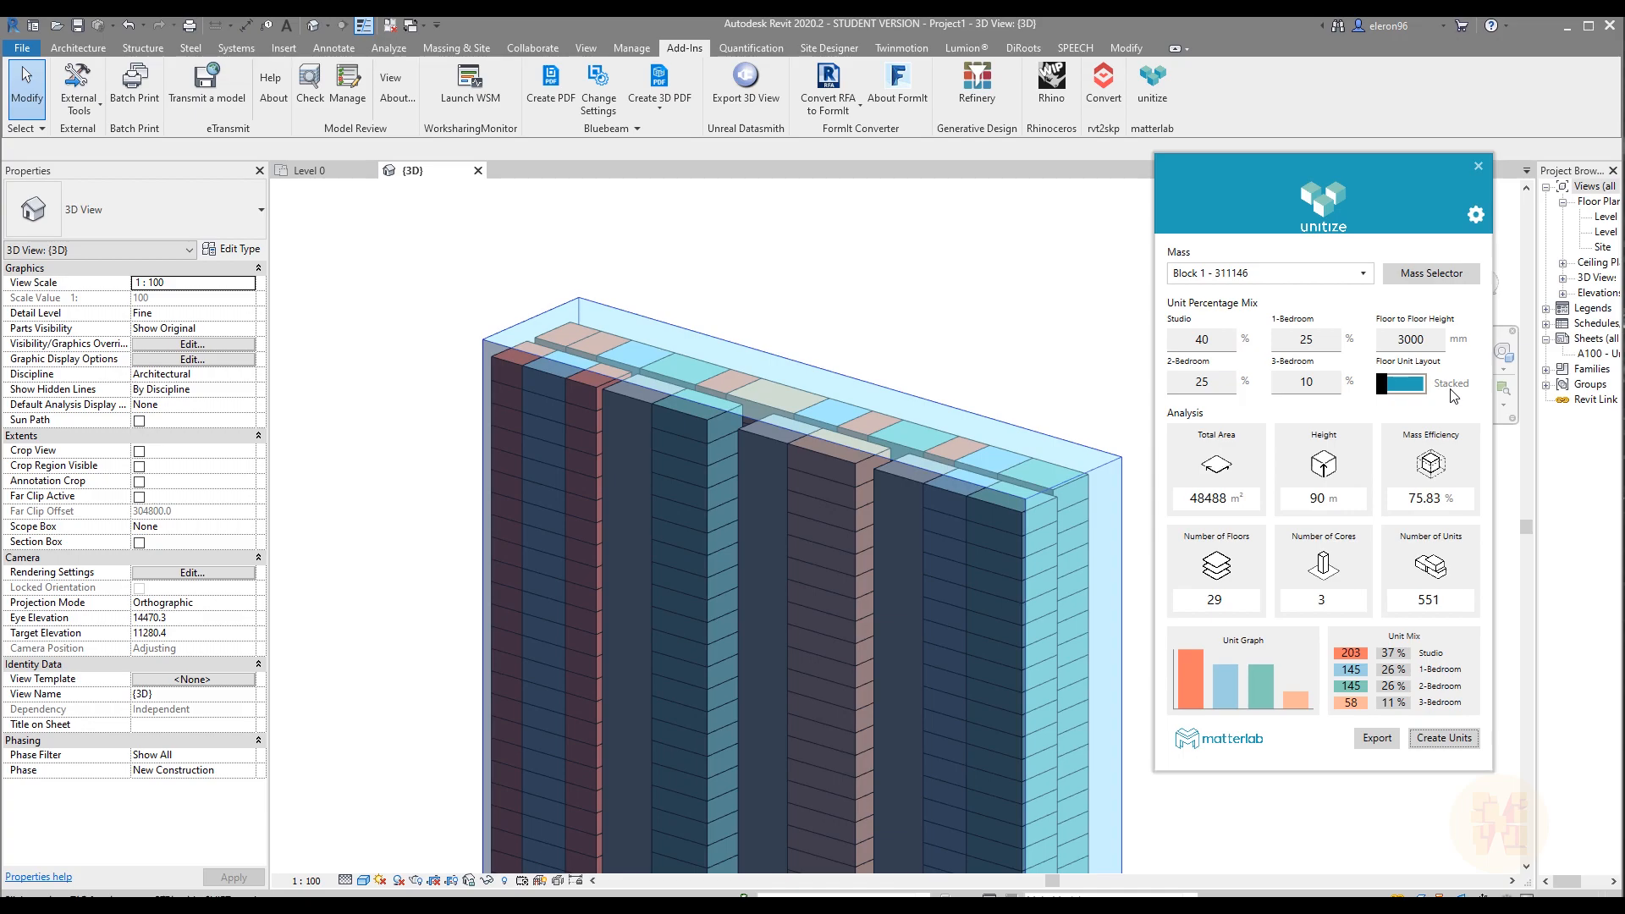
{"action": "mouse_move", "coordinate": [1076, 555]}
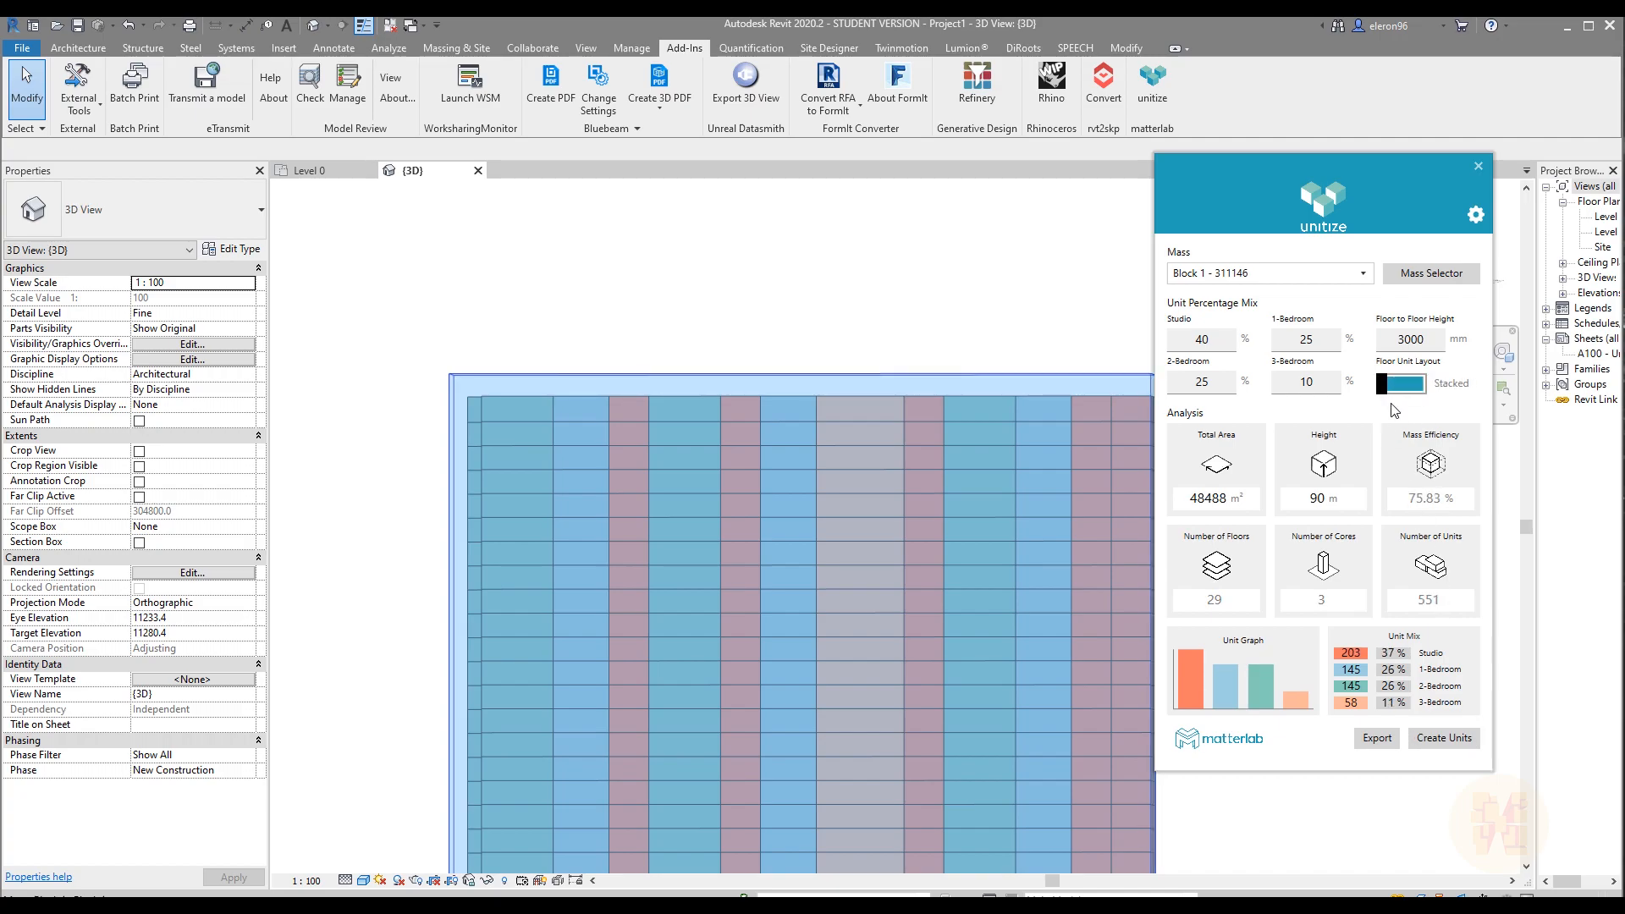
Switch Floor Unit Layout from Stacked to Targeted.
{"action": "left_click", "coordinate": [1400, 384]}
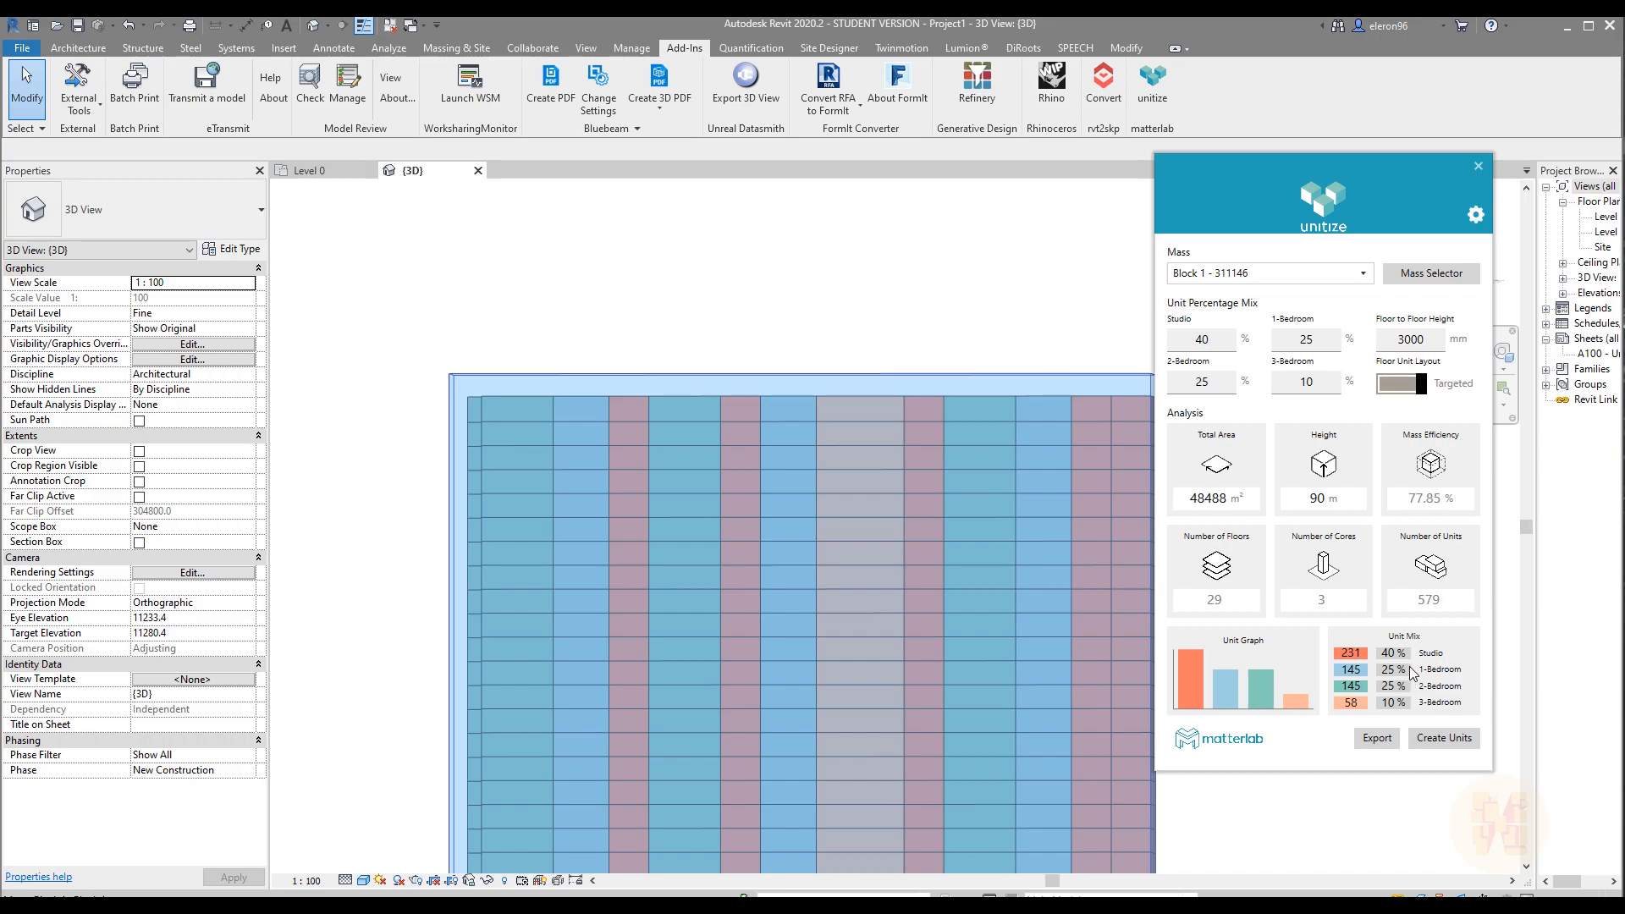
{"action": "mouse_move", "coordinate": [1410, 428]}
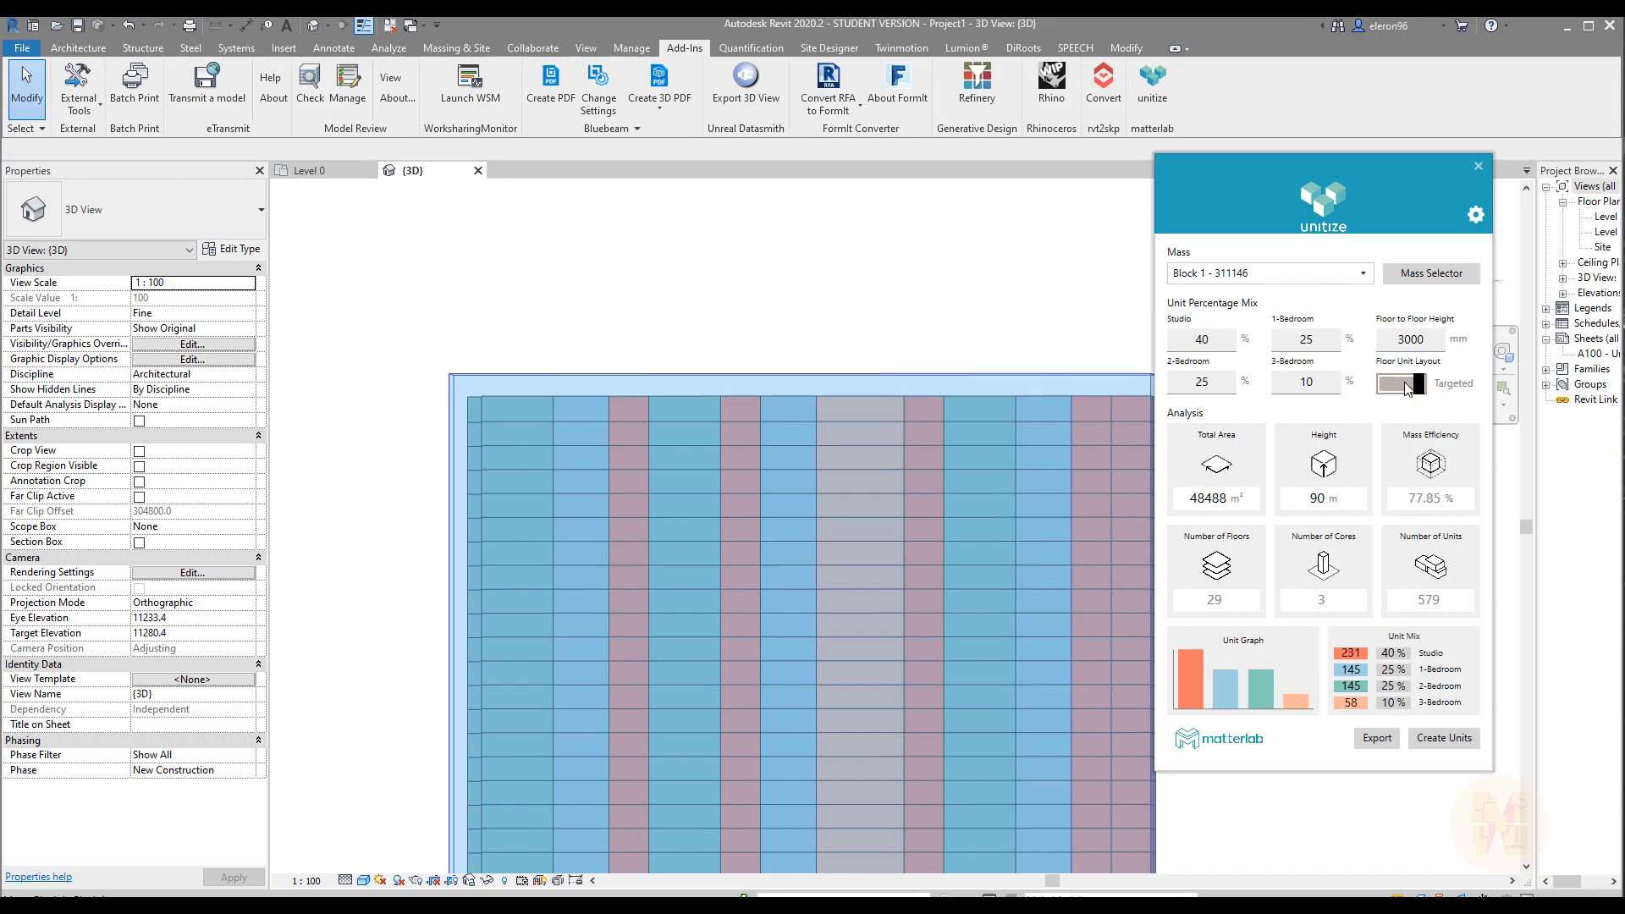
{"action": "mouse_move", "coordinate": [1393, 667]}
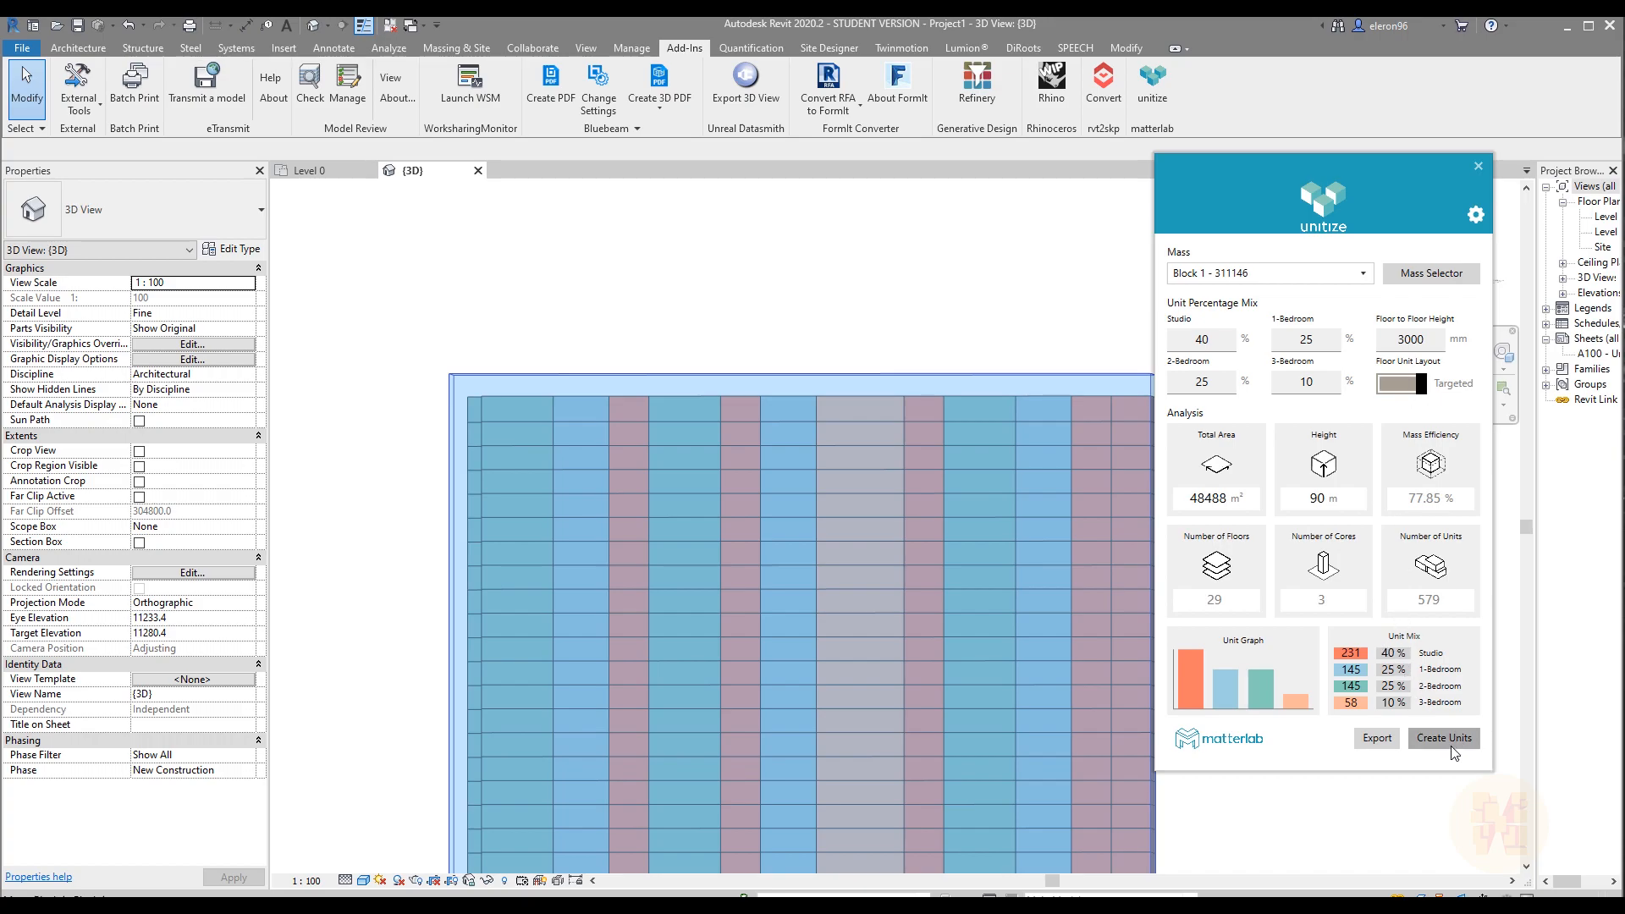
{"action": "mouse_move", "coordinate": [842, 477]}
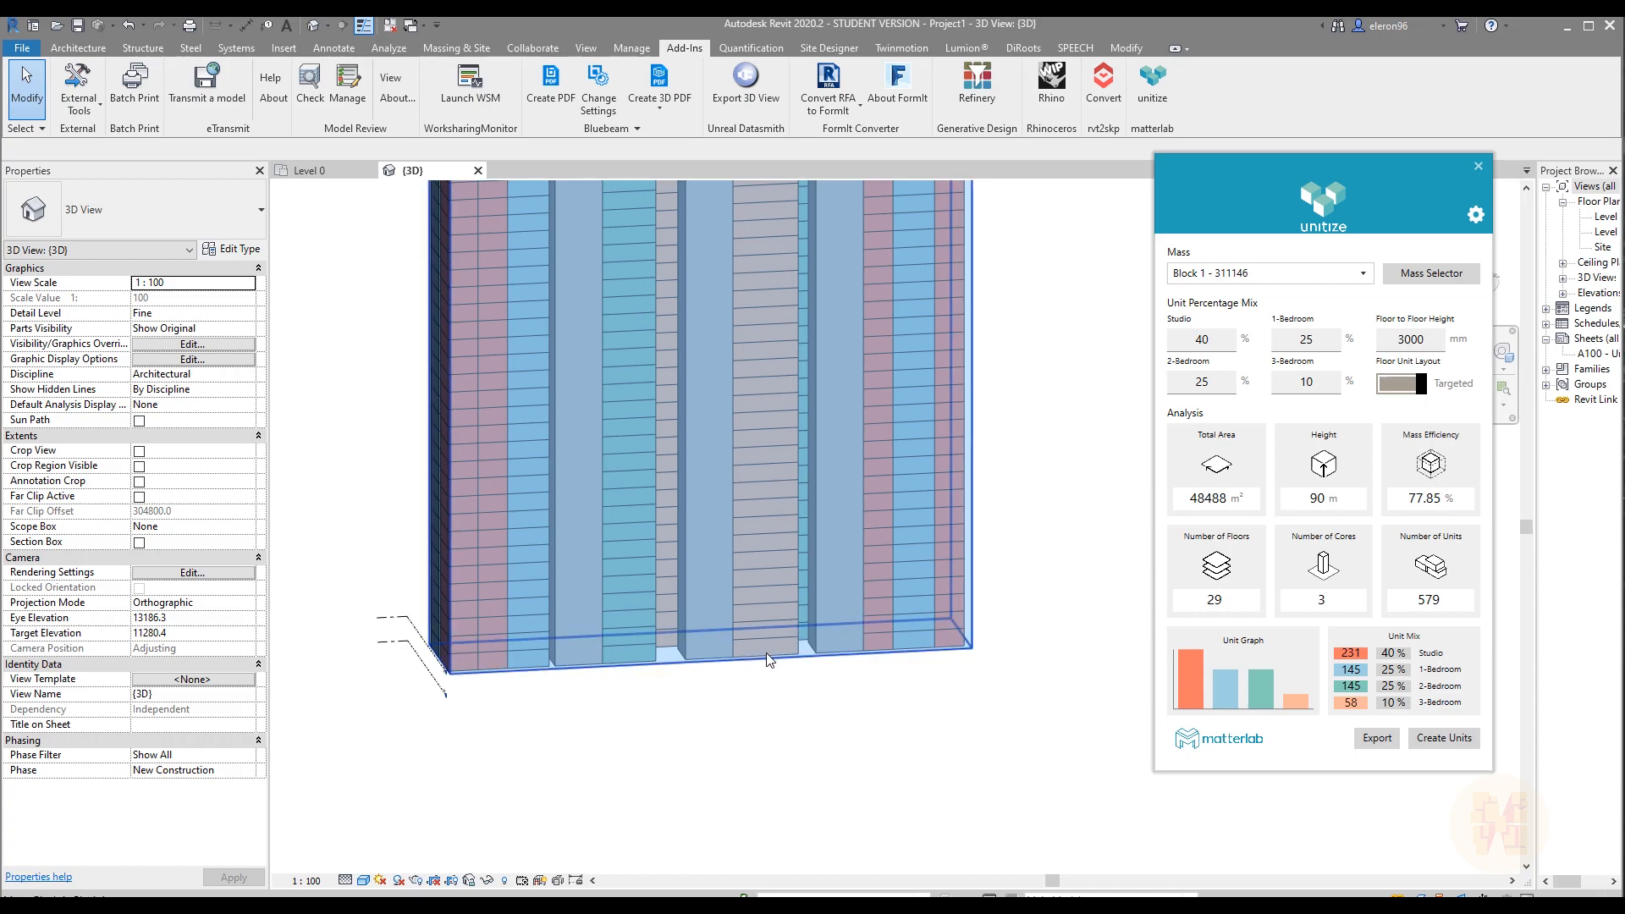
{"action": "mouse_move", "coordinate": [933, 643]}
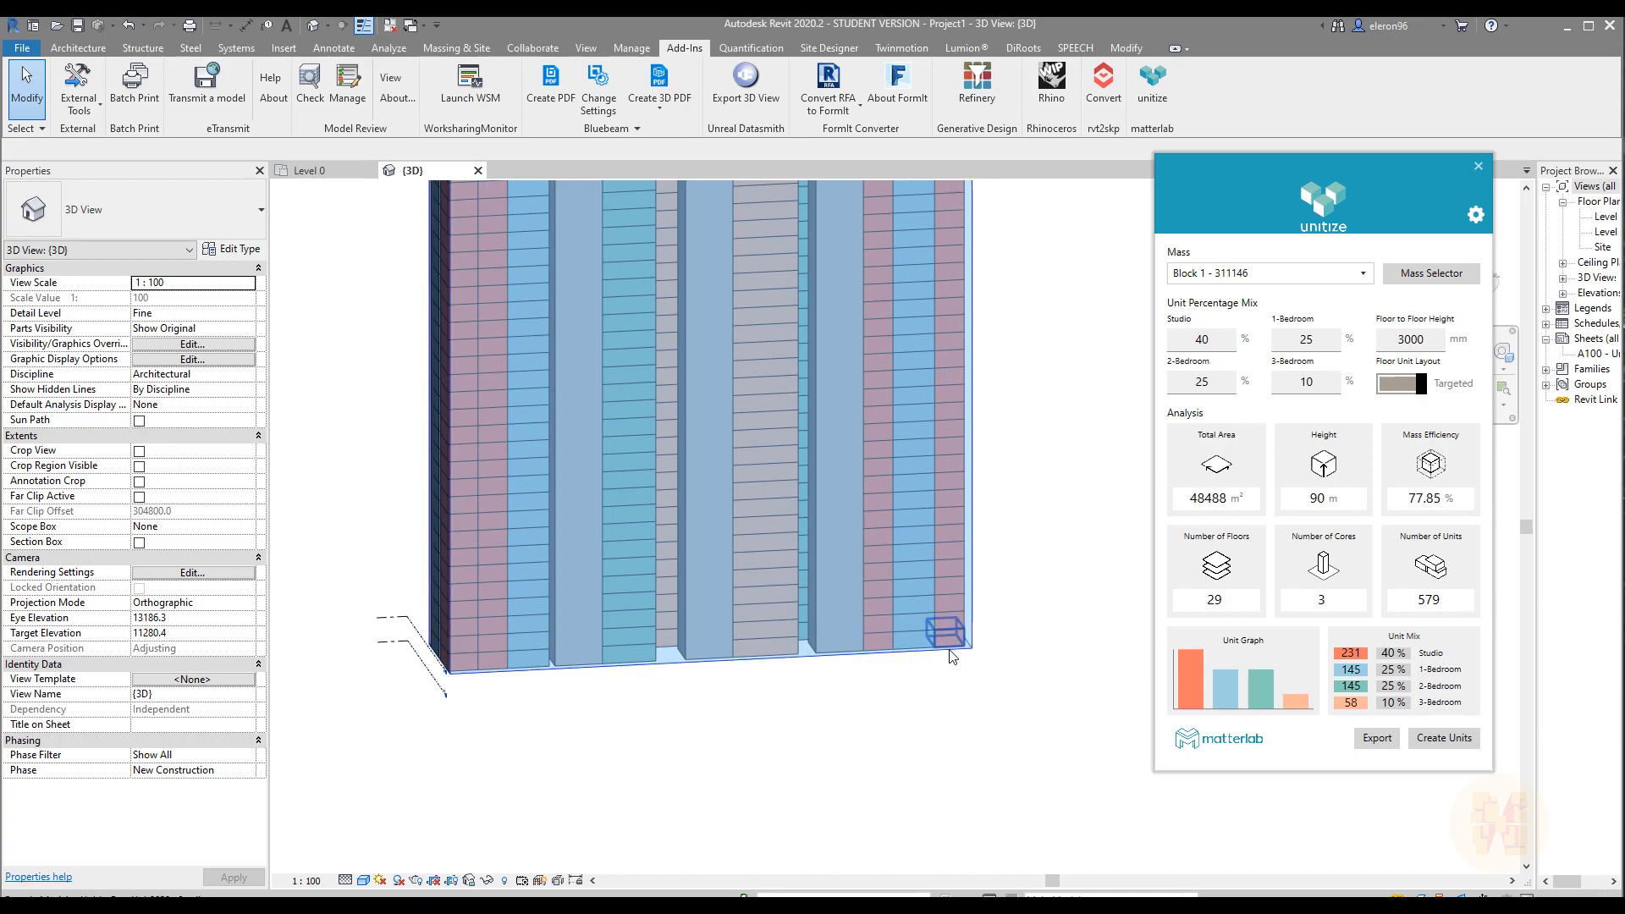
Enable retail units on the ground floor in unitize Settings.
{"action": "left_click", "coordinate": [1476, 215]}
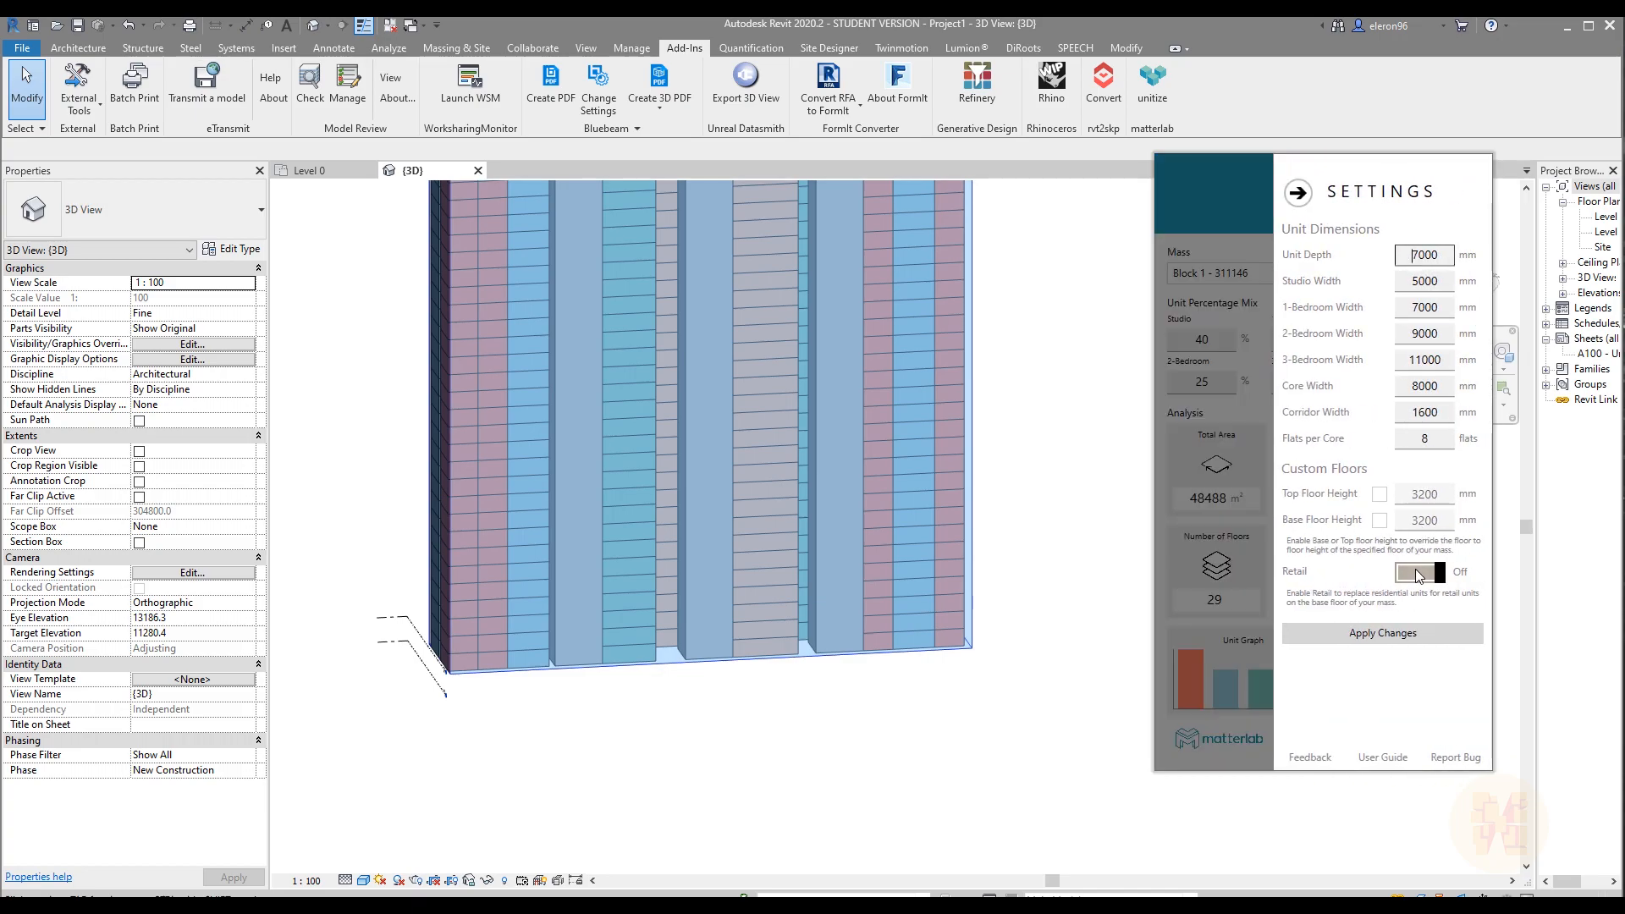
{"action": "left_click", "coordinate": [1420, 570]}
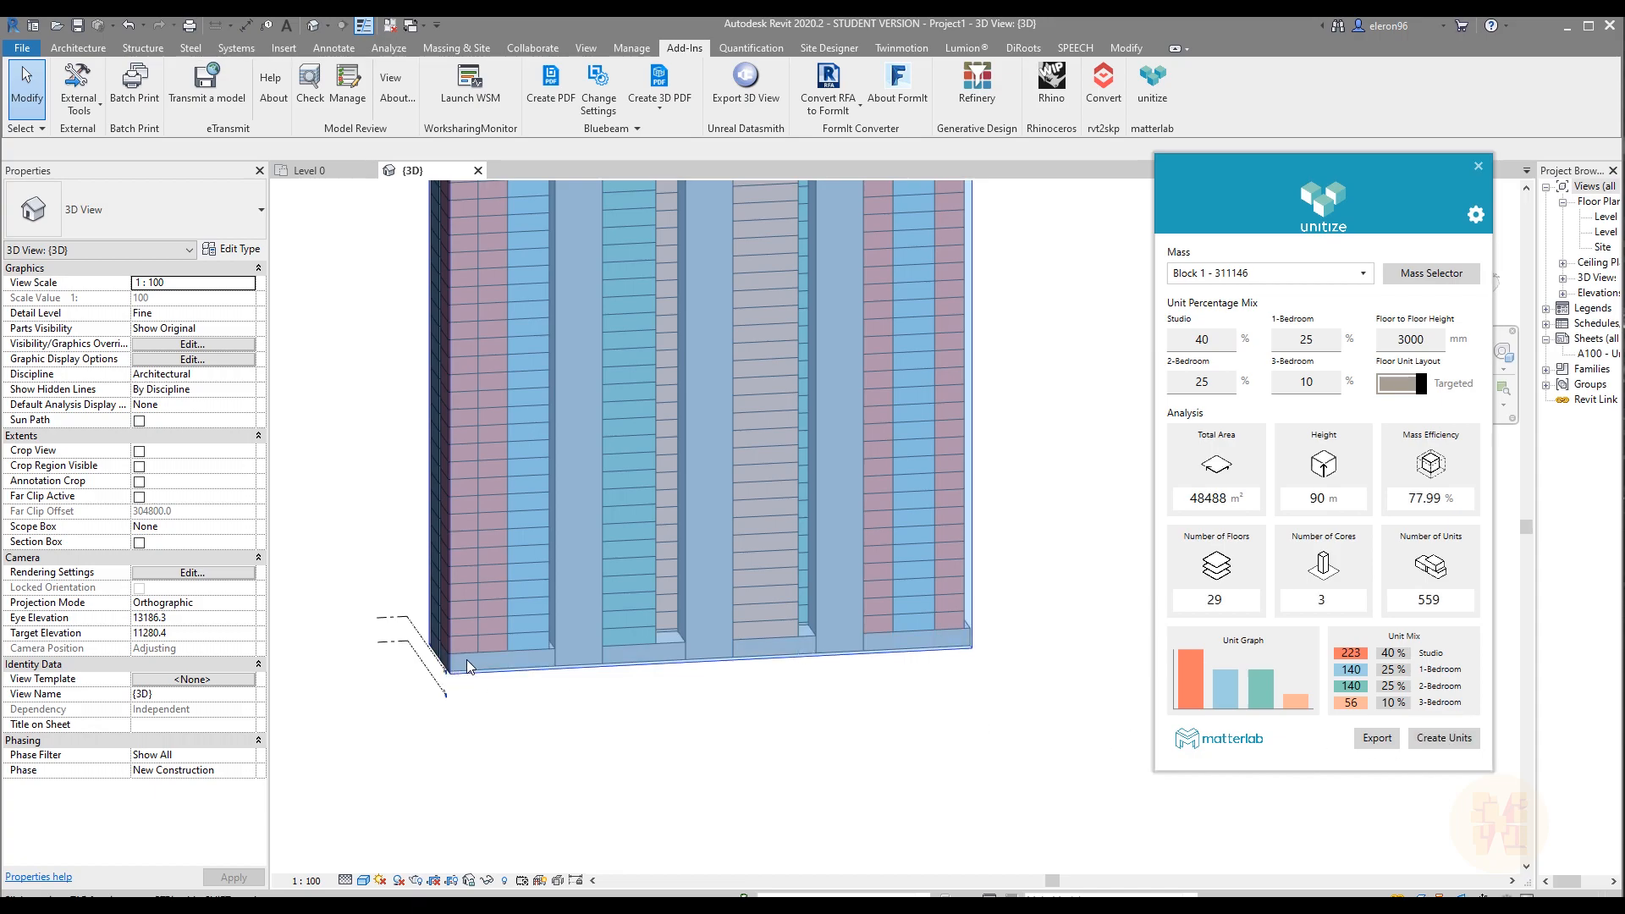
{"action": "mouse_move", "coordinate": [812, 667]}
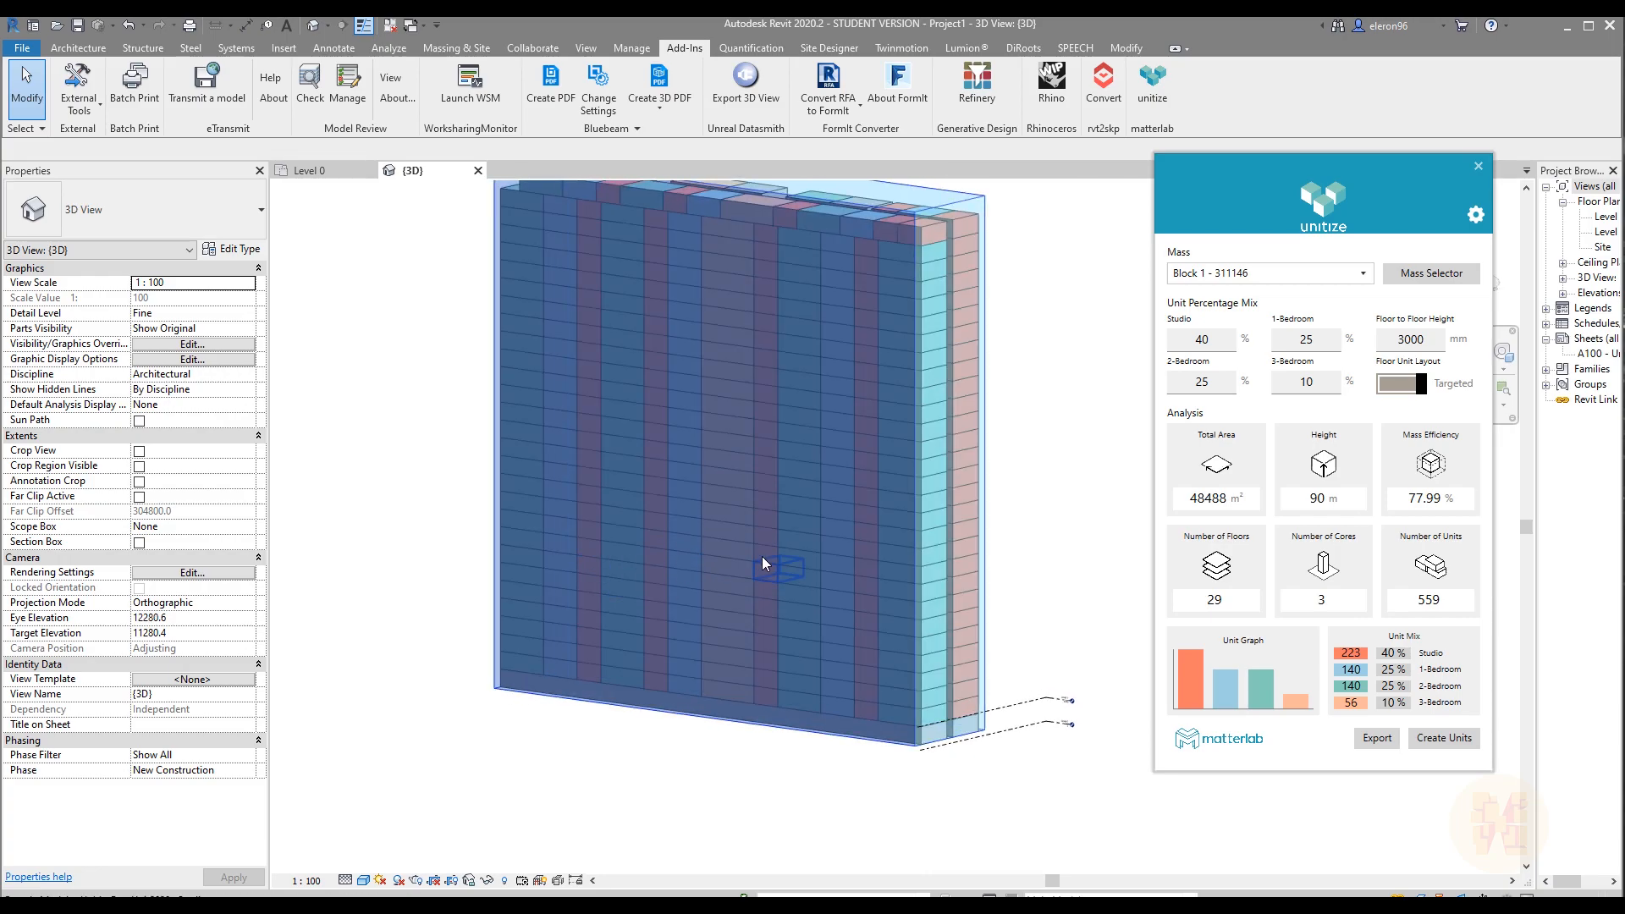
{"action": "mouse_move", "coordinate": [764, 557]}
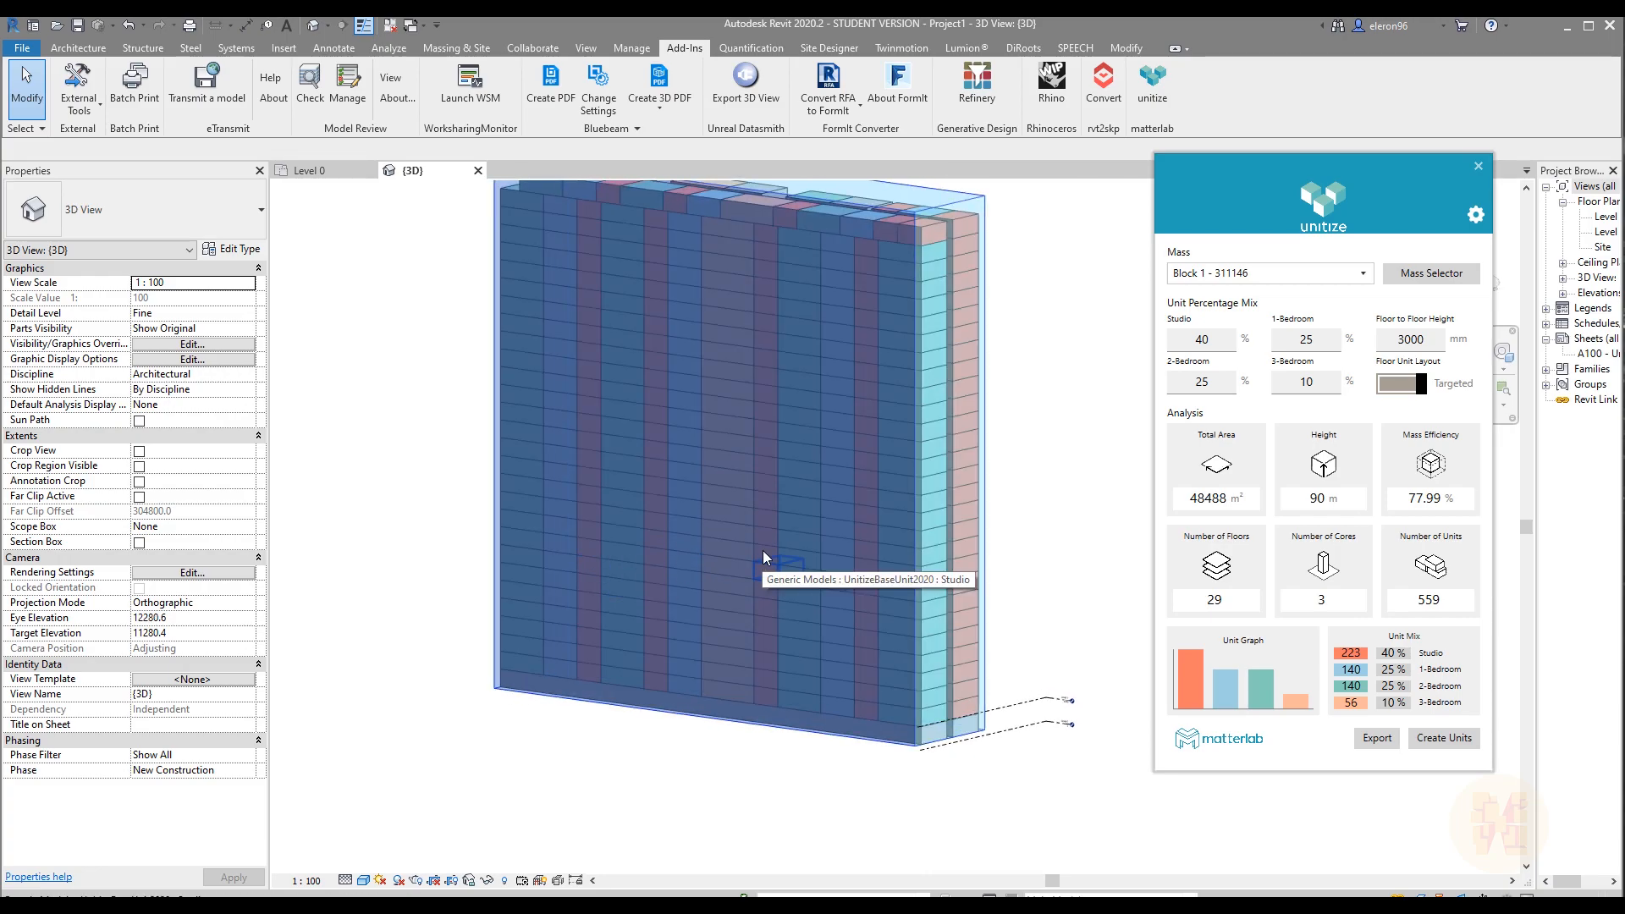
{"action": "mouse_move", "coordinate": [766, 474]}
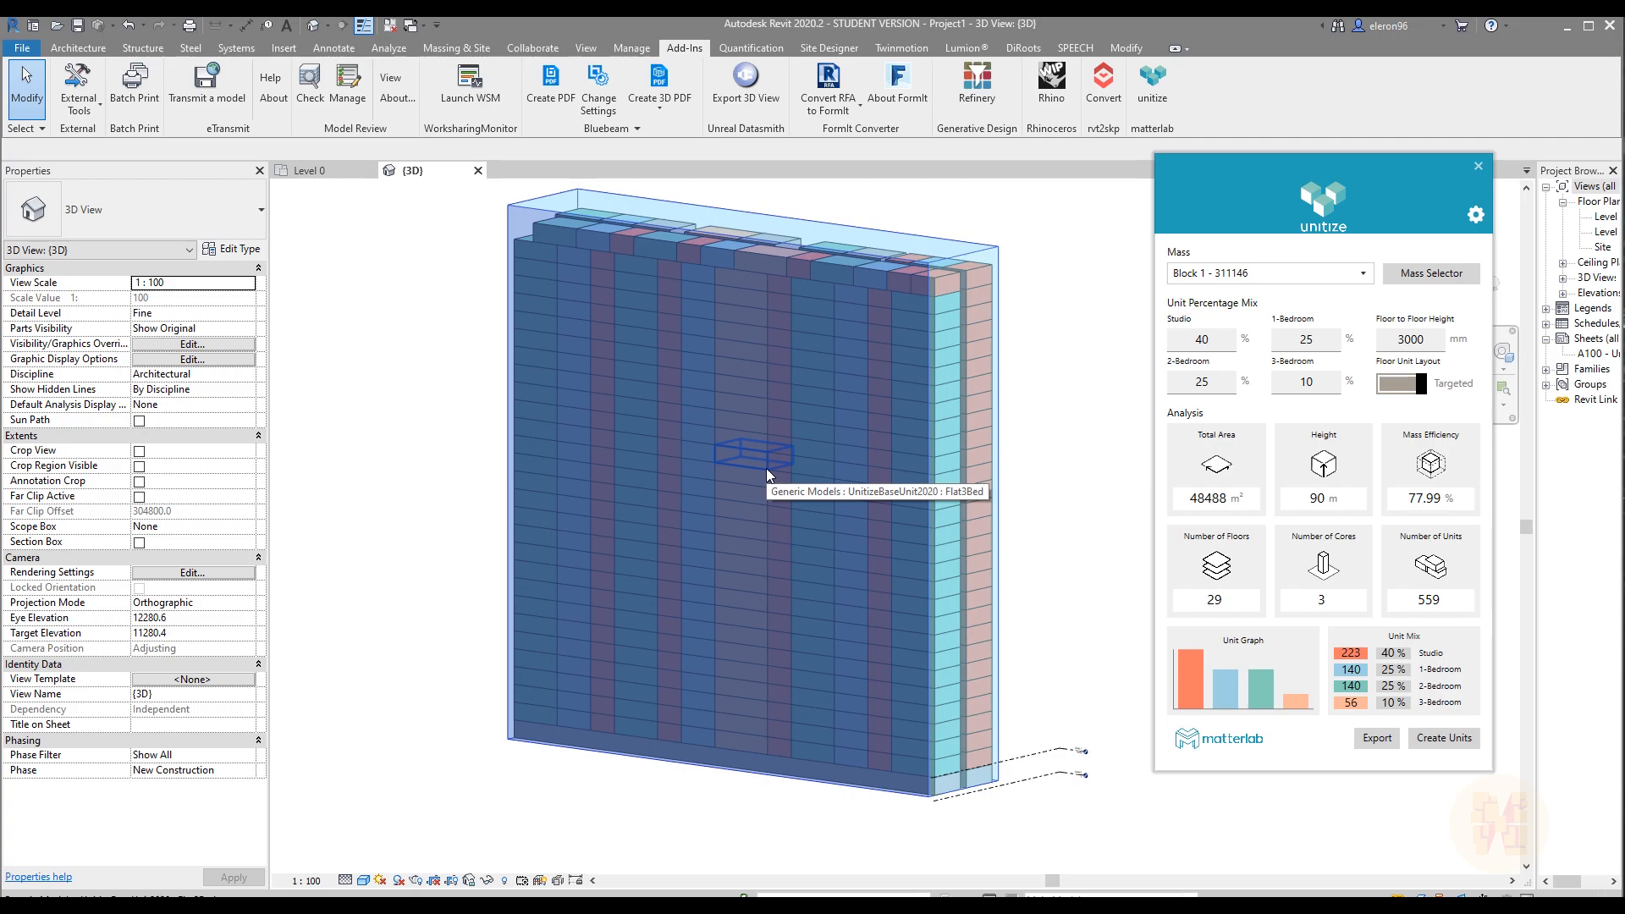
{"action": "mouse_move", "coordinate": [767, 475]}
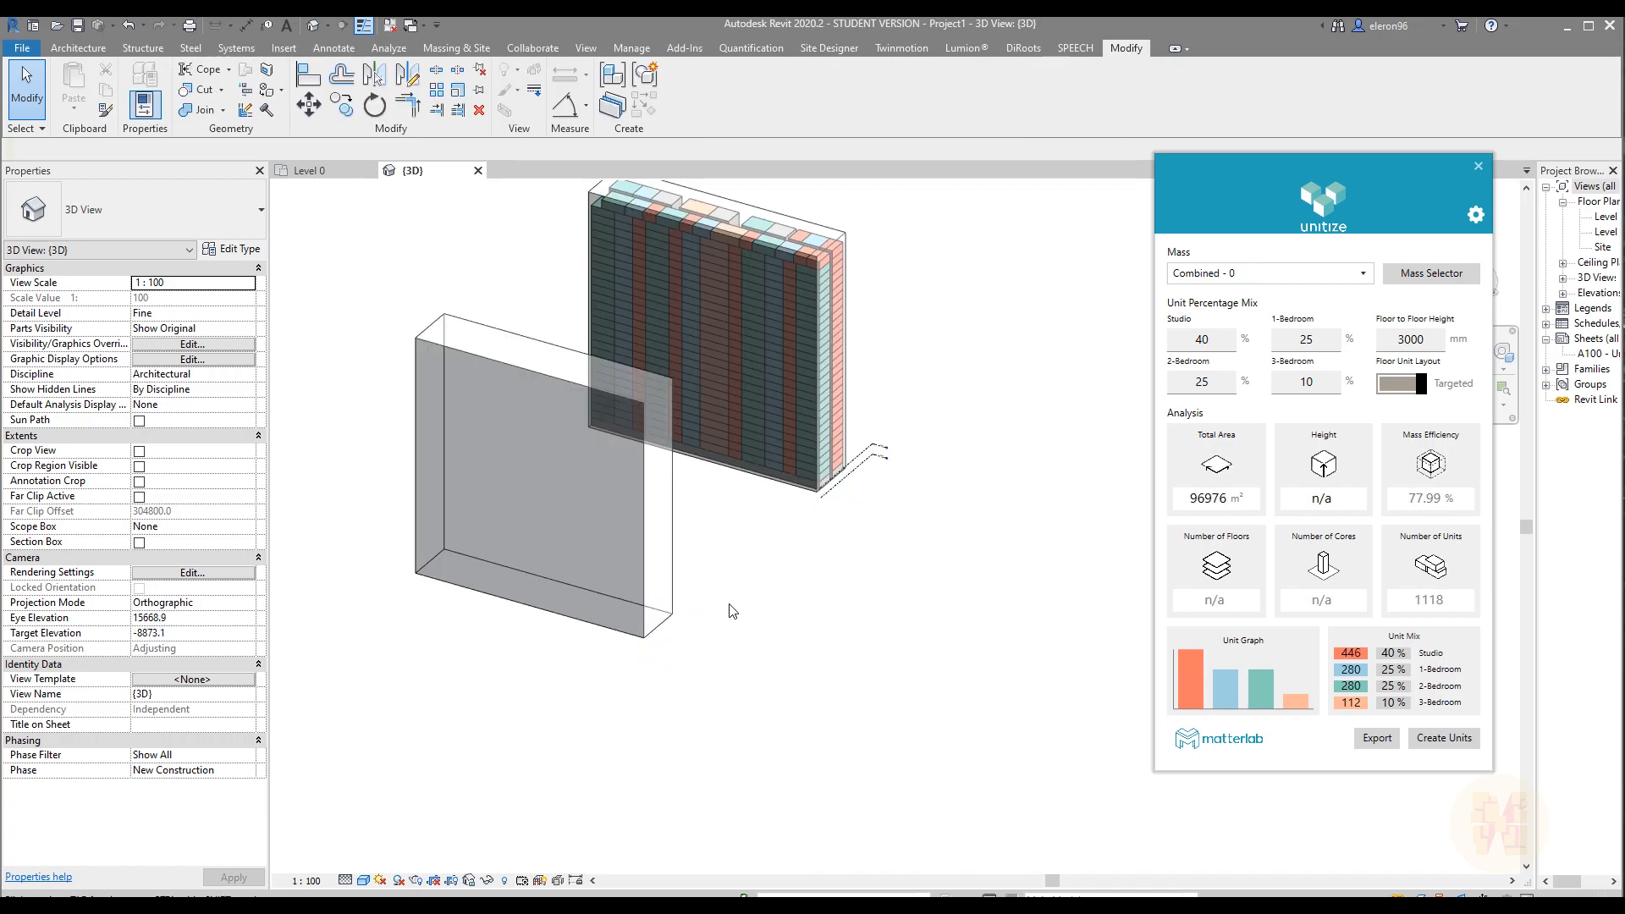
{"action": "mouse_move", "coordinate": [958, 574]}
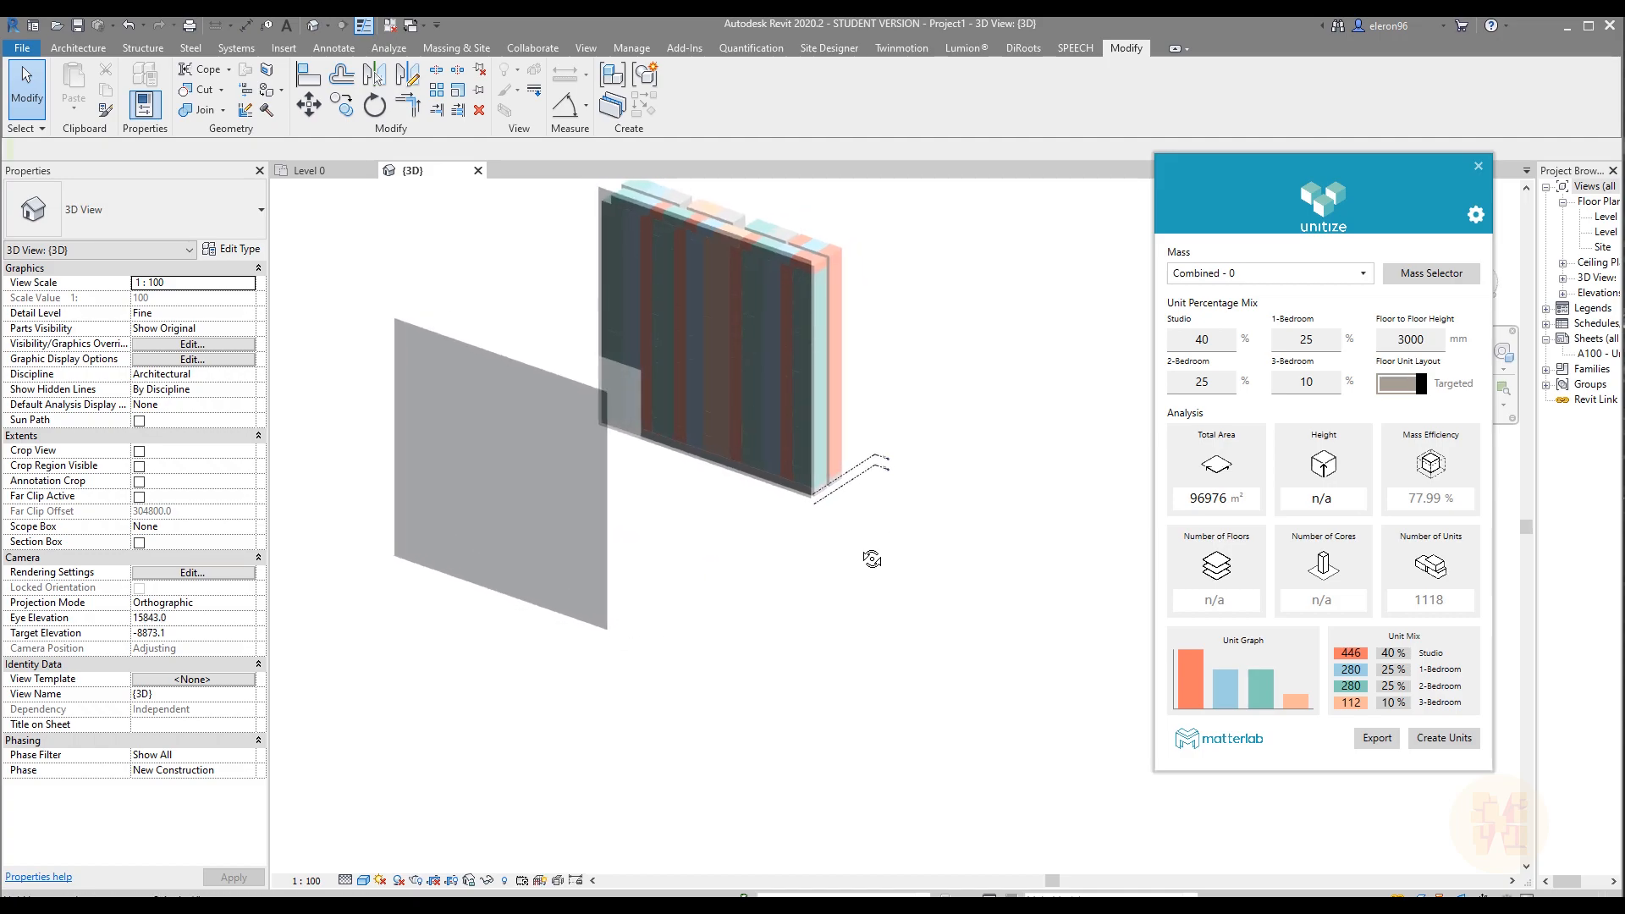
Edit the slab mass in place, extruding a face into a low wing for an L-shaped footprint.
{"action": "left_click", "coordinate": [497, 468]}
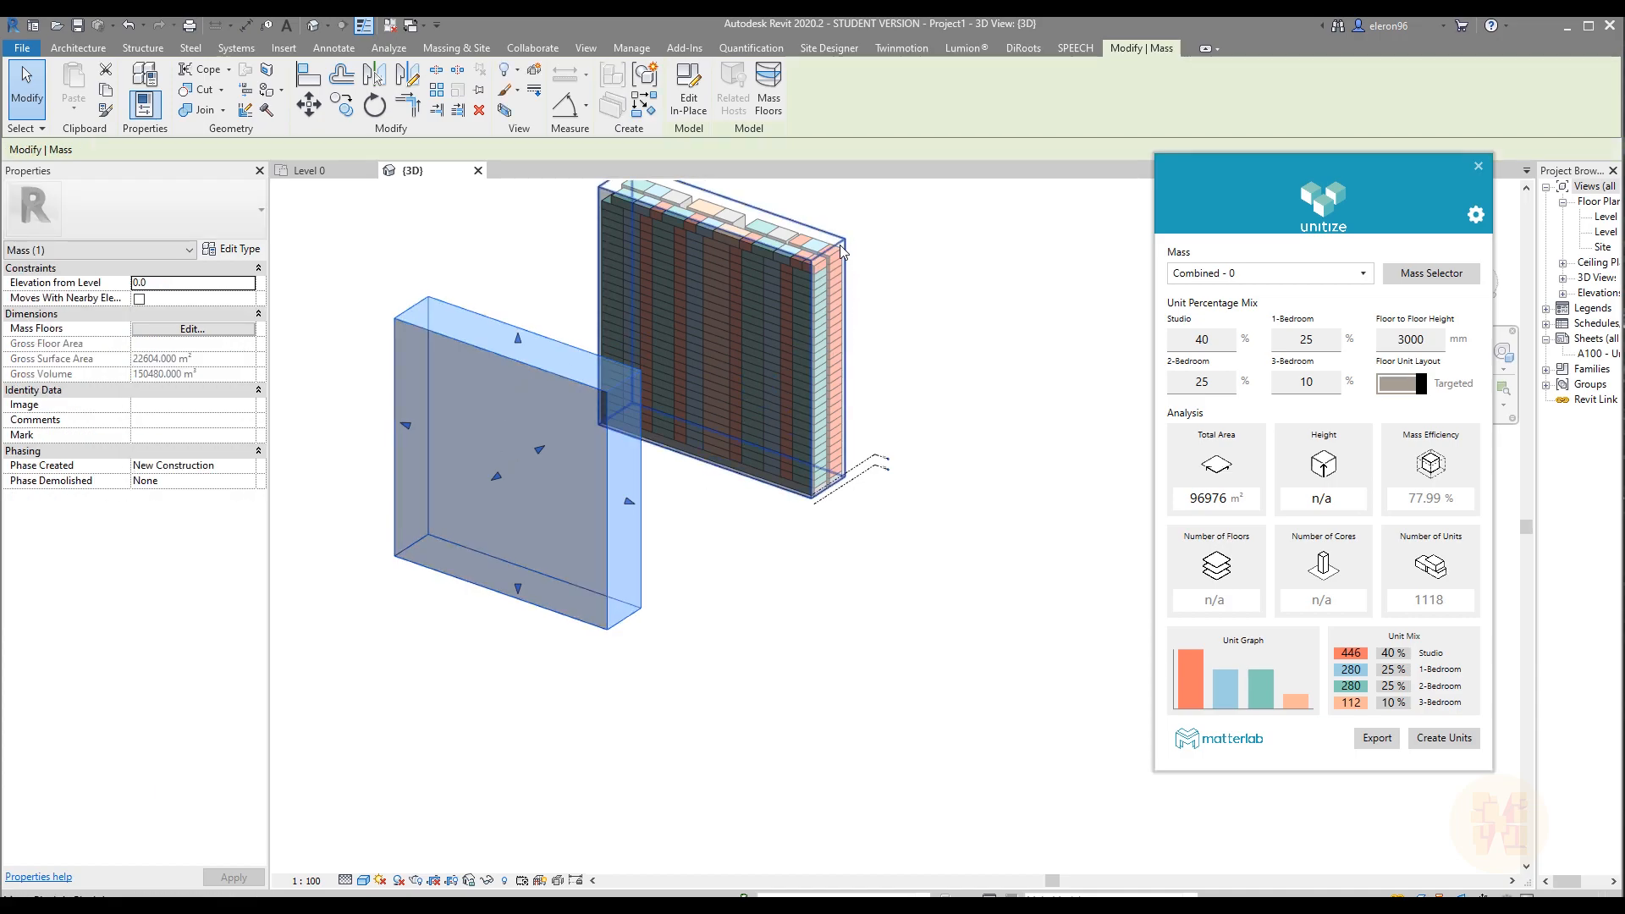
{"action": "mouse_move", "coordinate": [687, 79]}
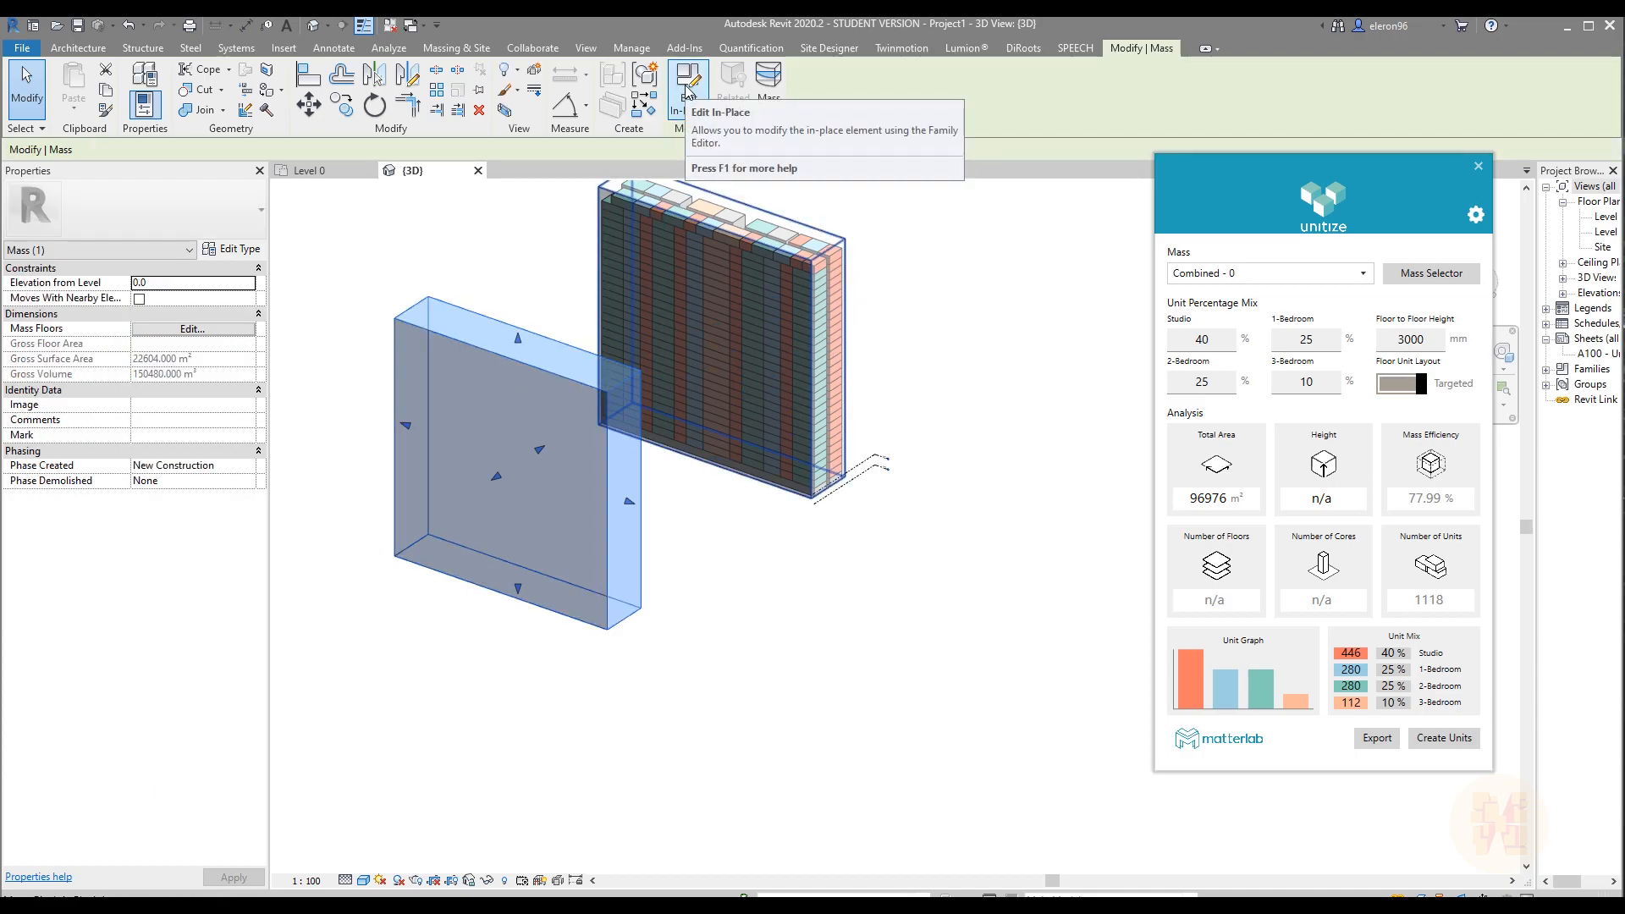
{"action": "left_click", "coordinate": [687, 76]}
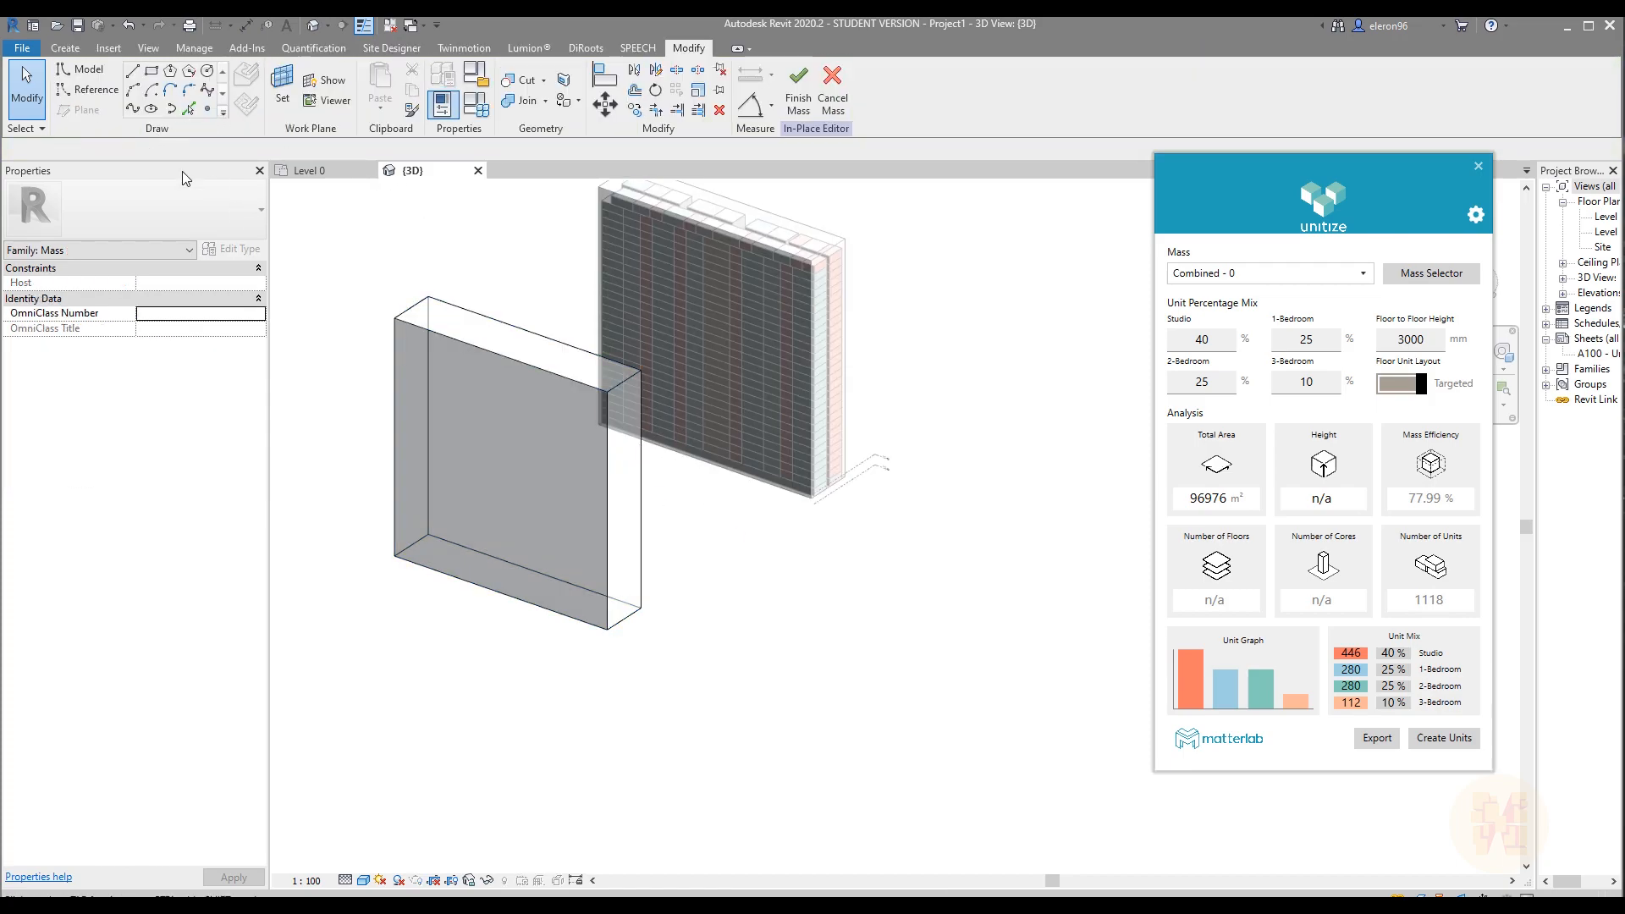
{"action": "left_click", "coordinate": [539, 404]}
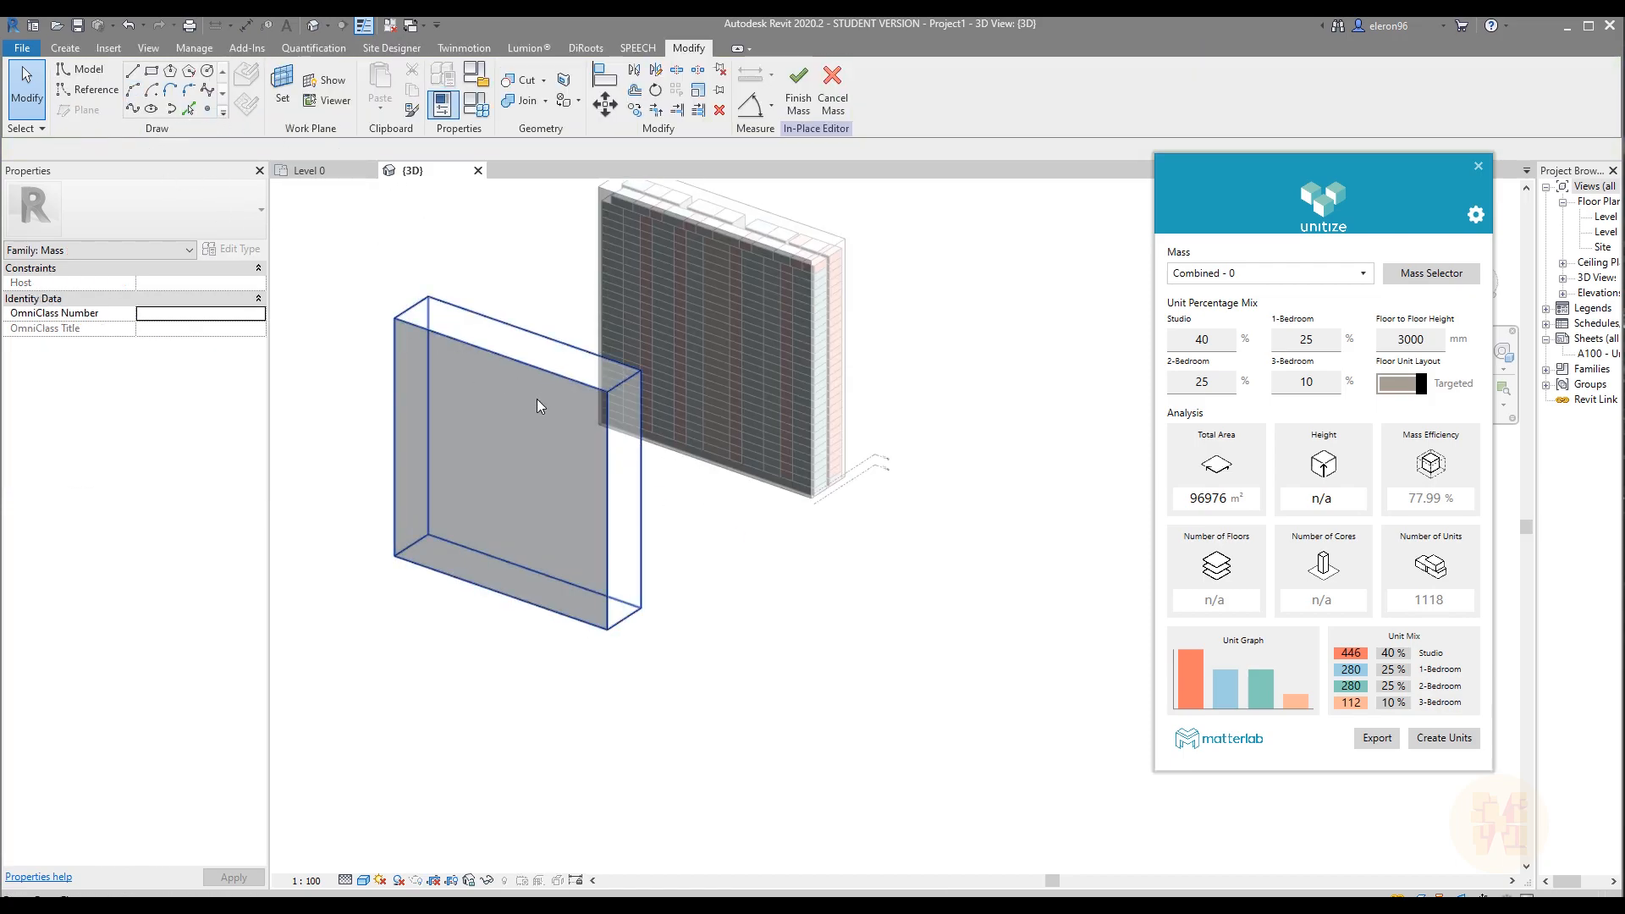
{"action": "left_click", "coordinate": [497, 445]}
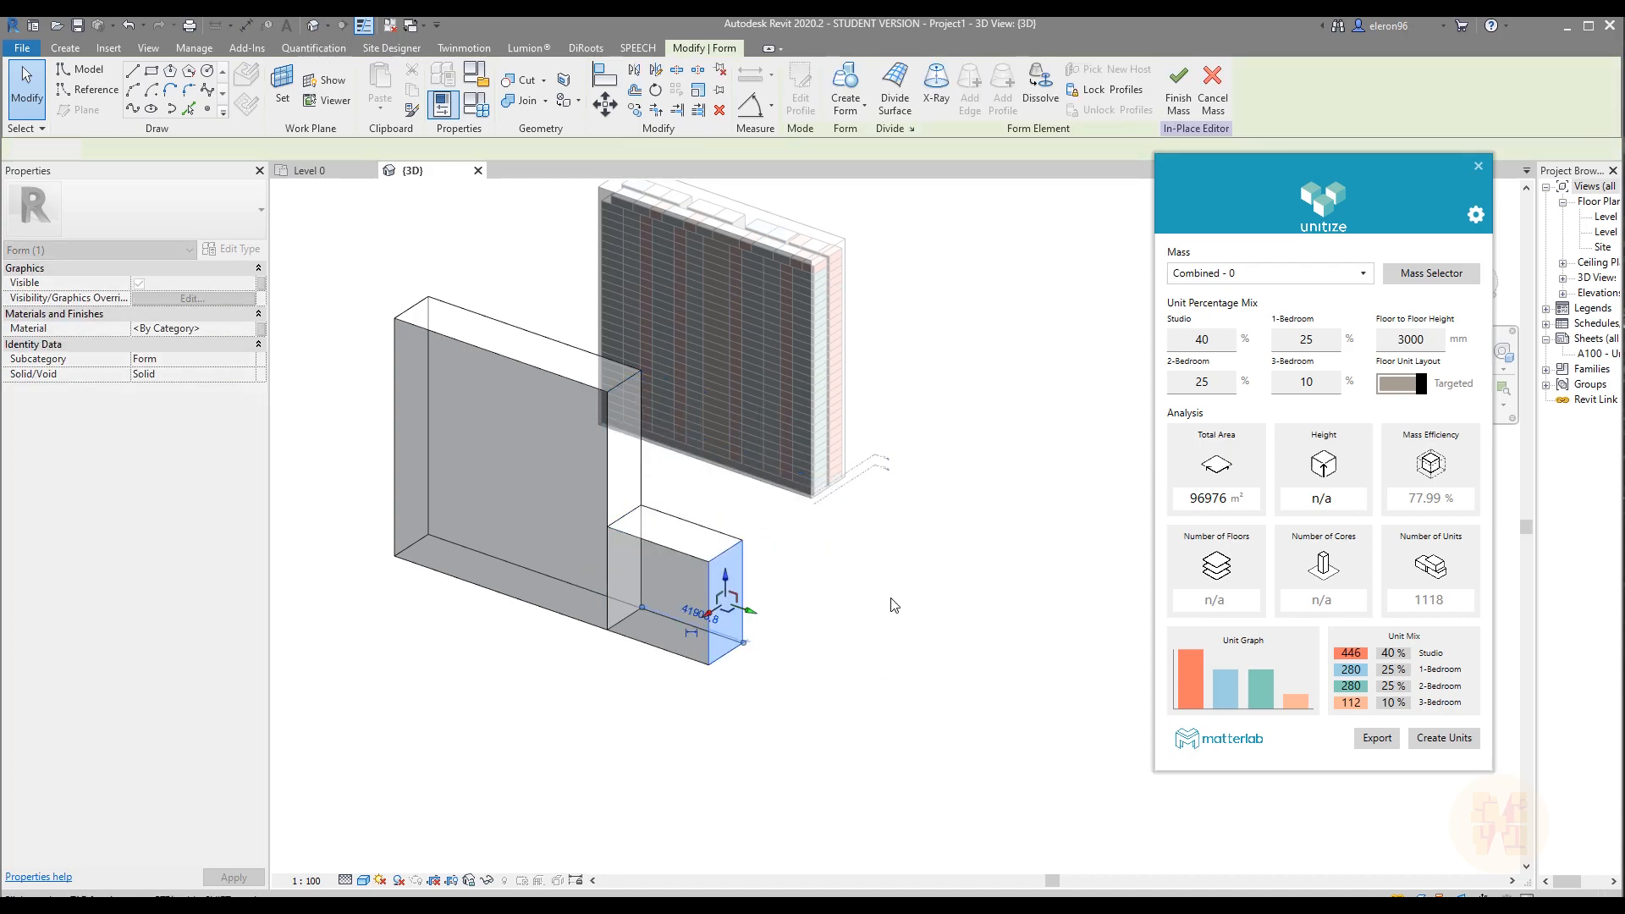
{"action": "left_click", "coordinate": [902, 606]}
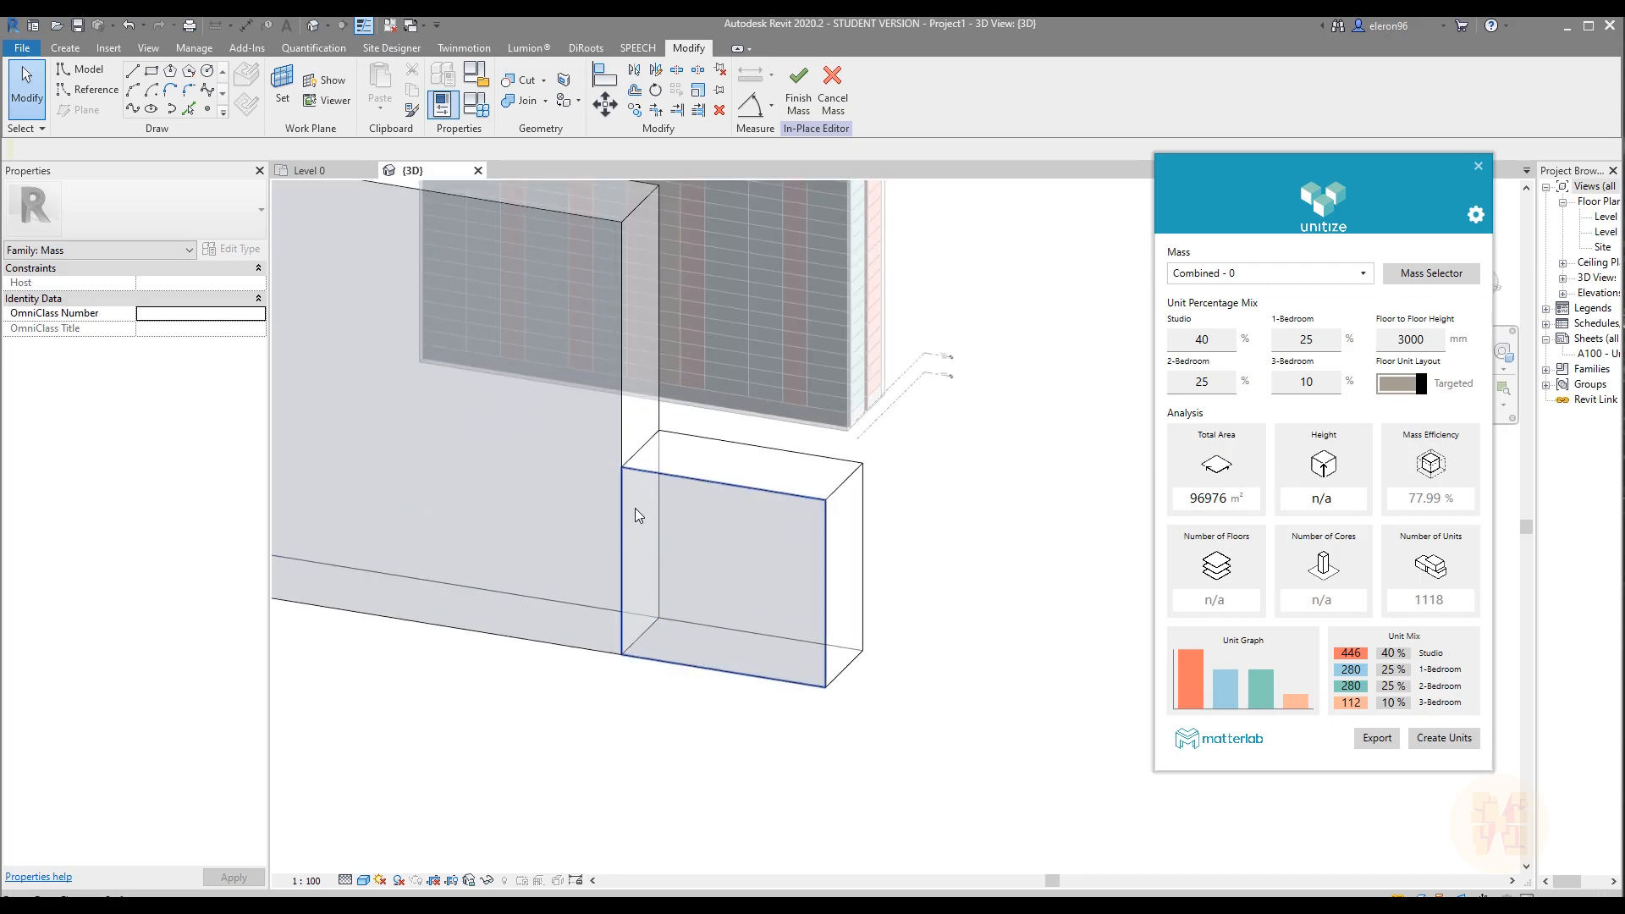
{"action": "left_click", "coordinate": [570, 399]}
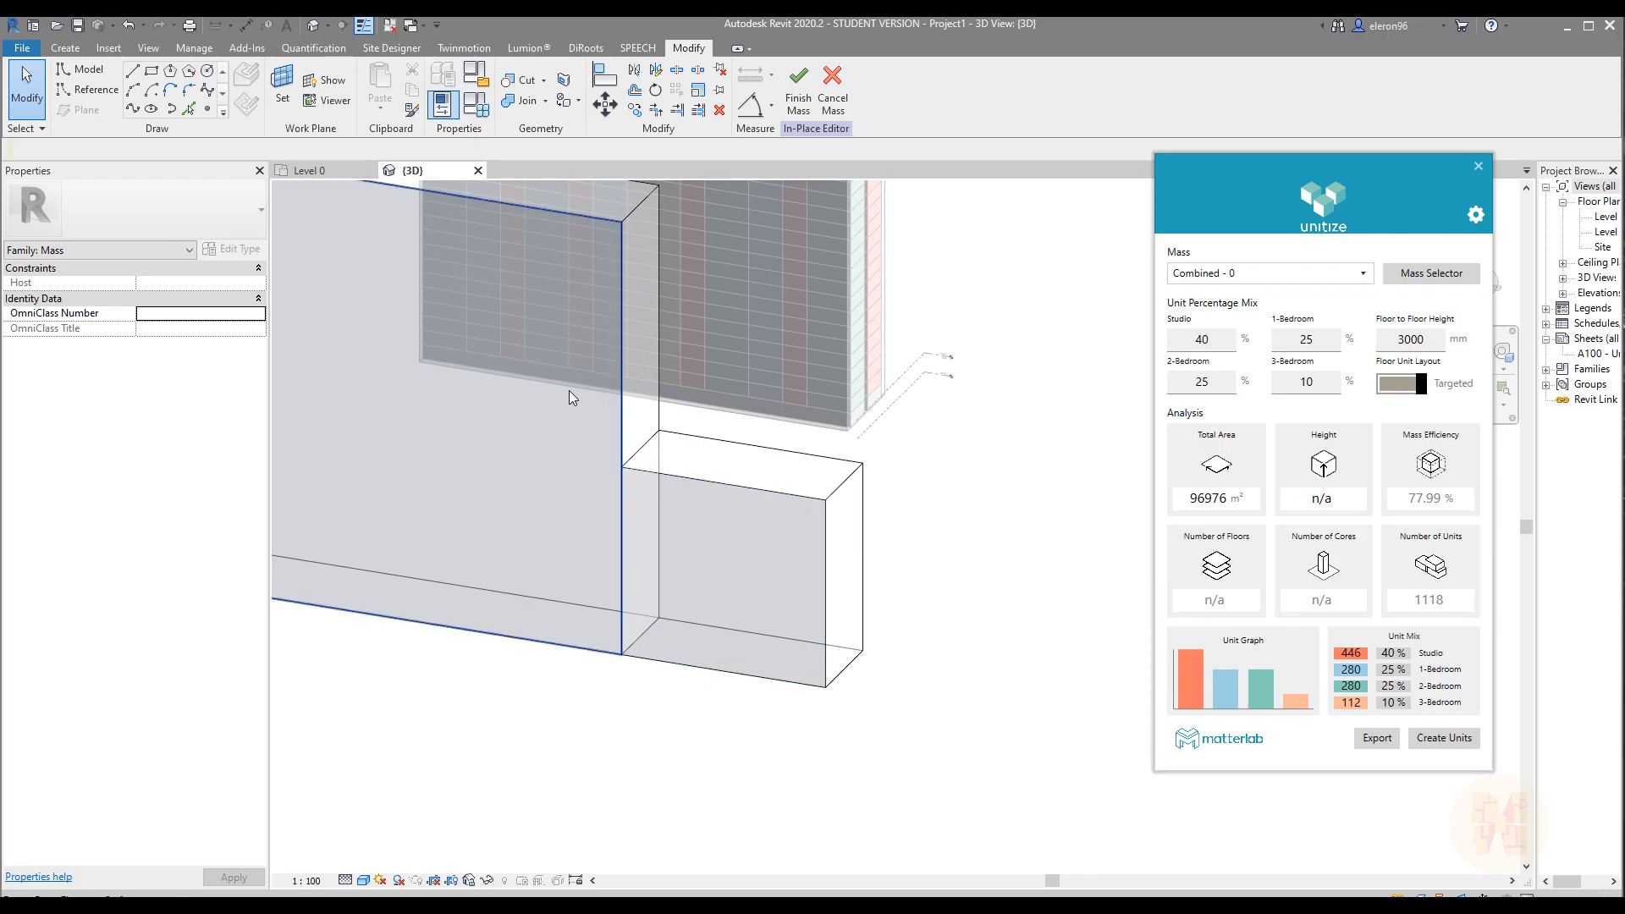
{"action": "mouse_move", "coordinate": [493, 362]}
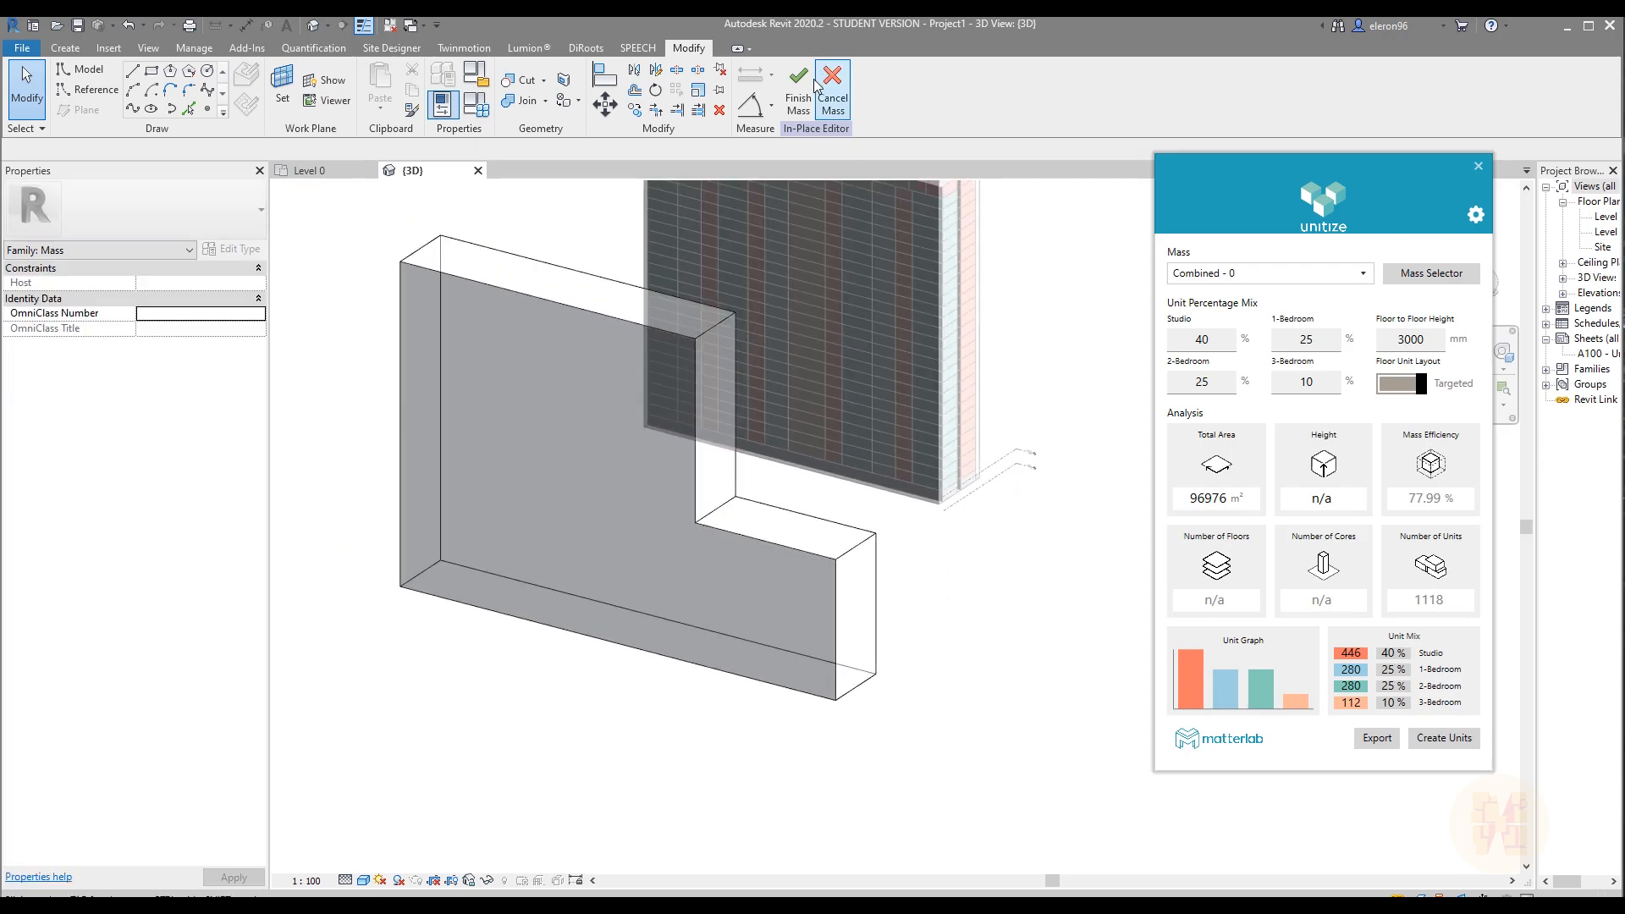
{"action": "left_click", "coordinate": [798, 88]}
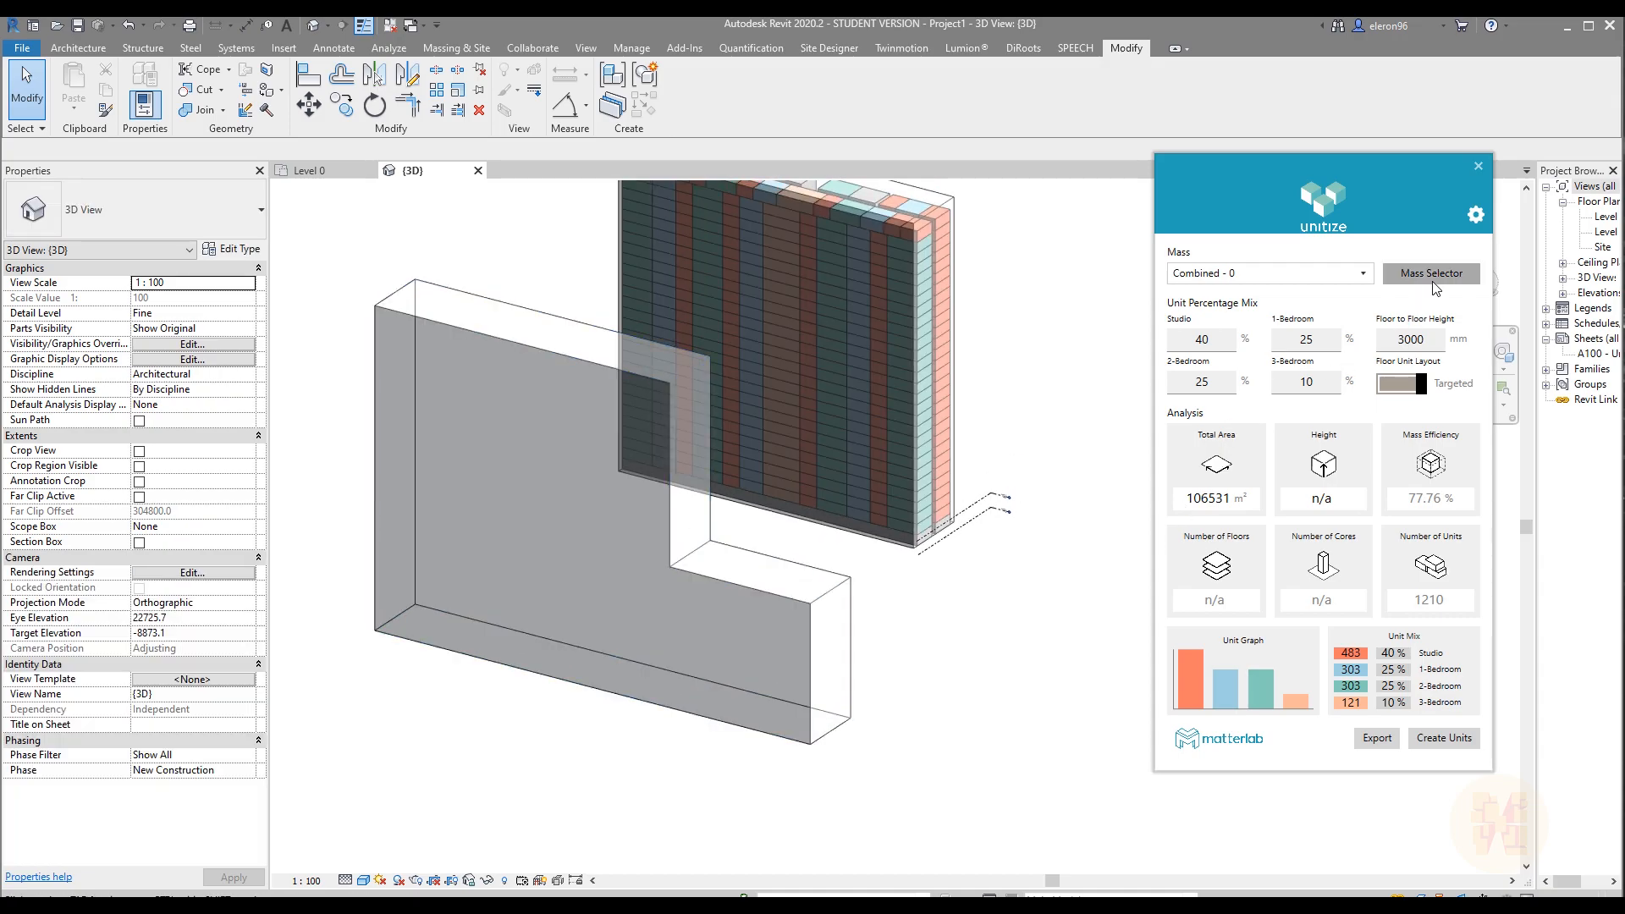
Add the L-shaped mass in Mass Selector and dismiss the duplicated-mass warning.
{"action": "left_click", "coordinate": [1429, 272]}
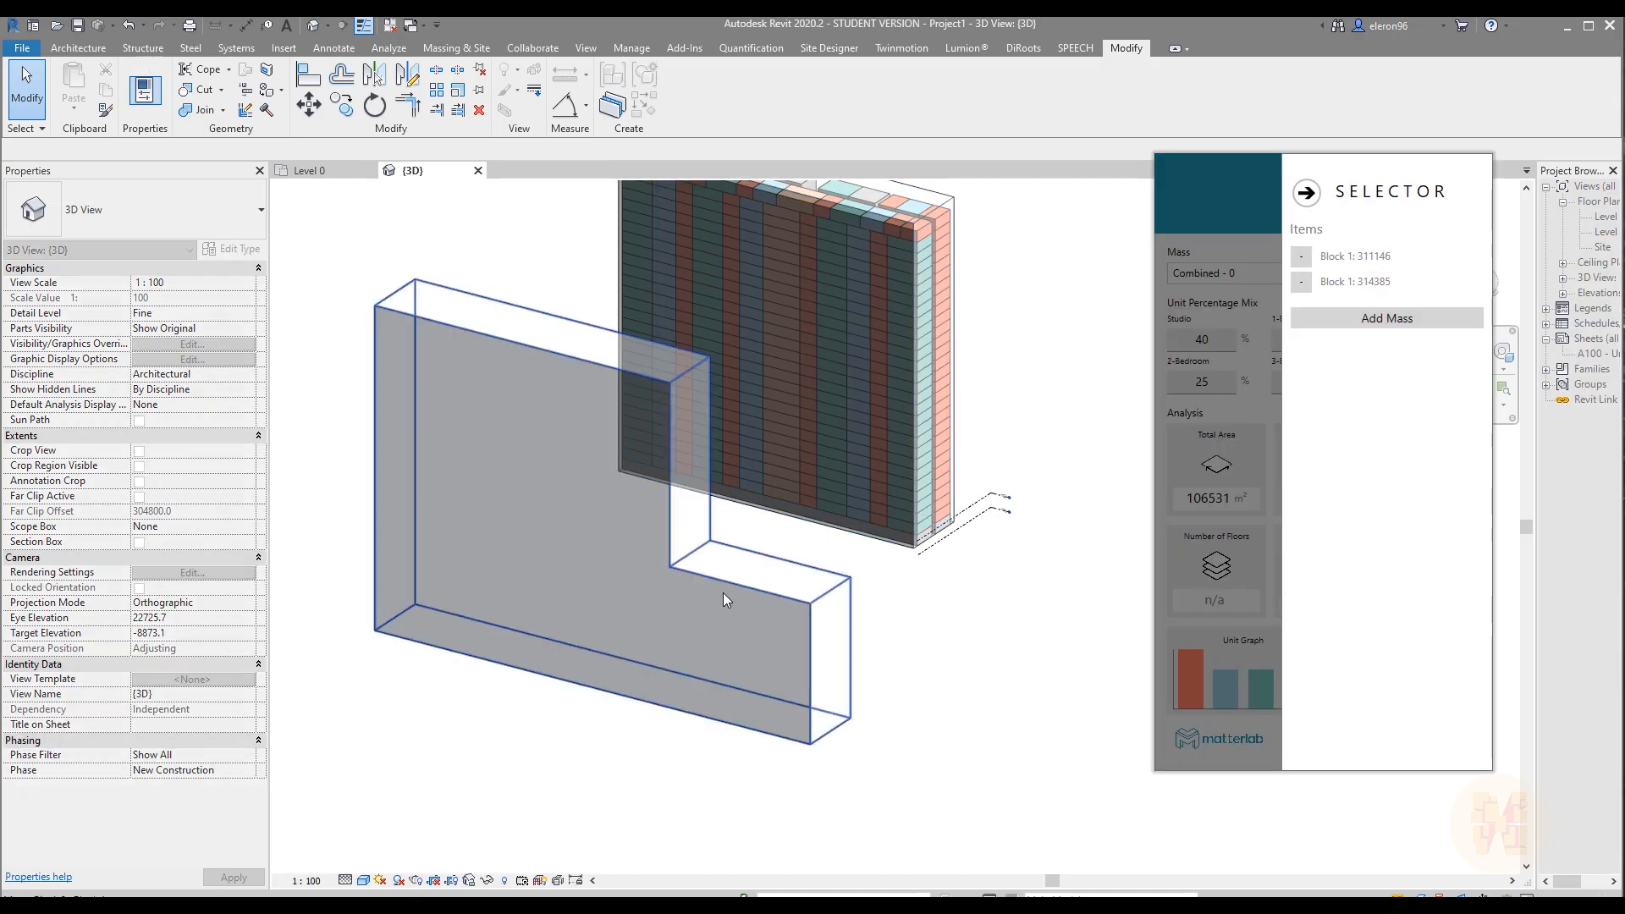
{"action": "left_click", "coordinate": [1386, 318]}
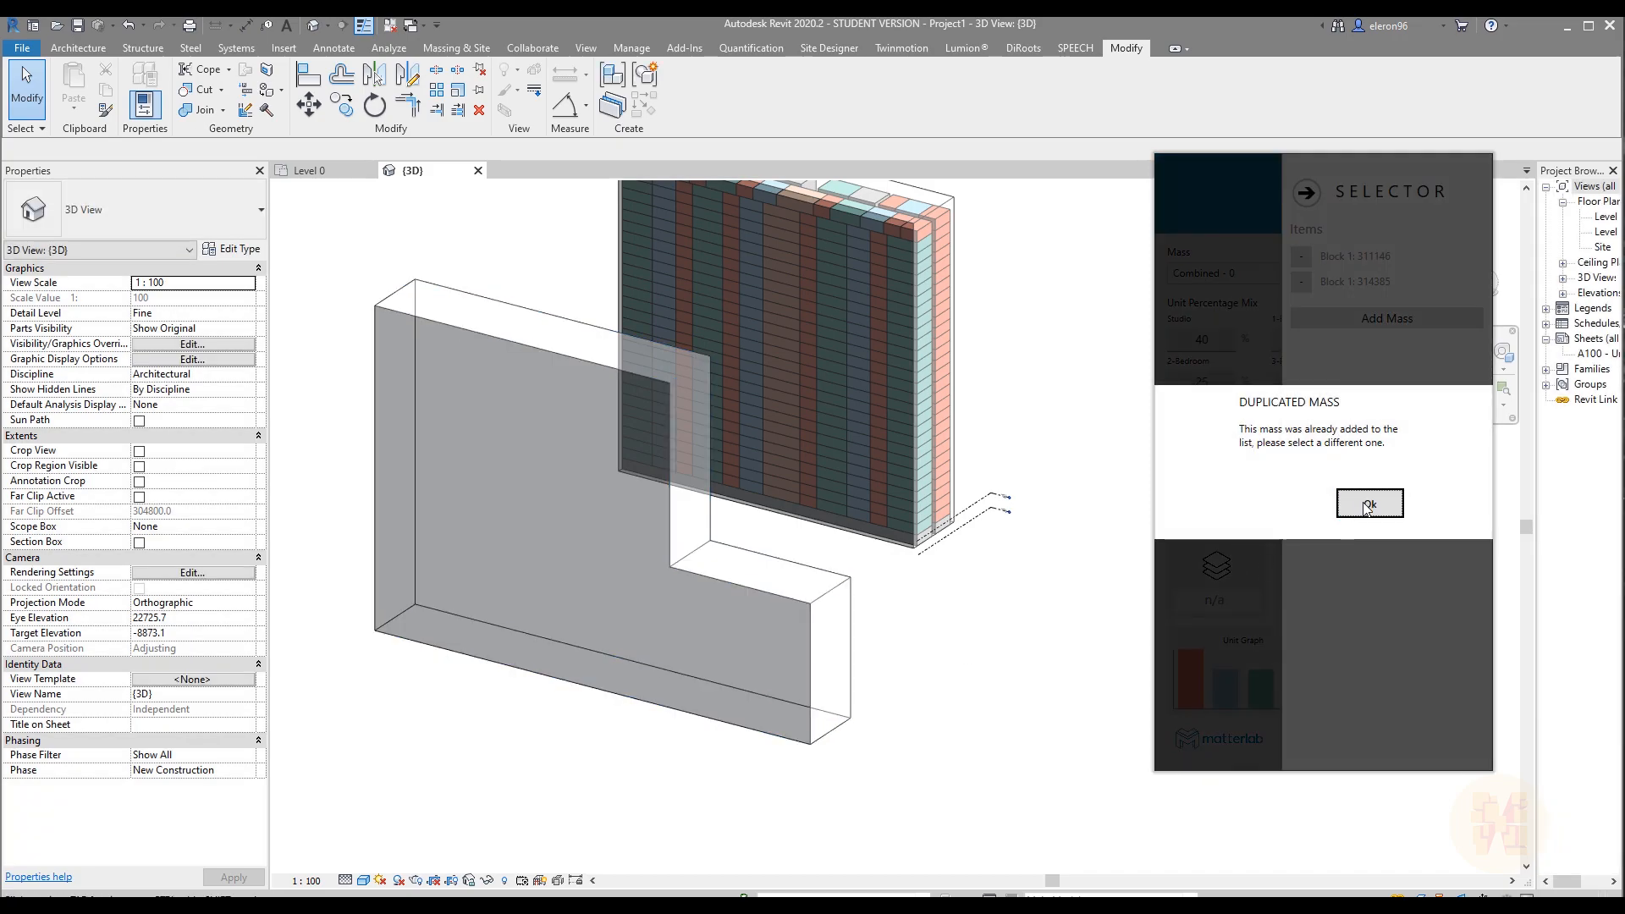
{"action": "left_click", "coordinate": [1368, 504]}
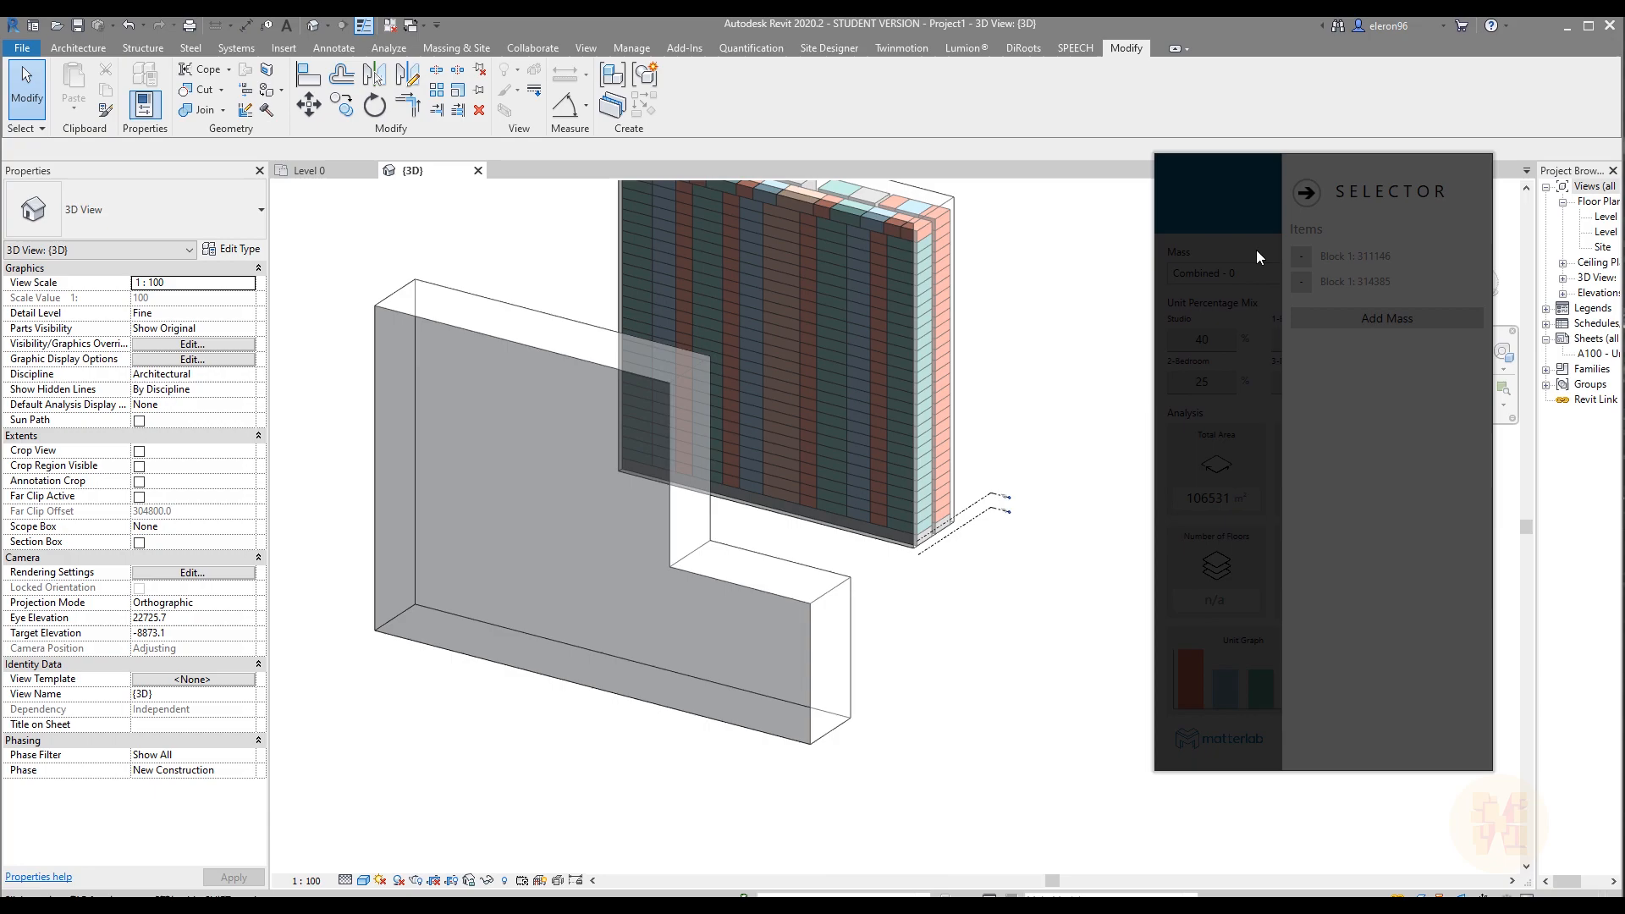
Remove the duplicate, re-add the L-shaped mass alone and return to its 29-floor, 714-unit analysis.
{"action": "left_click", "coordinate": [772, 600]}
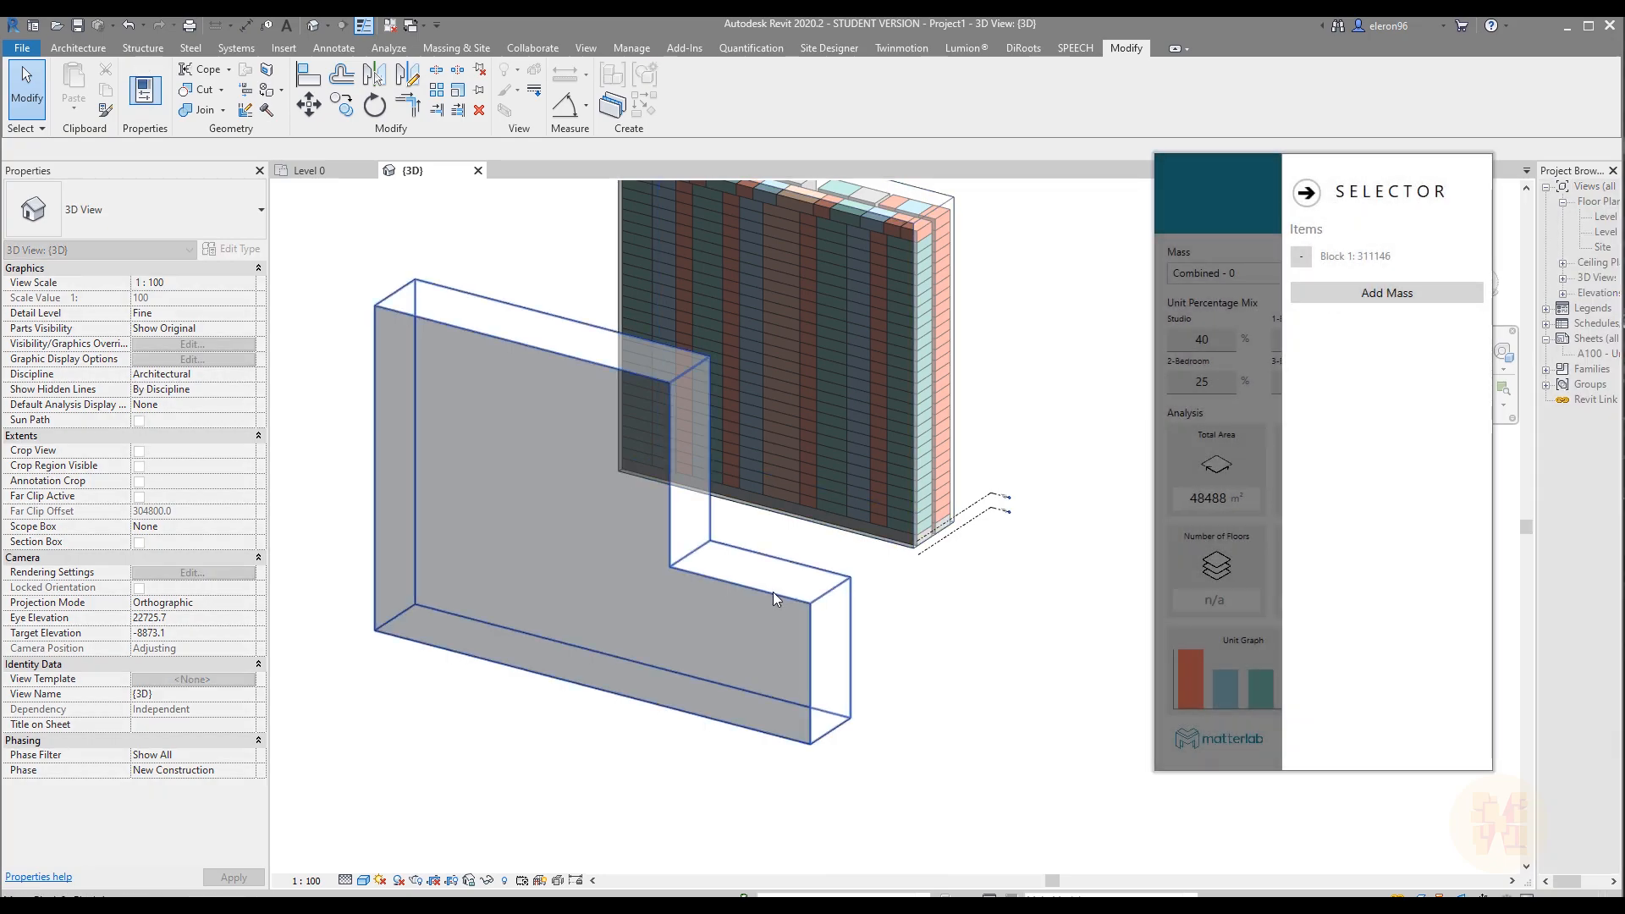
{"action": "left_click", "coordinate": [1305, 193]}
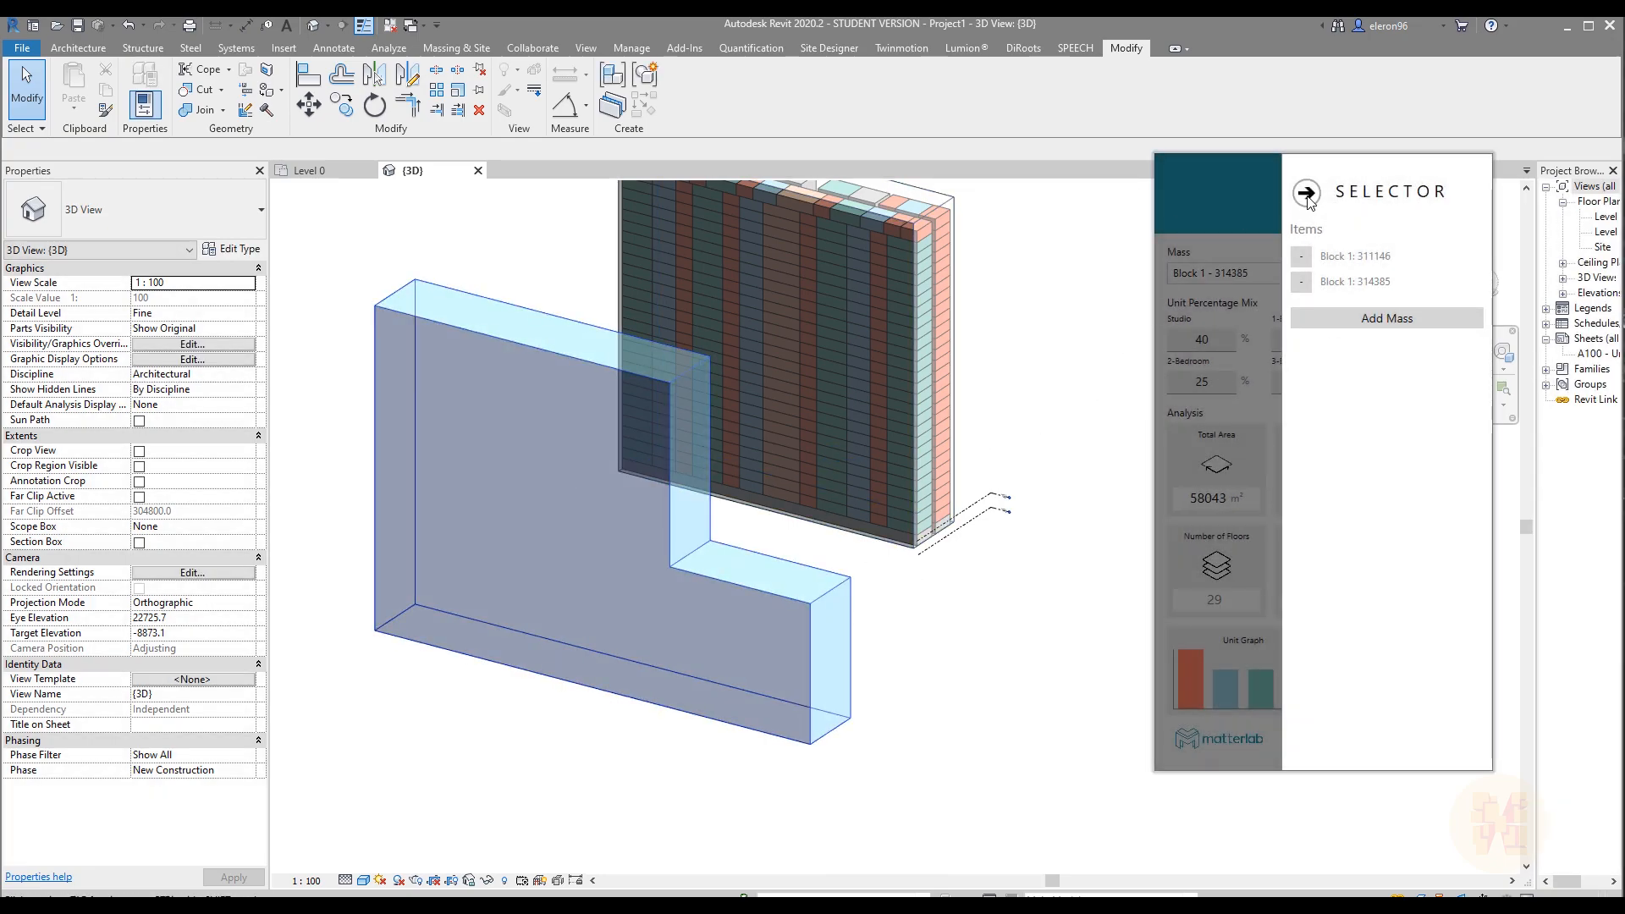
{"action": "left_click", "coordinate": [1305, 193]}
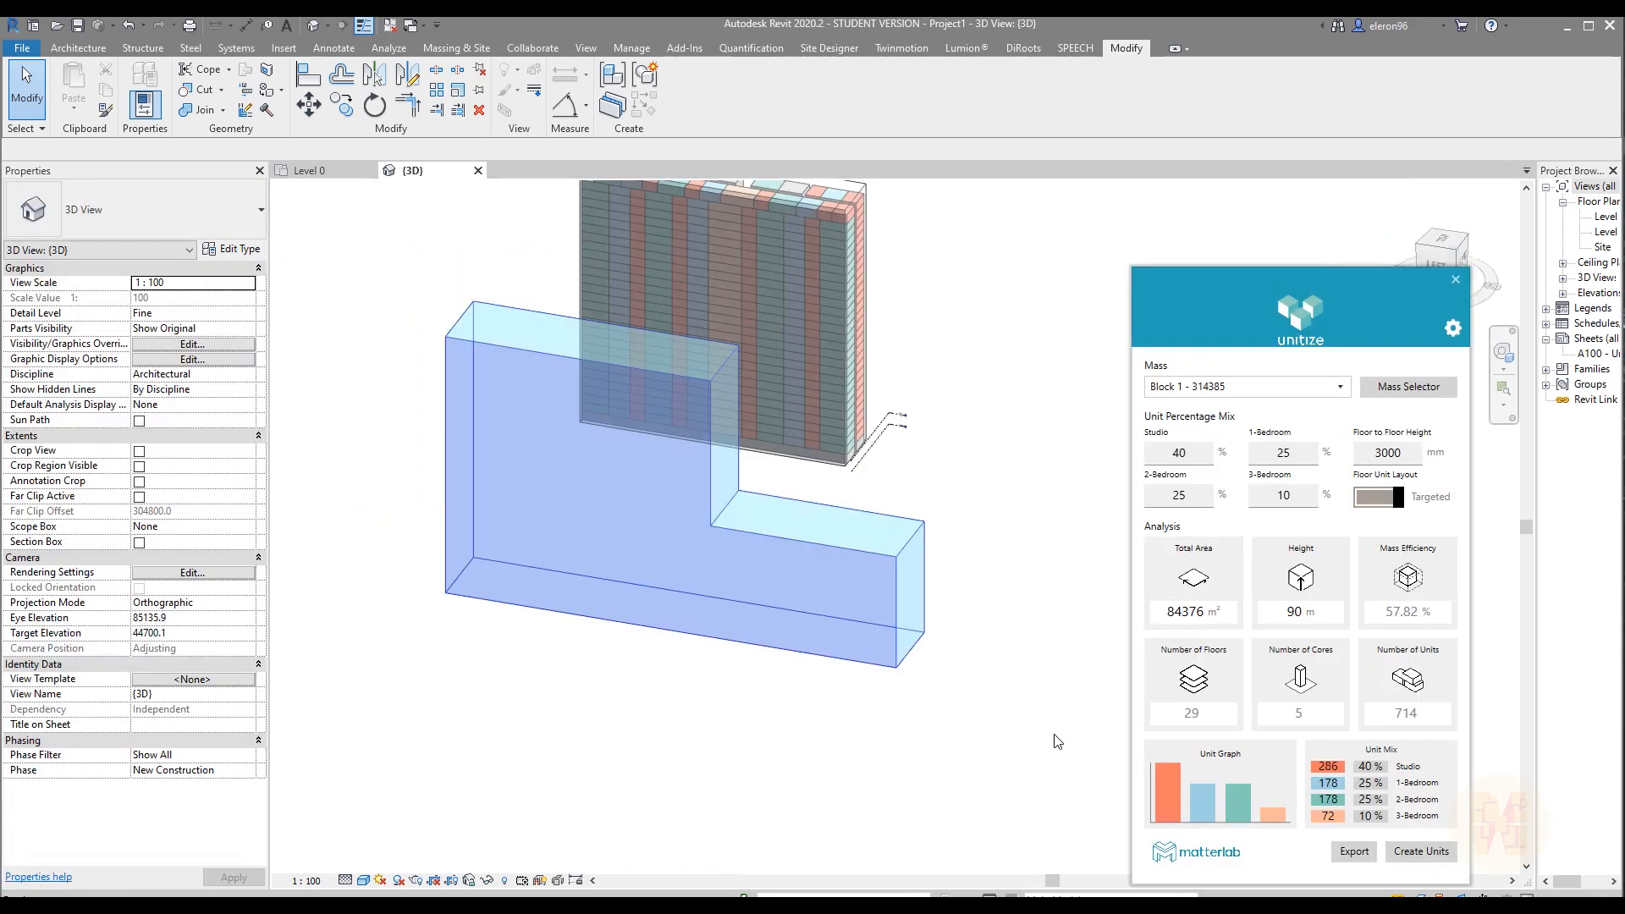
{"action": "mouse_move", "coordinate": [1264, 301]}
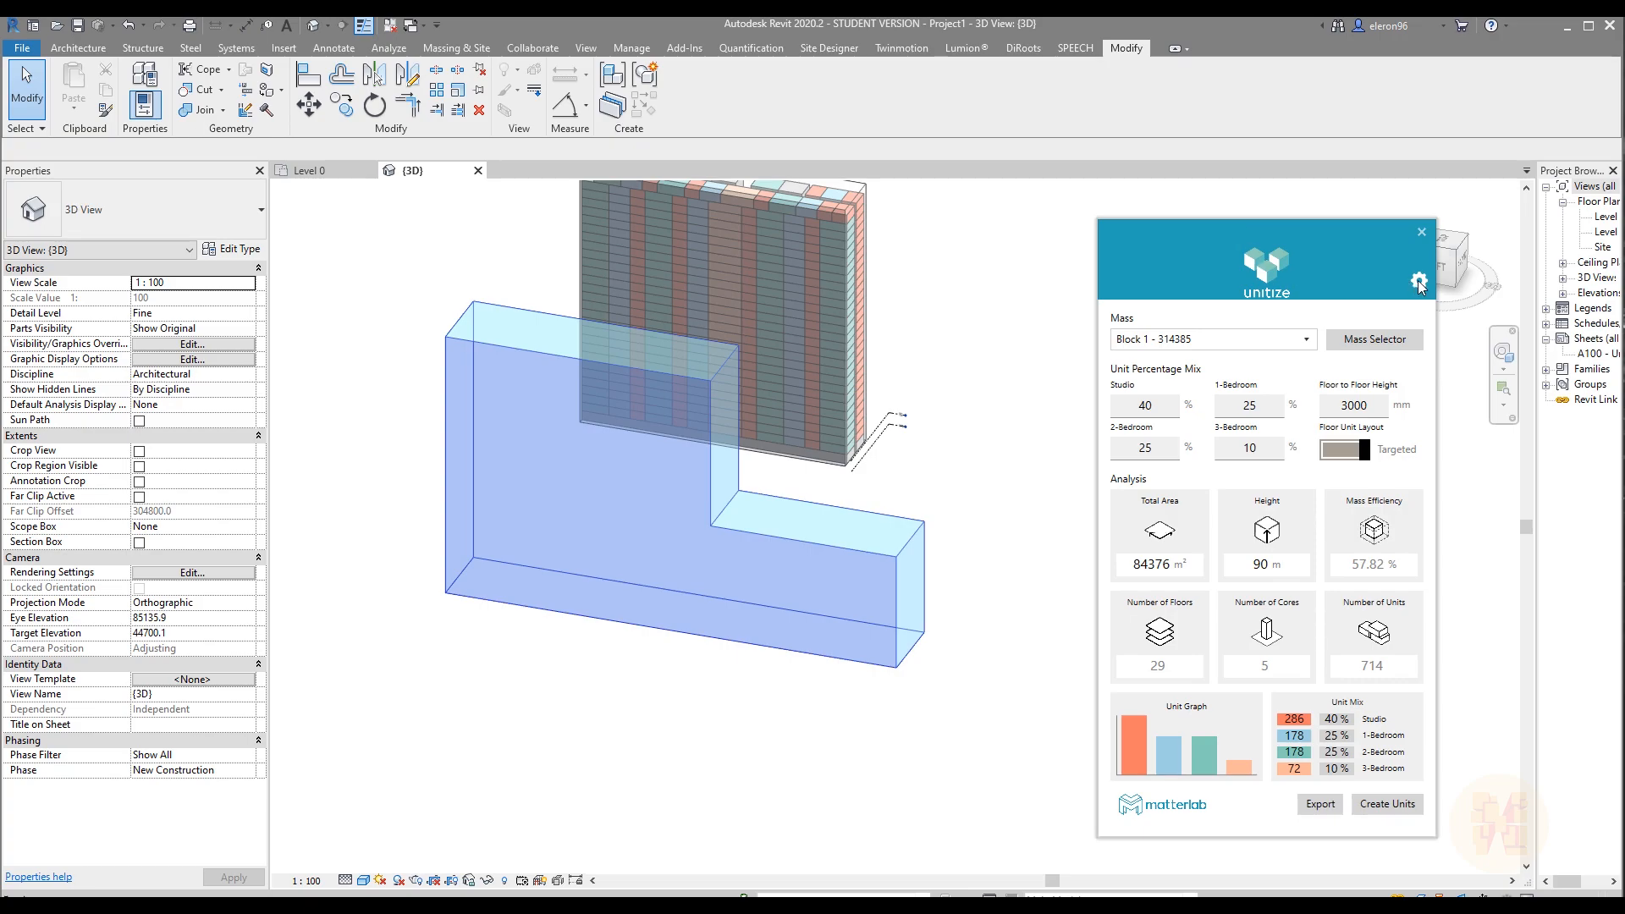
{"action": "left_click", "coordinate": [1418, 283]}
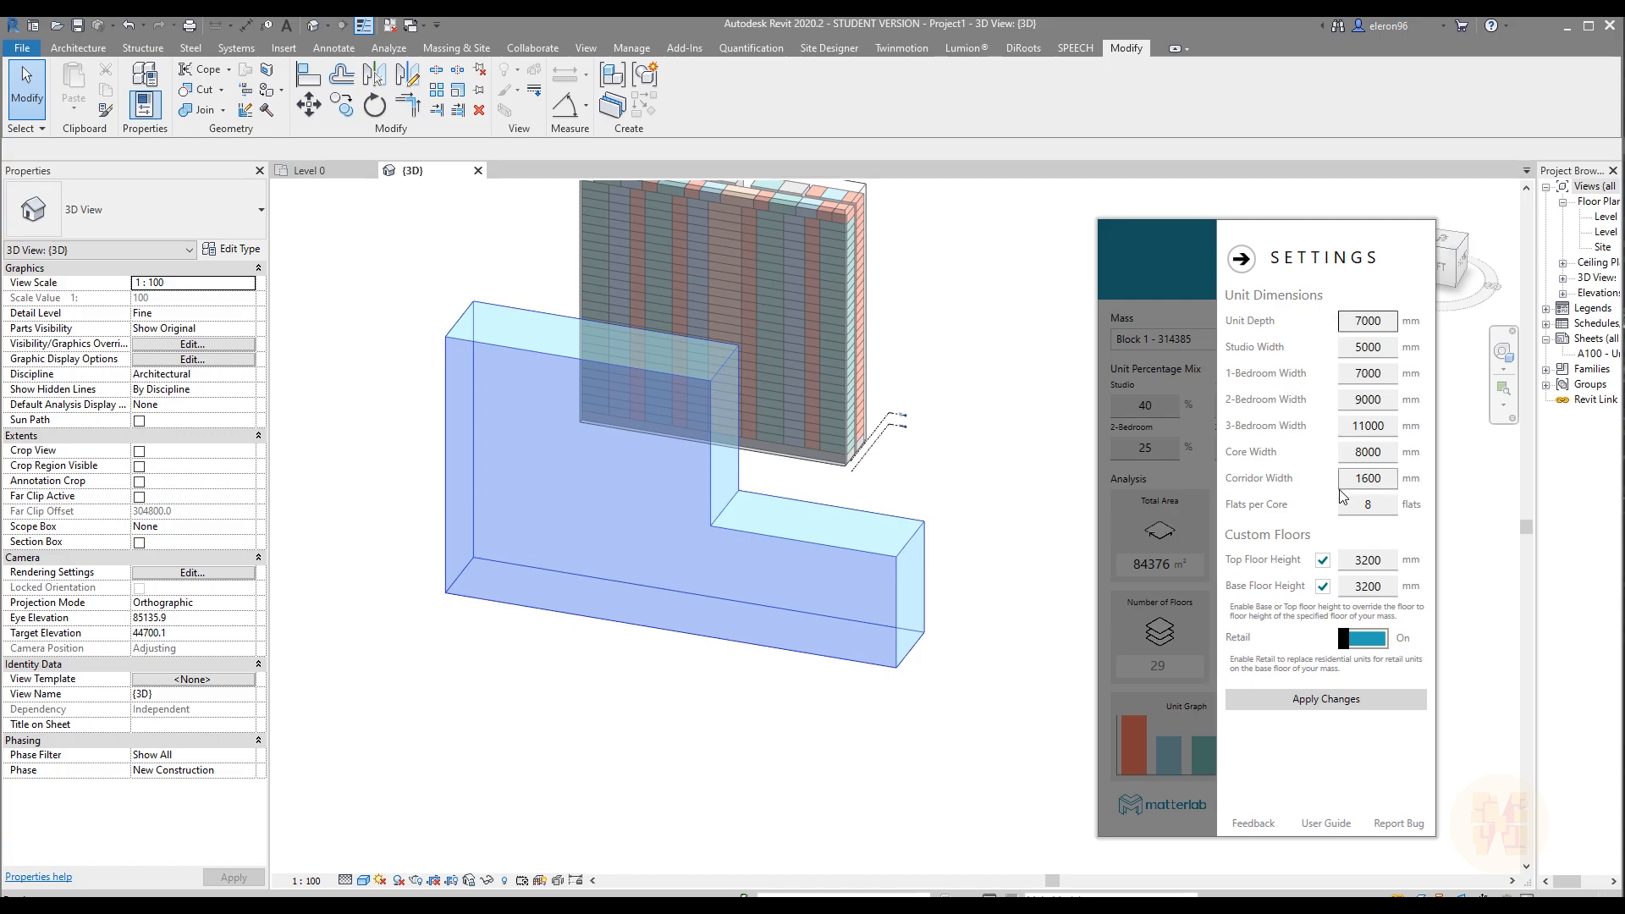
{"action": "left_click", "coordinate": [1368, 477]}
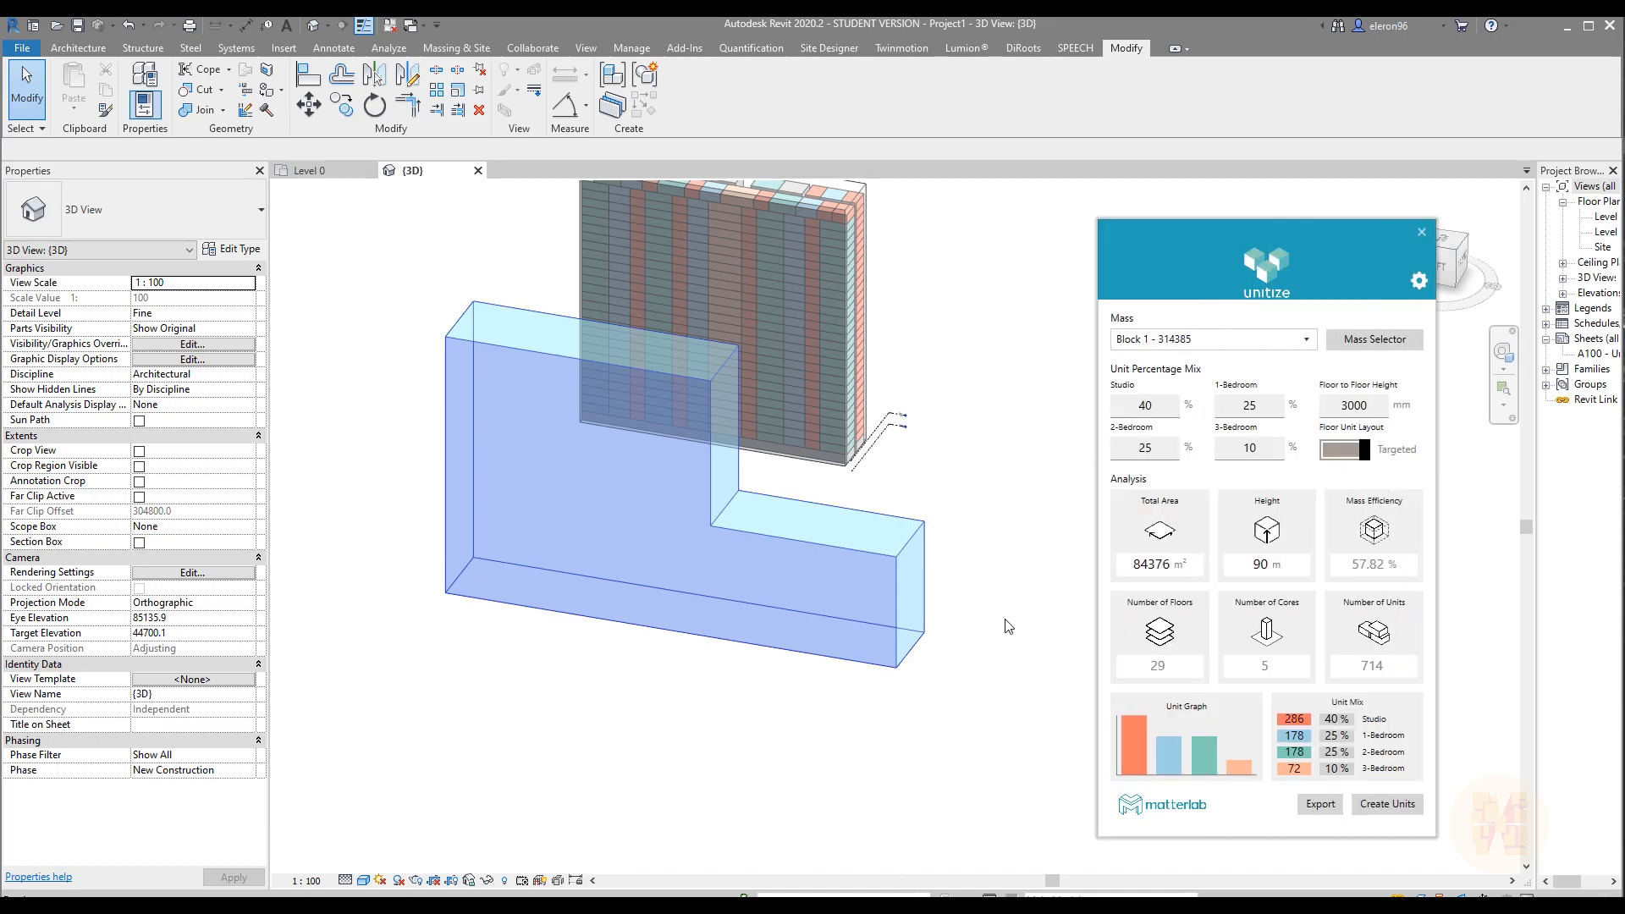
Select the L-shaped mass and raise its low wing to full height.
{"action": "left_click", "coordinate": [844, 562]}
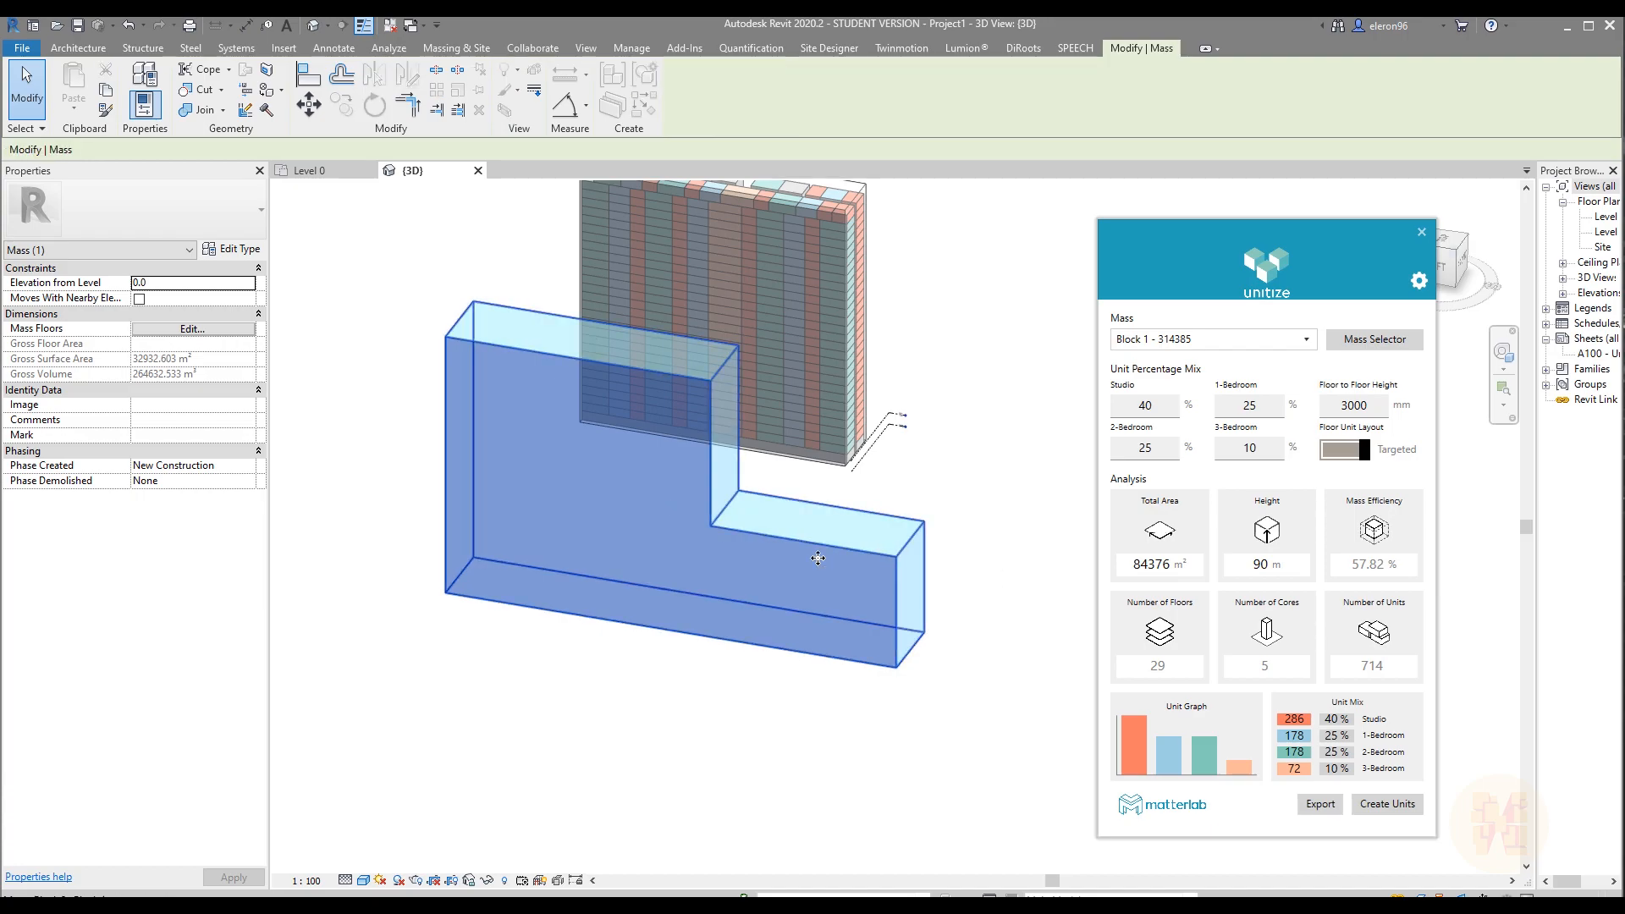
{"action": "left_click", "coordinate": [765, 623]}
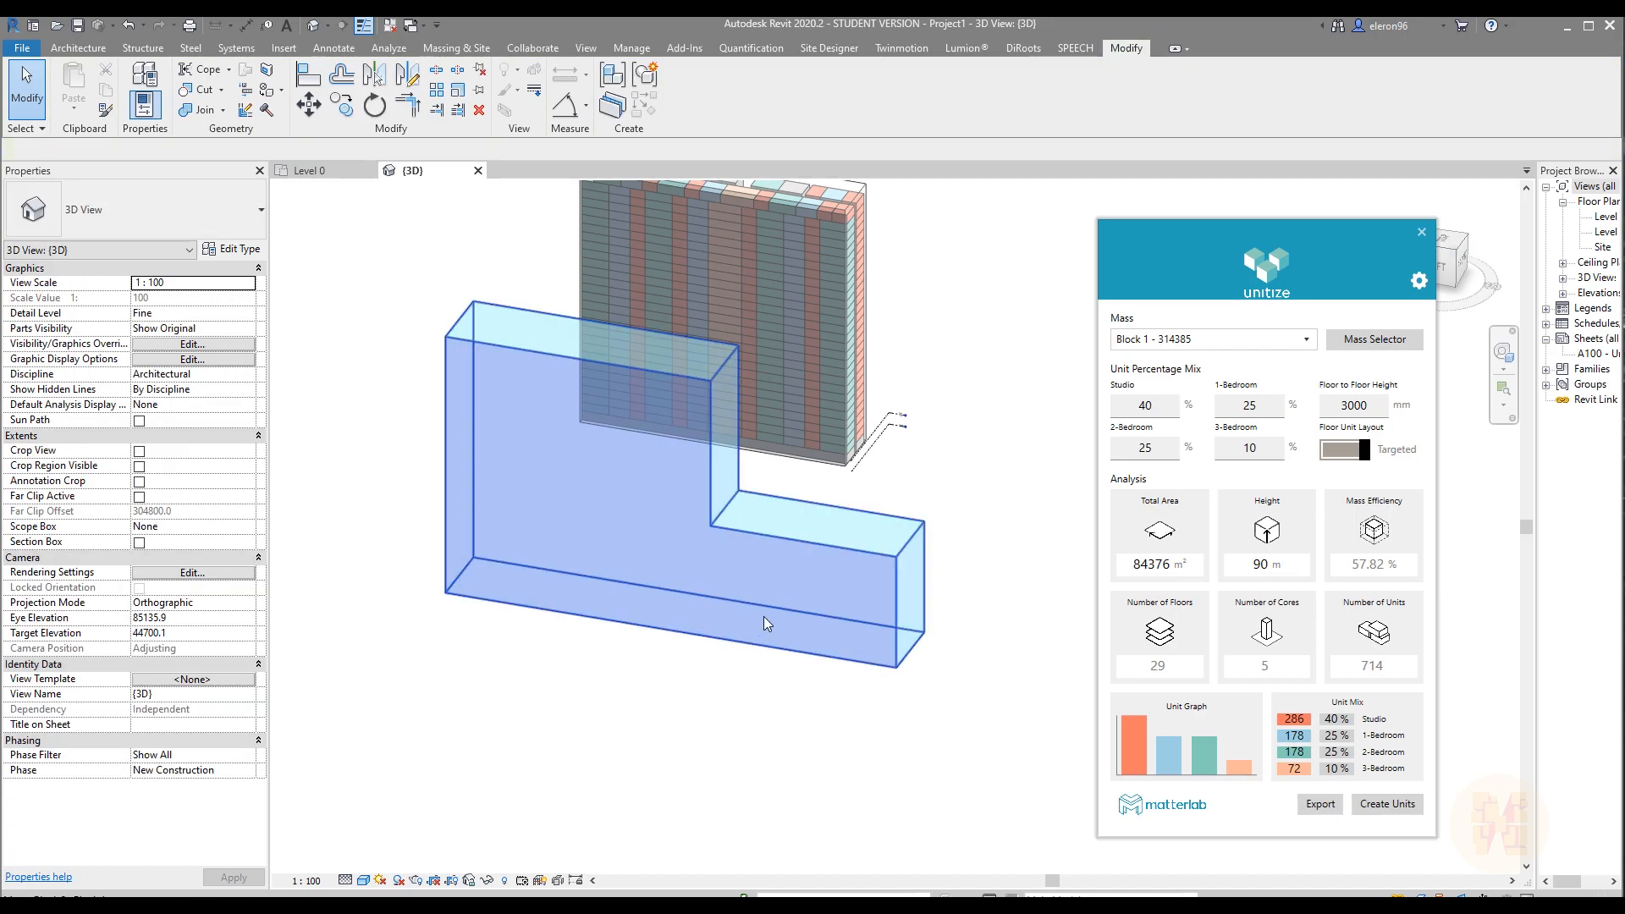
{"action": "left_click", "coordinate": [621, 571]}
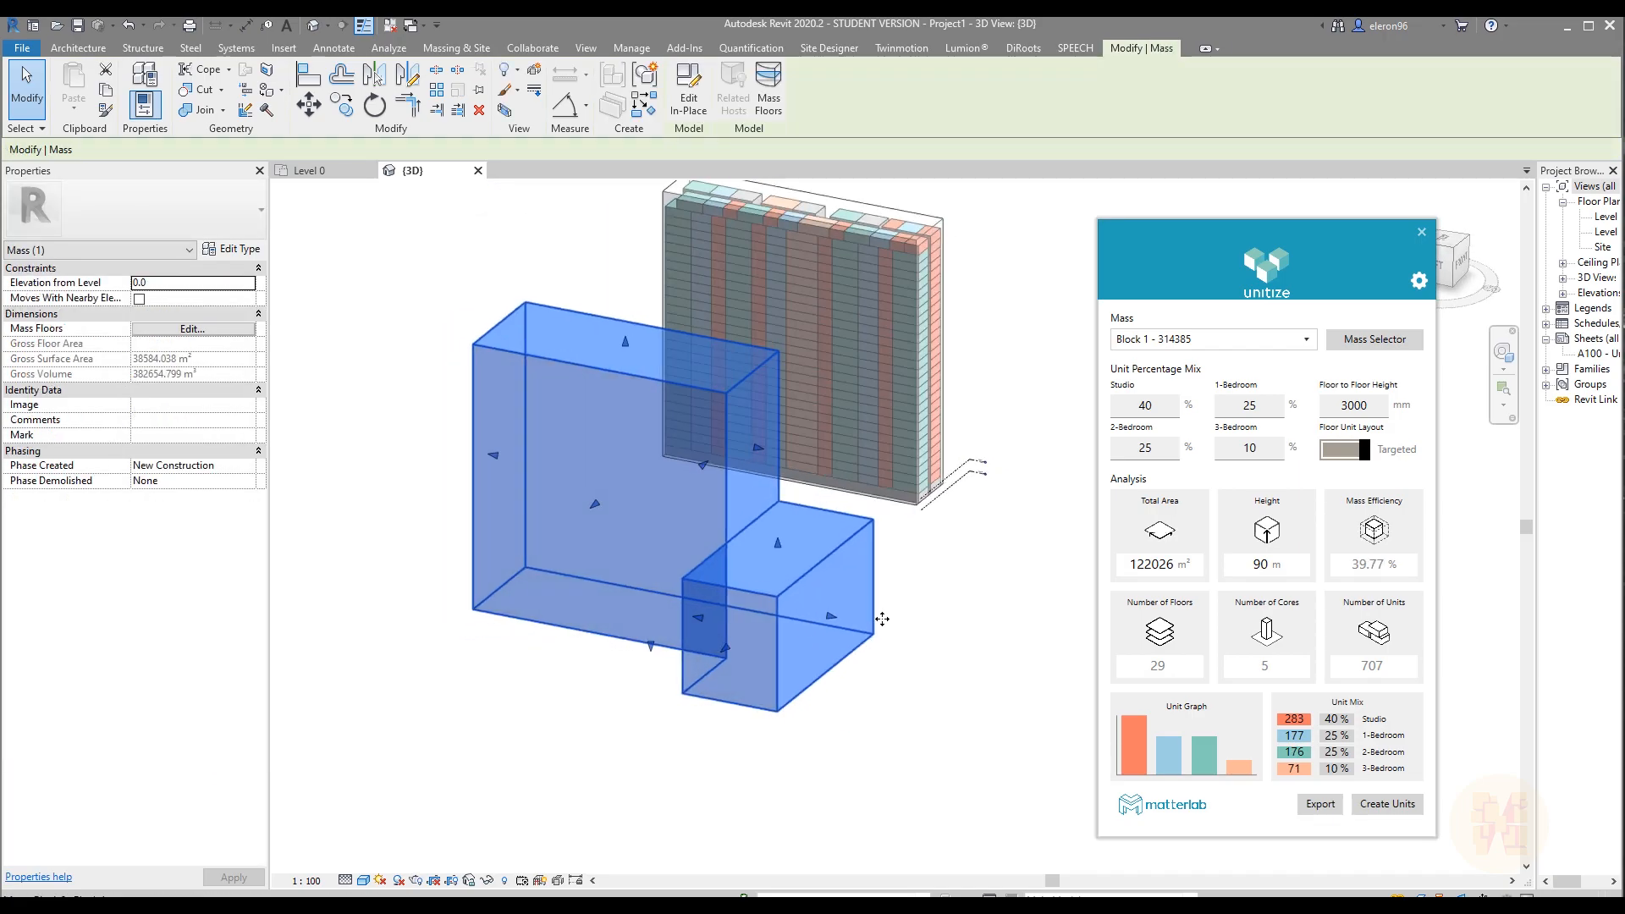
Refresh the mass in Mass Selector and generate about 702 apartment units at 40.79% efficiency.
{"action": "left_click", "coordinate": [1373, 338]}
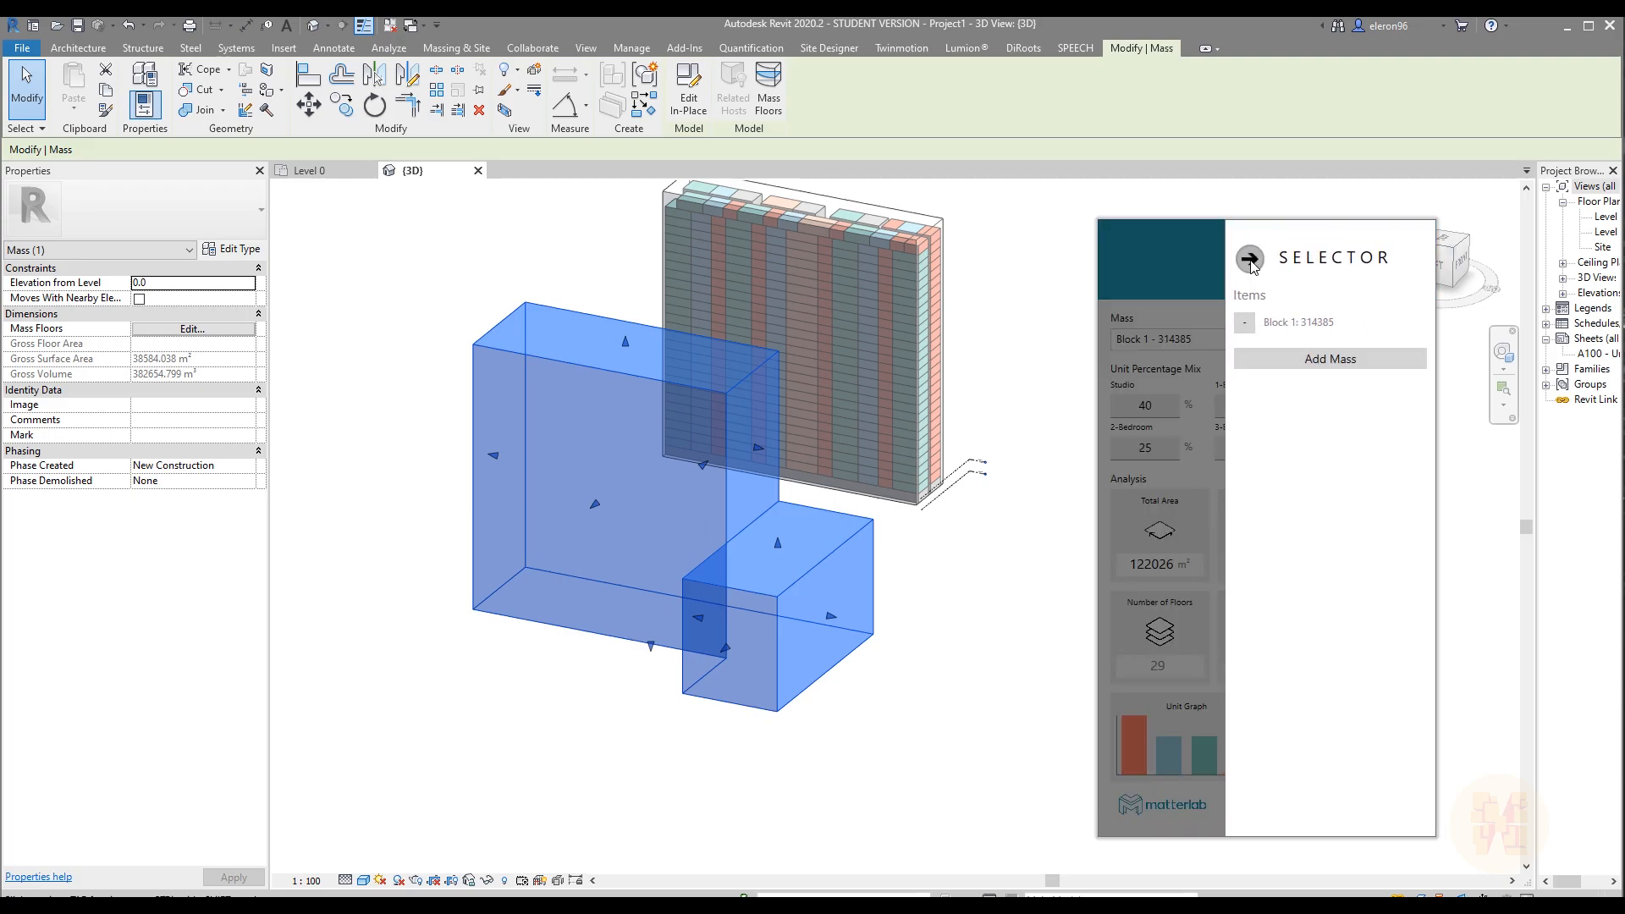
{"action": "left_click", "coordinate": [1242, 322]}
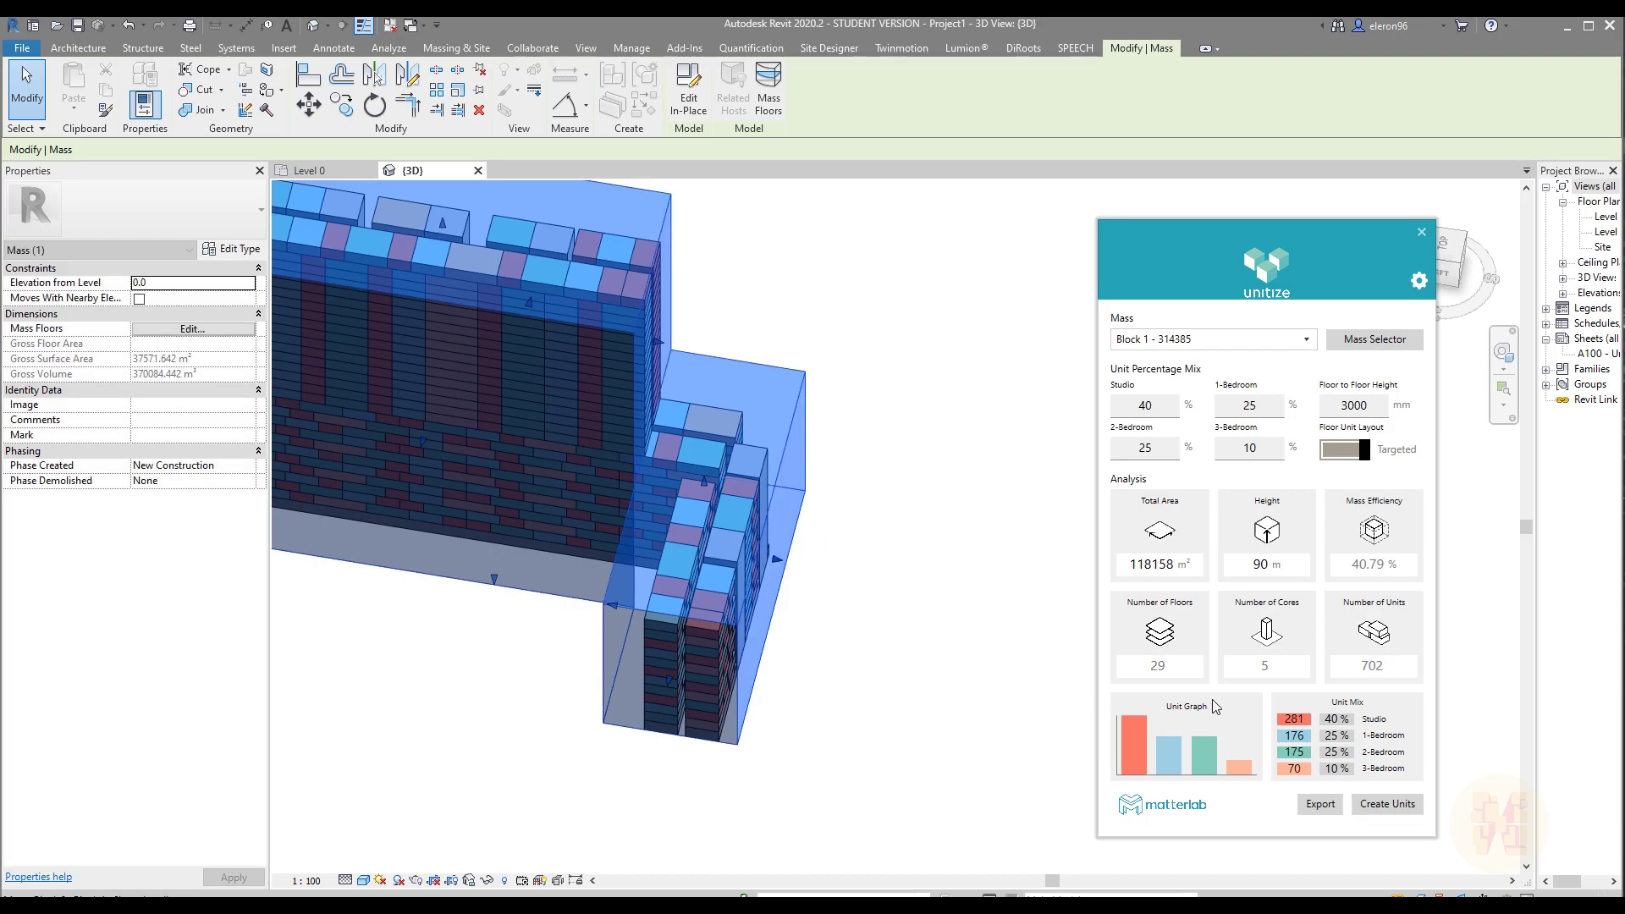
{"action": "mouse_move", "coordinate": [1358, 551]}
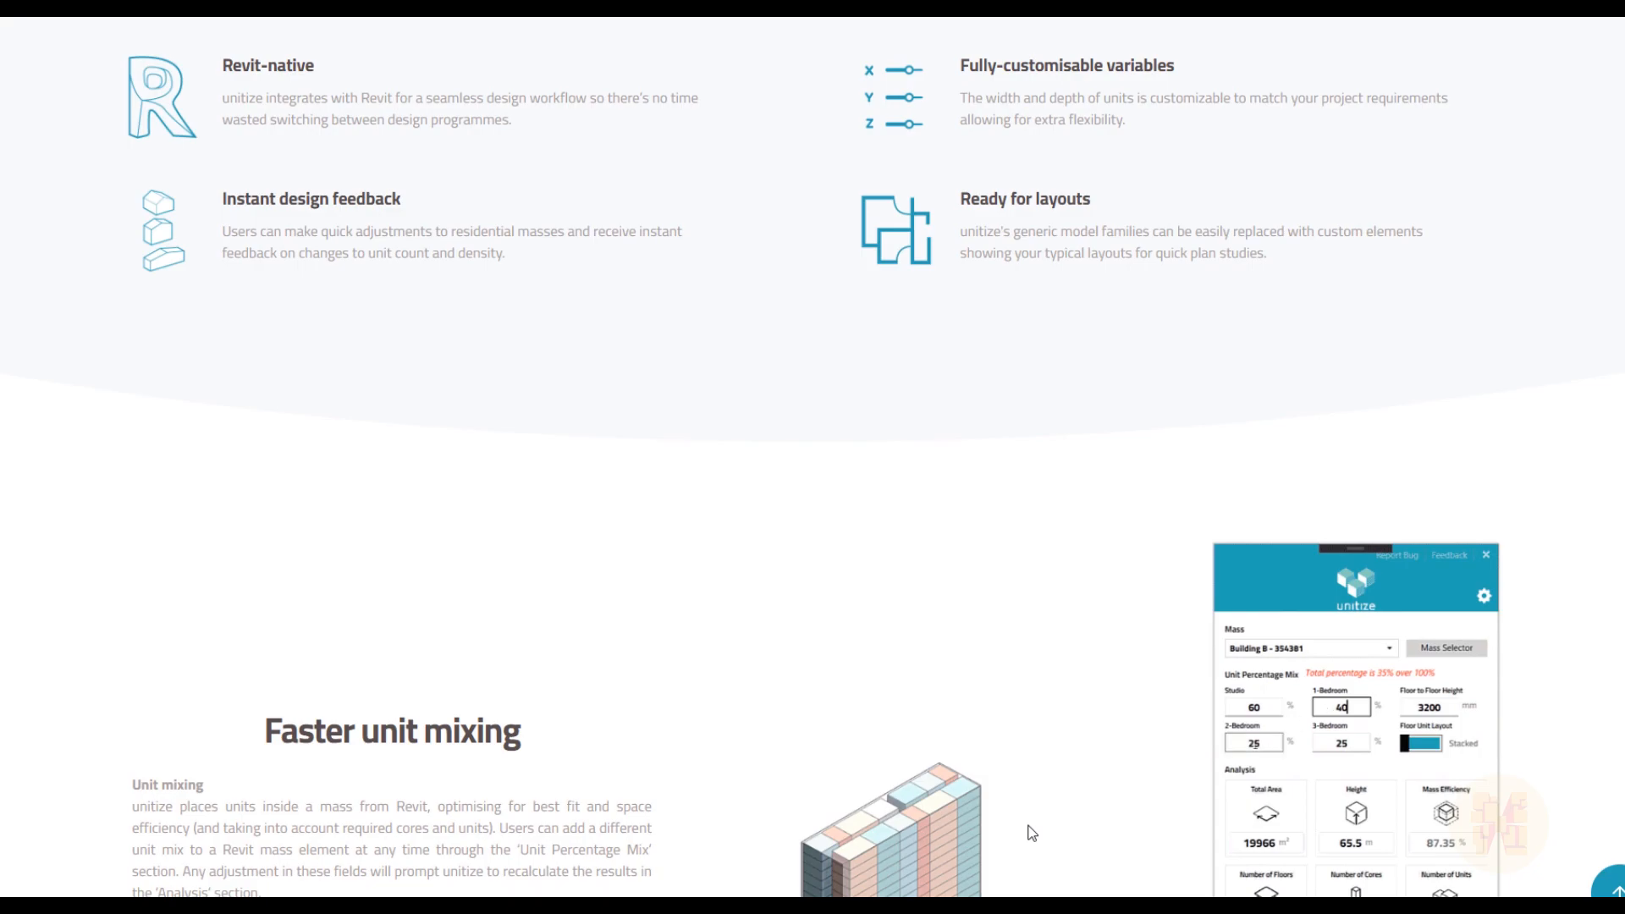
{"action": "scroll", "scroll_direction": "up", "scroll_amount": 3}
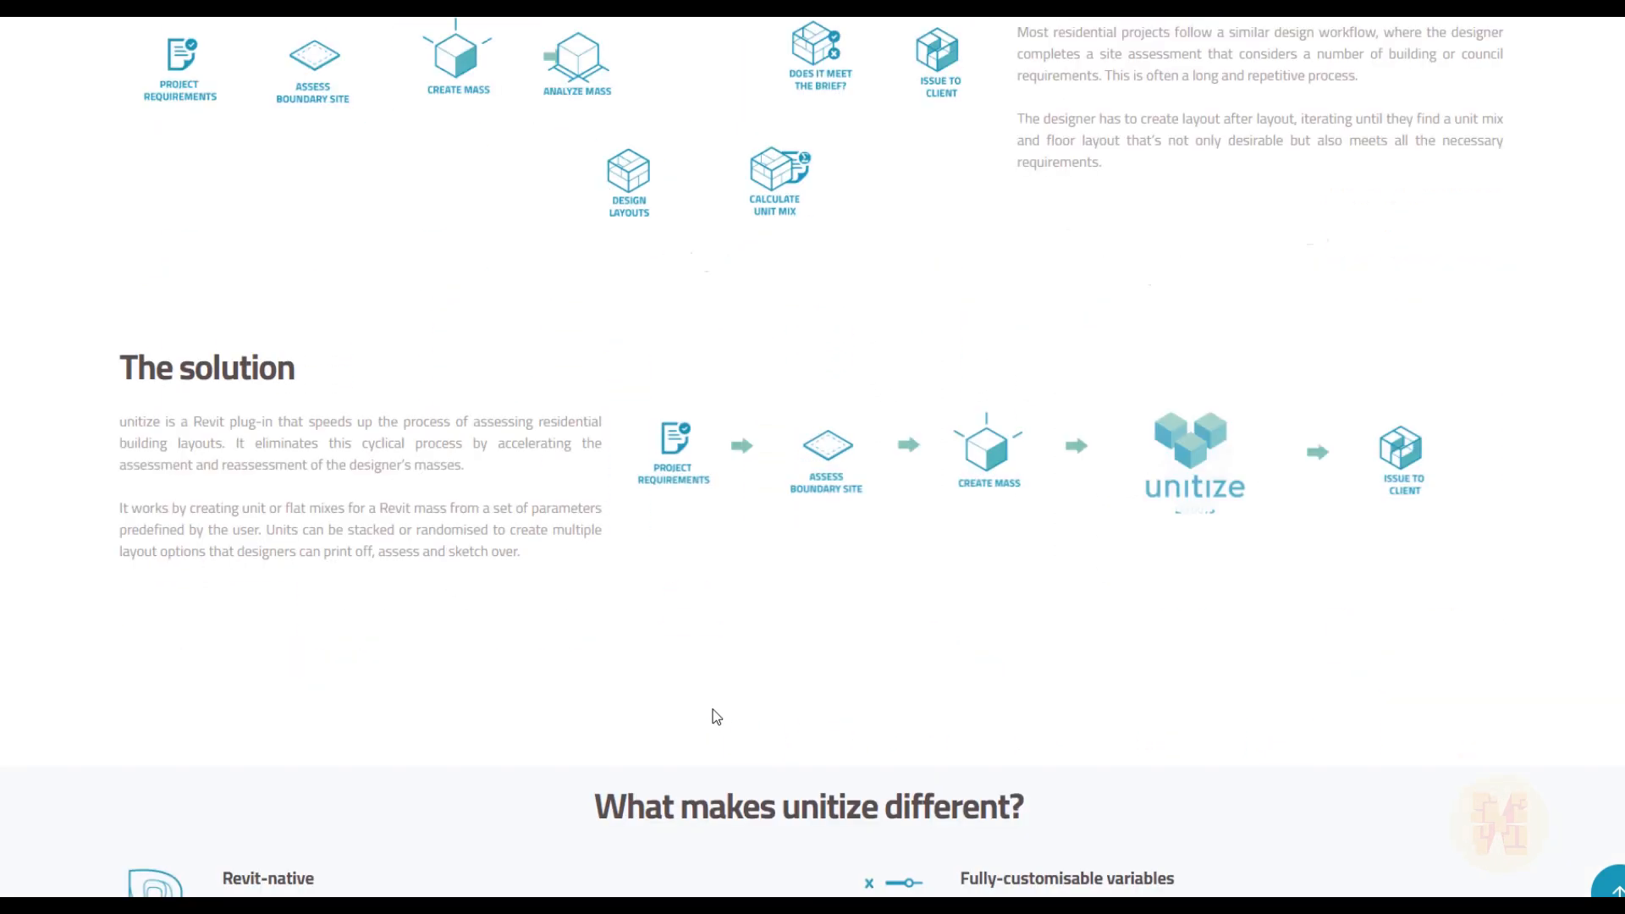
{"action": "scroll", "scroll_direction": "down", "scroll_amount": 3}
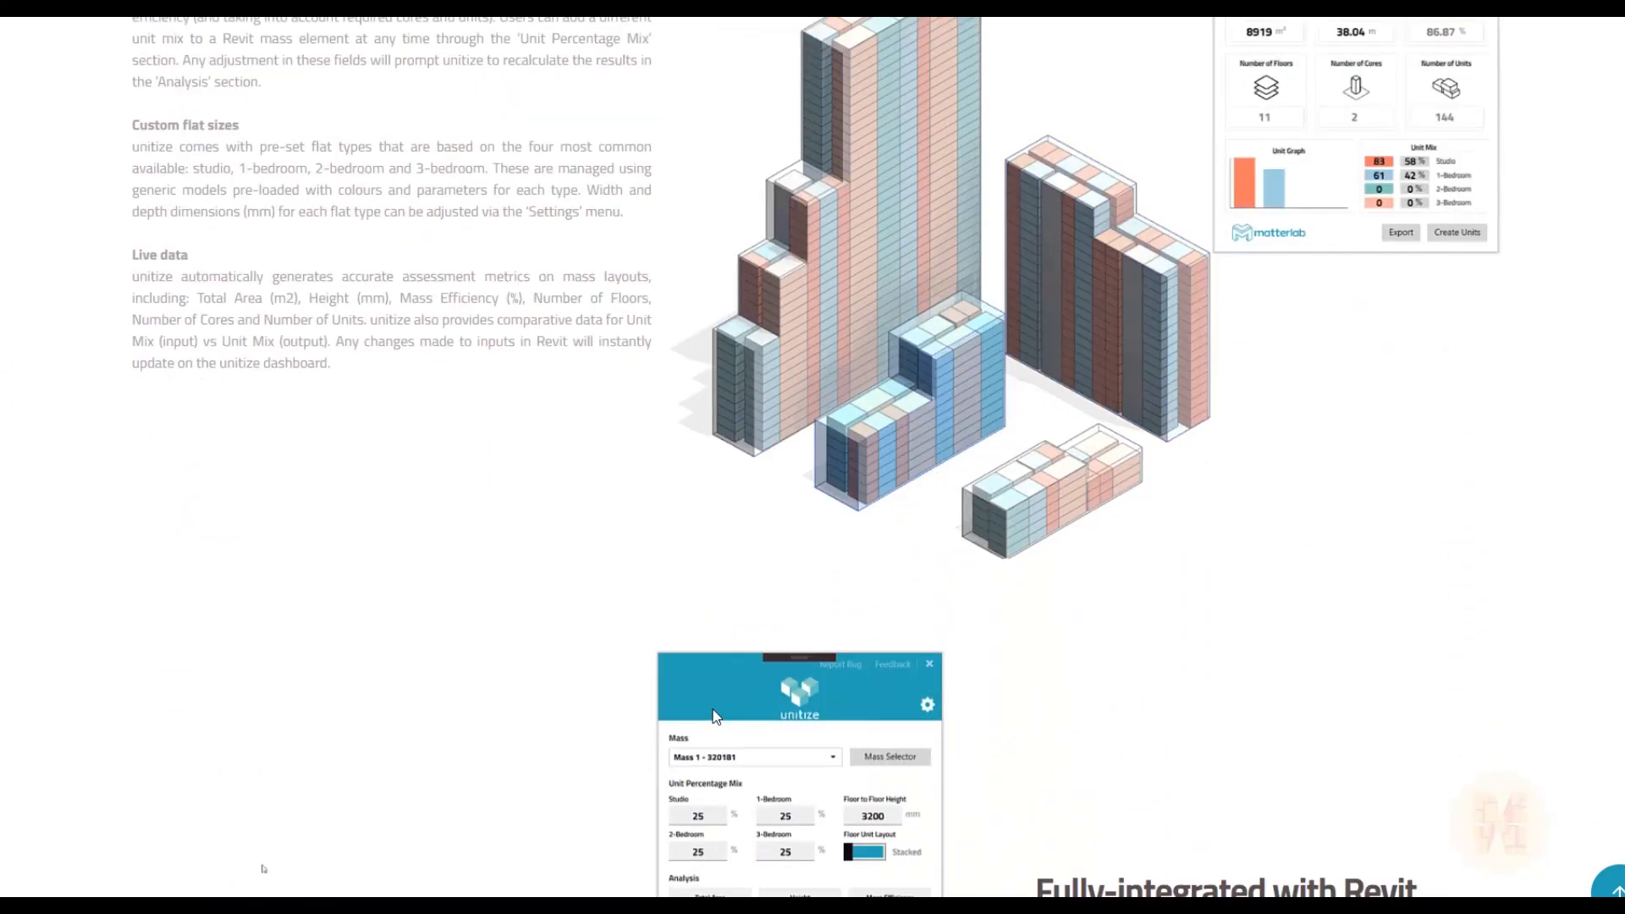
{"action": "scroll", "scroll_direction": "down", "scroll_amount": 3}
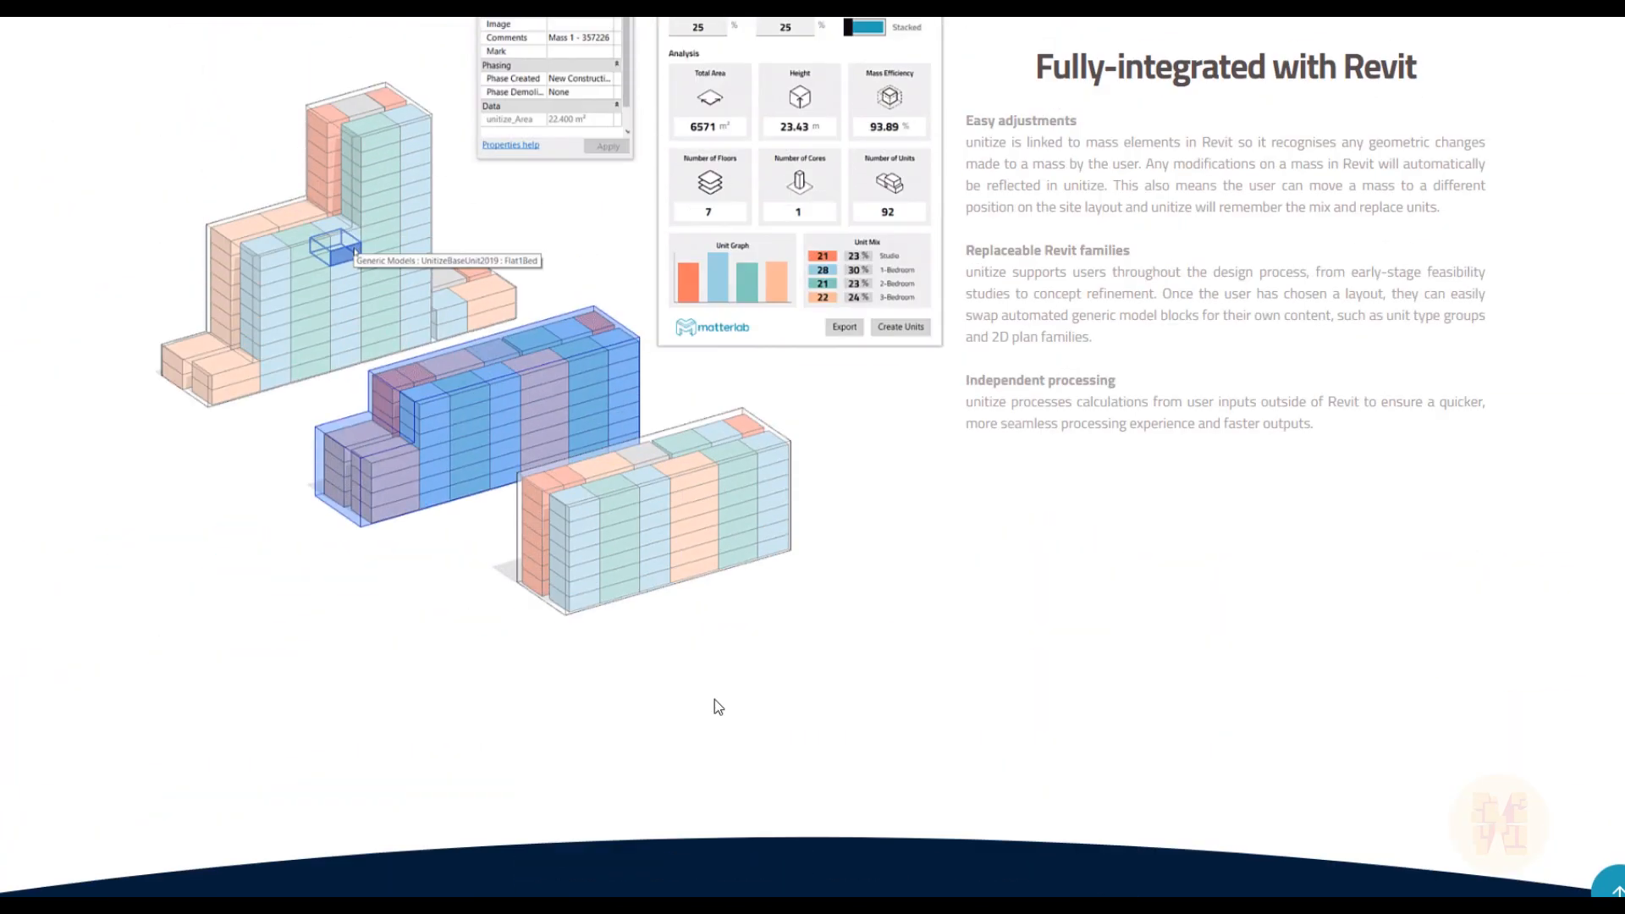
{"action": "scroll", "scroll_direction": "down", "scroll_amount": 3}
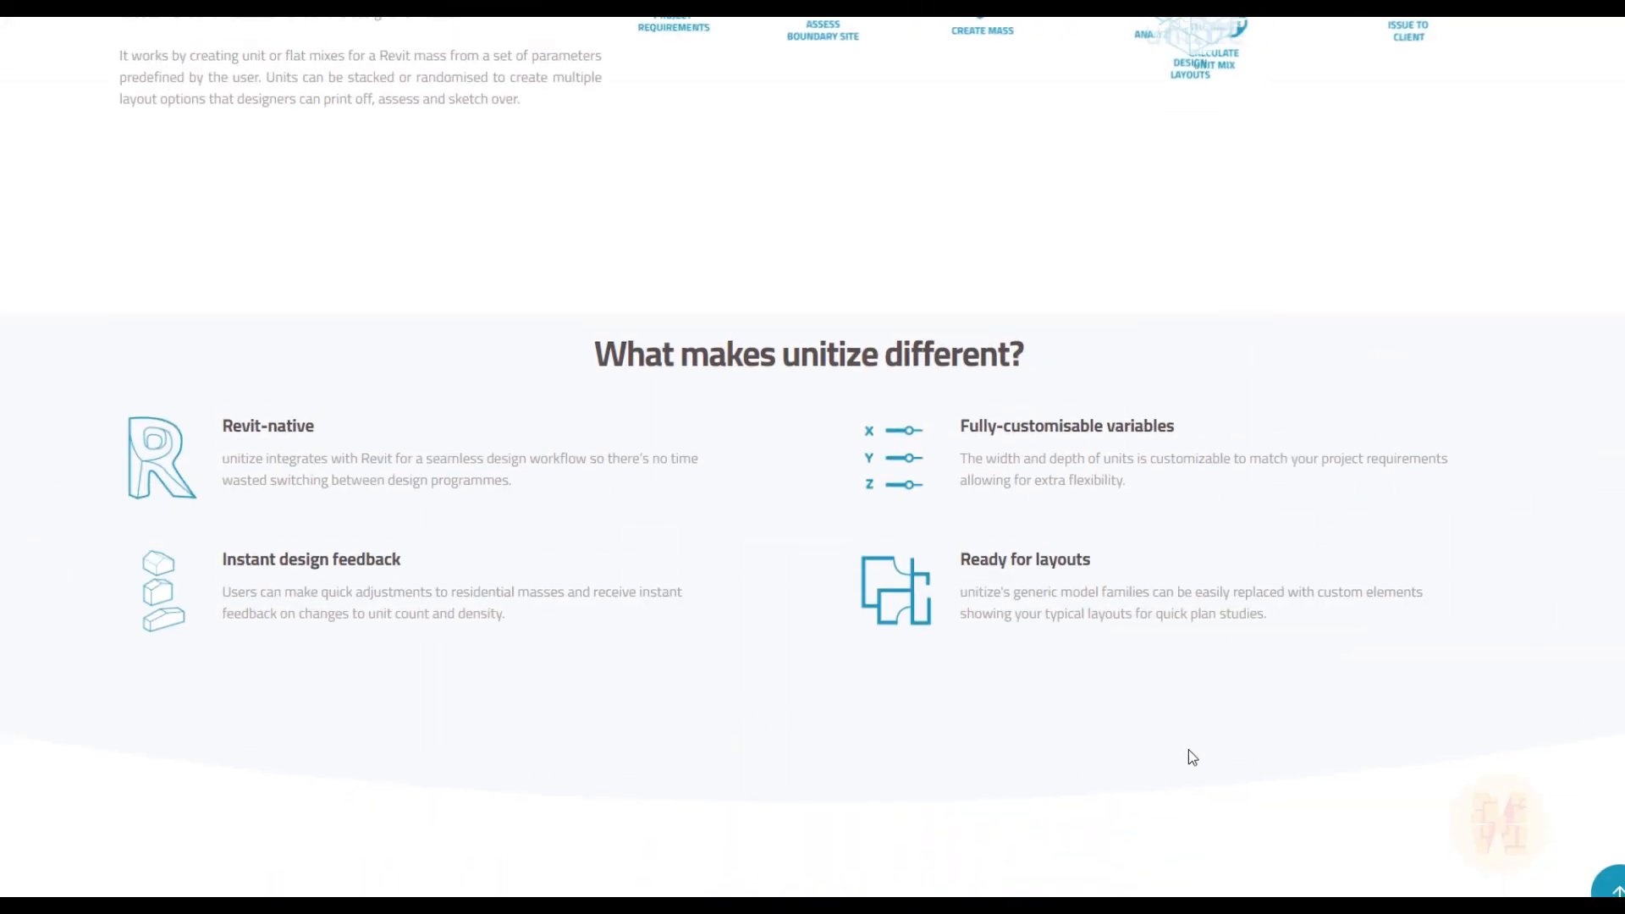